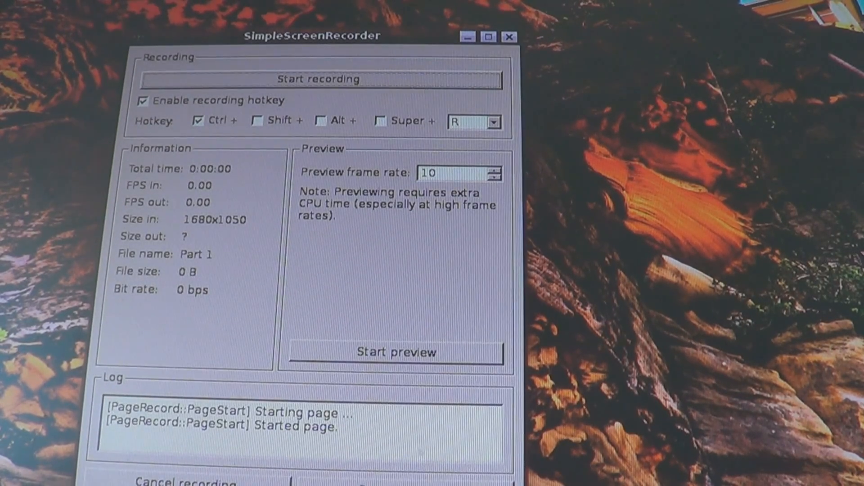
pyautogui.moveTo(403, 338)
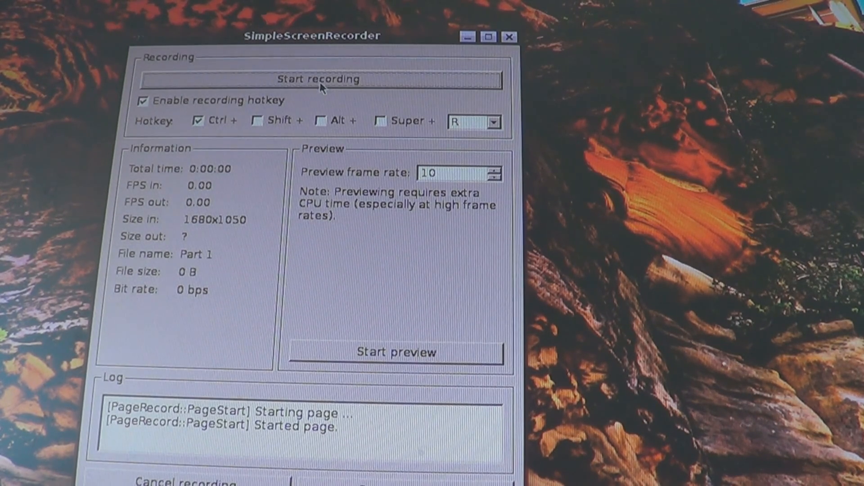
# - Start the screen recording and move the SimpleScreenRecorder window lower on the desktop
pyautogui.click(317, 78)
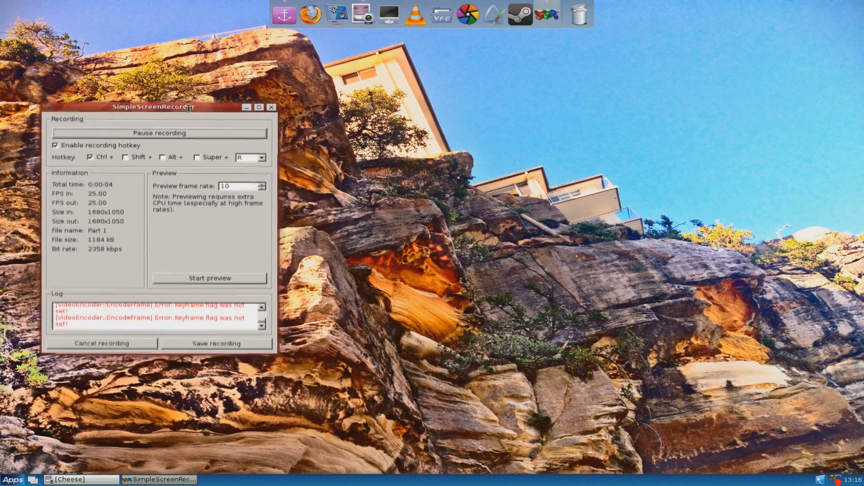
pyautogui.moveTo(154, 107); pyautogui.dragTo(154, 213)
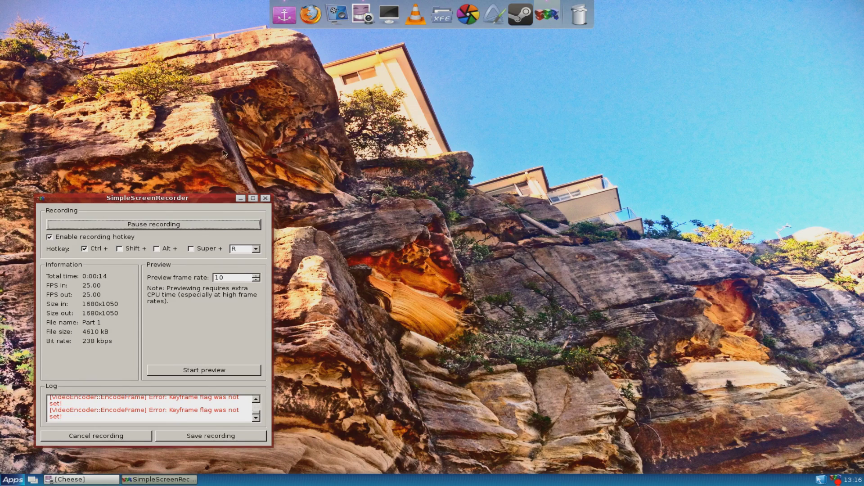
# - Bring the Cheese webcam booth to the front from the taskbar
pyautogui.click(67, 479)
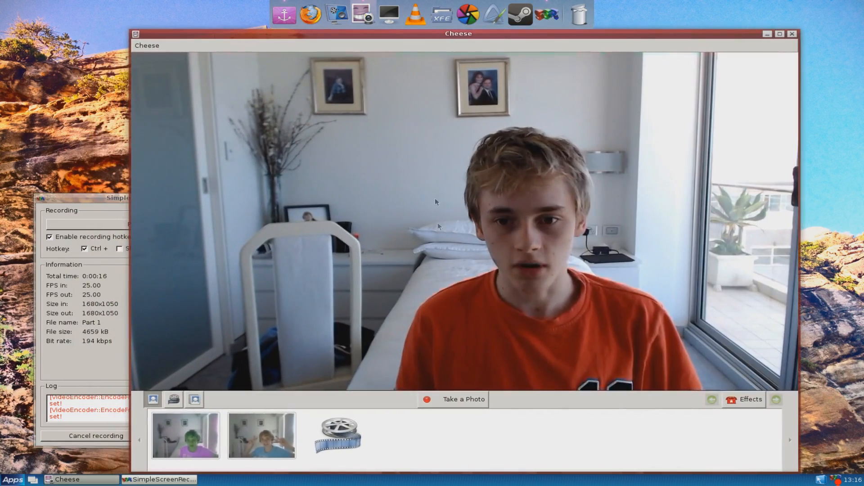
pyautogui.moveTo(577, 15)
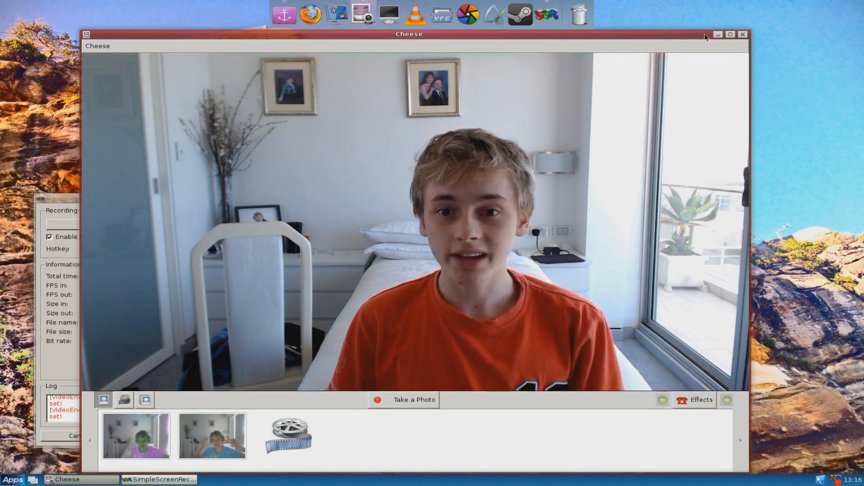
pyautogui.moveTo(748, 472)
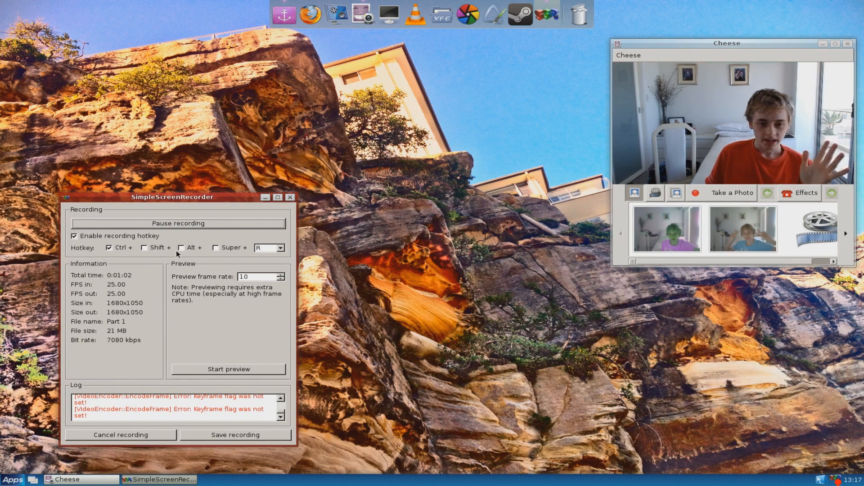
# - Move the recorder up-right, then close Cheese, relaunch it, and drag it right
pyautogui.moveTo(171, 196); pyautogui.dragTo(222, 155)
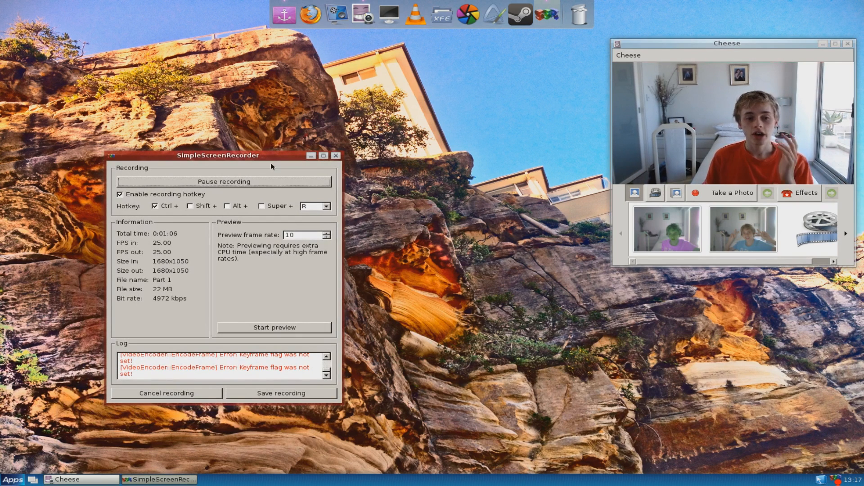
pyautogui.moveTo(308, 122)
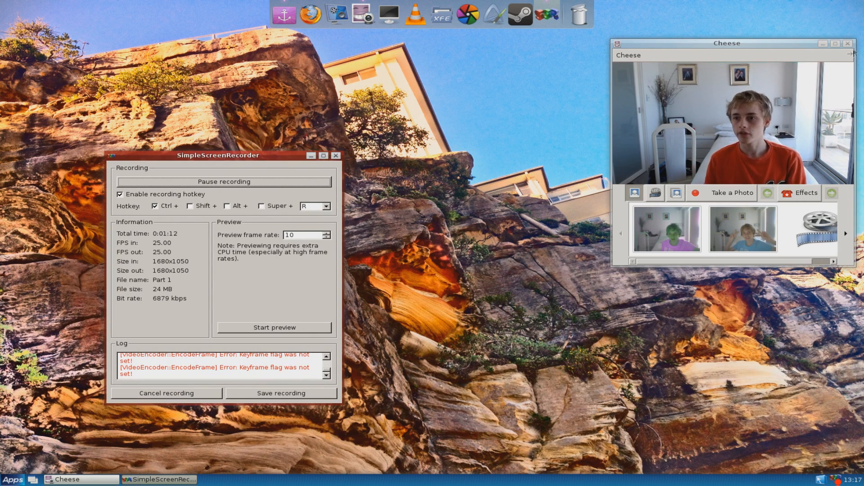
pyautogui.click(847, 43)
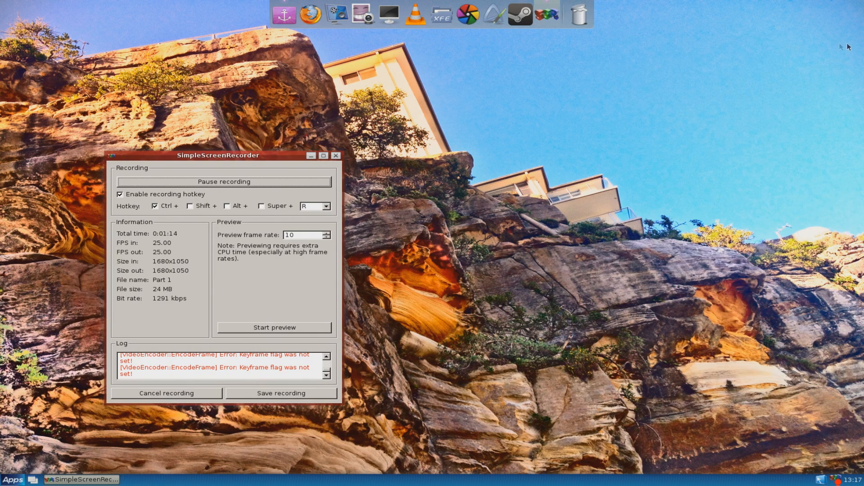
pyautogui.moveTo(363, 14)
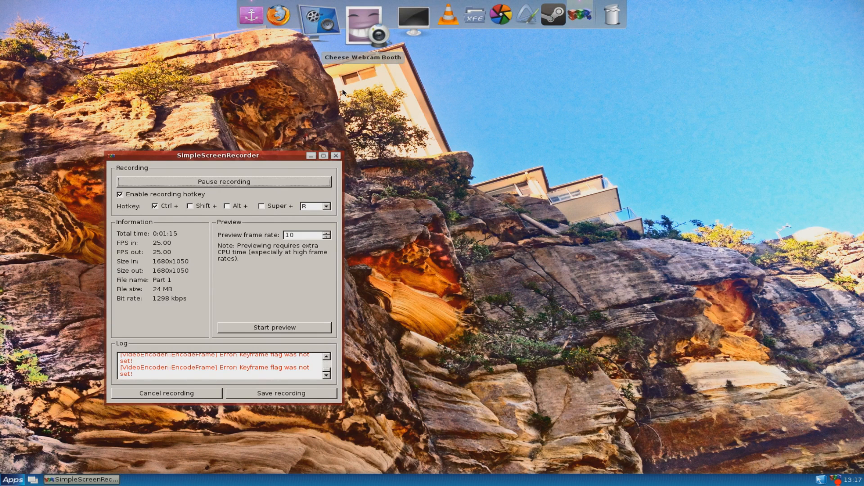
pyautogui.click(364, 25)
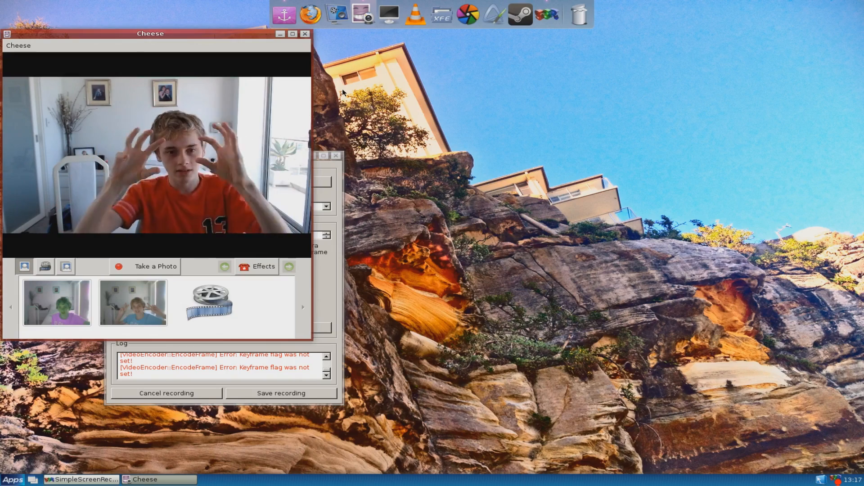
pyautogui.moveTo(150, 33); pyautogui.dragTo(226, 33)
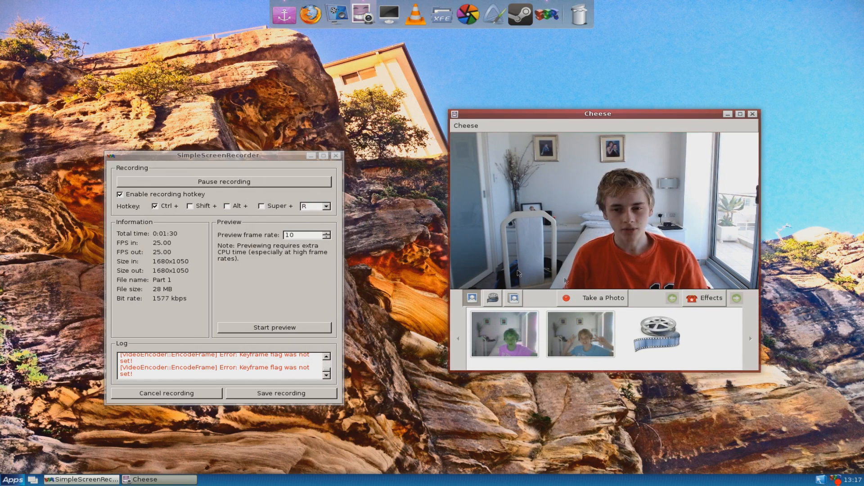
pyautogui.moveTo(698, 185)
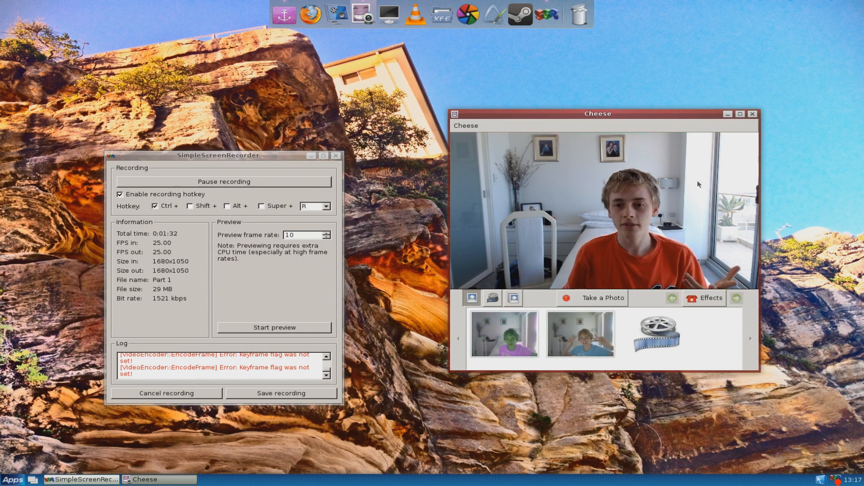
pyautogui.moveTo(579, 146)
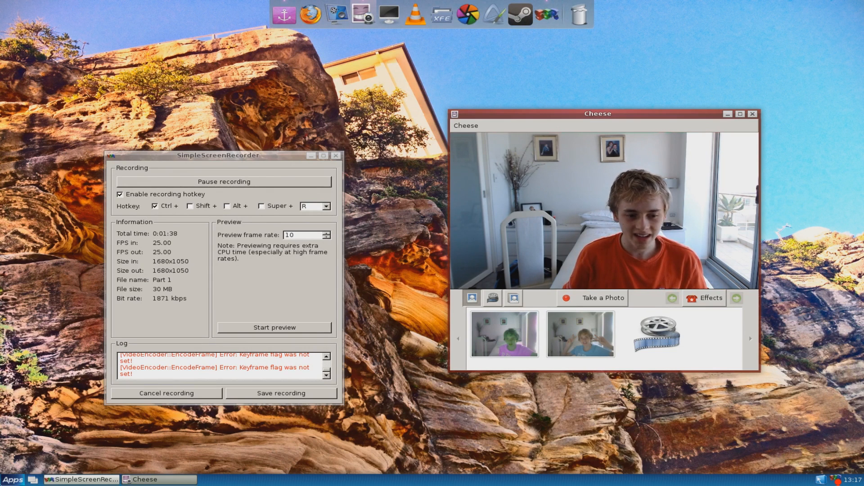
pyautogui.click(12, 479)
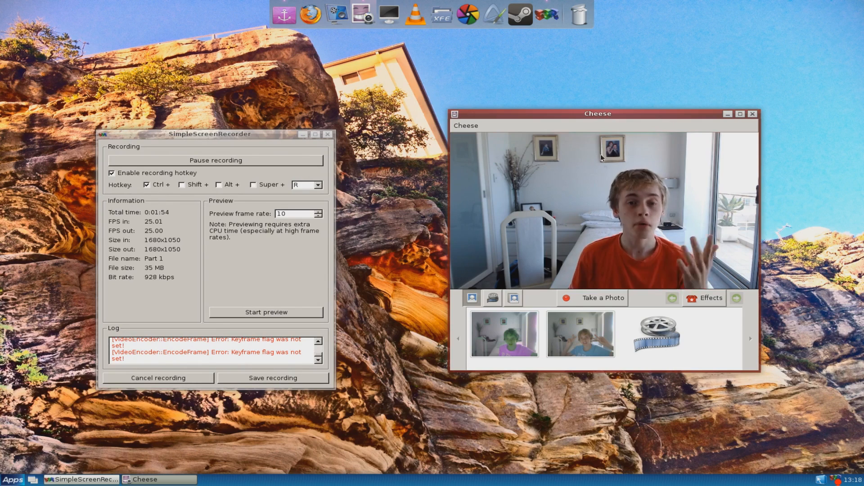
pyautogui.moveTo(591, 146)
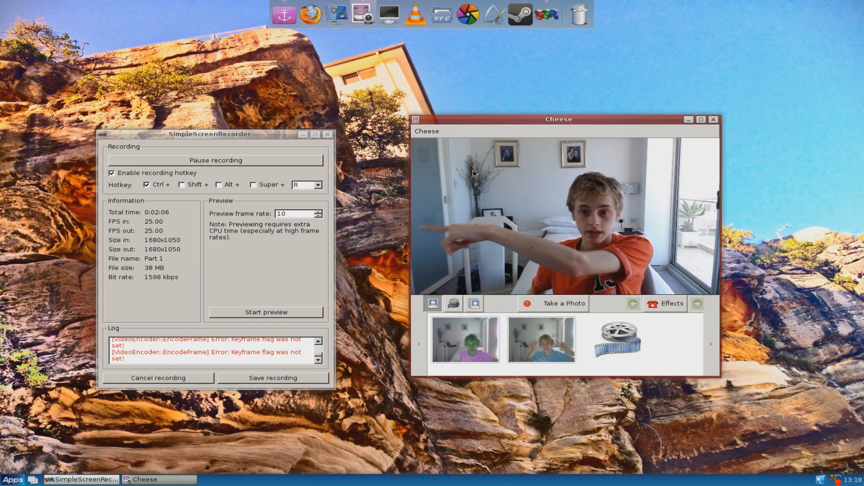
# - Close Cheese and relaunch it from the dock's Cheese Webcam Booth icon
pyautogui.click(712, 119)
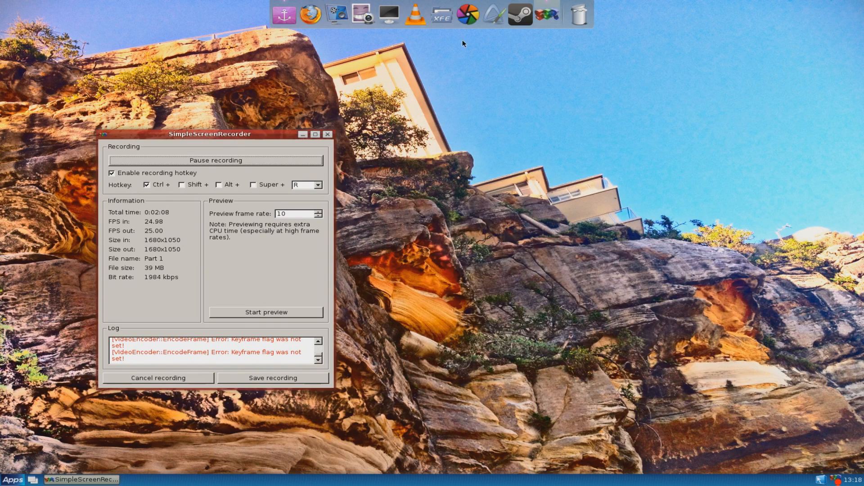
pyautogui.moveTo(335, 14)
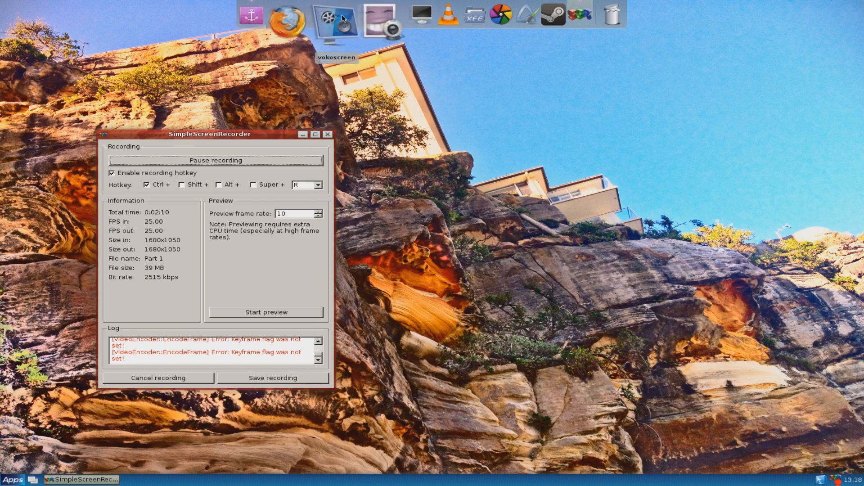
pyautogui.moveTo(363, 17)
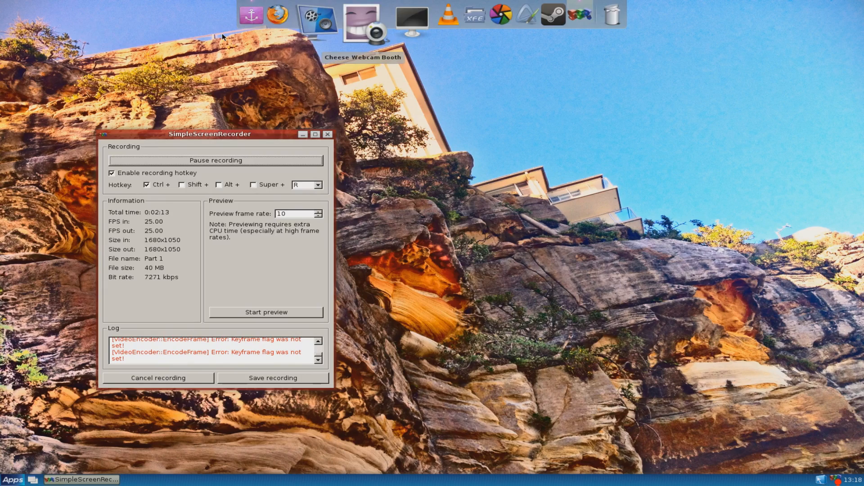
pyautogui.click(365, 15)
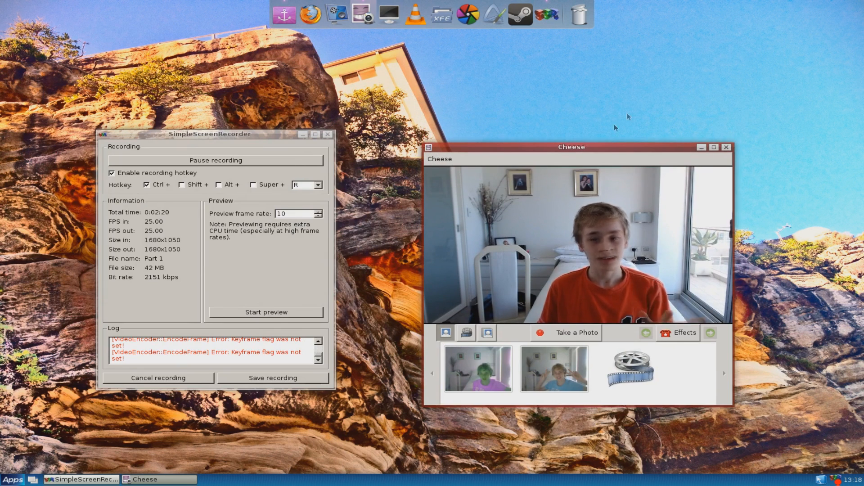
pyautogui.moveTo(649, 95)
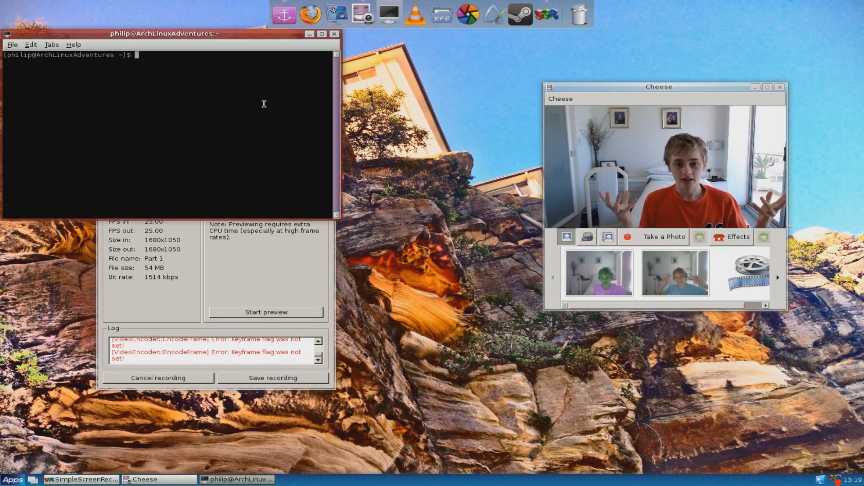
pyautogui.moveTo(360, 15)
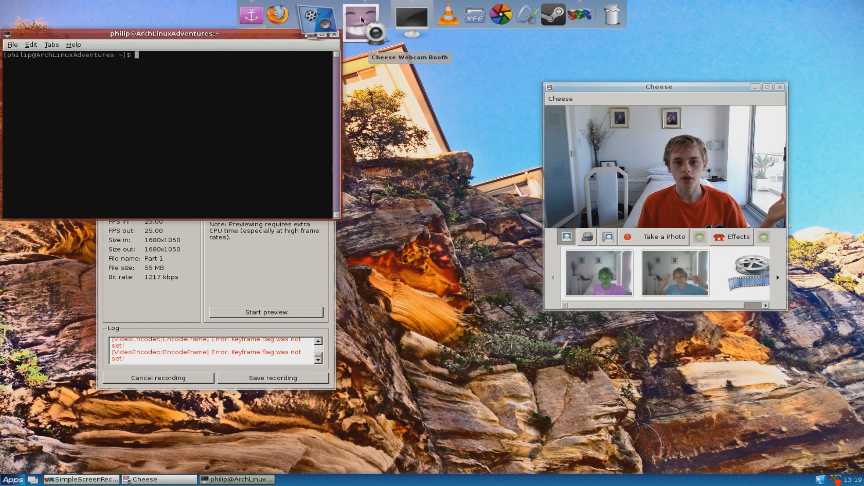
pyautogui.moveTo(331, 15)
pyautogui.write('ff')
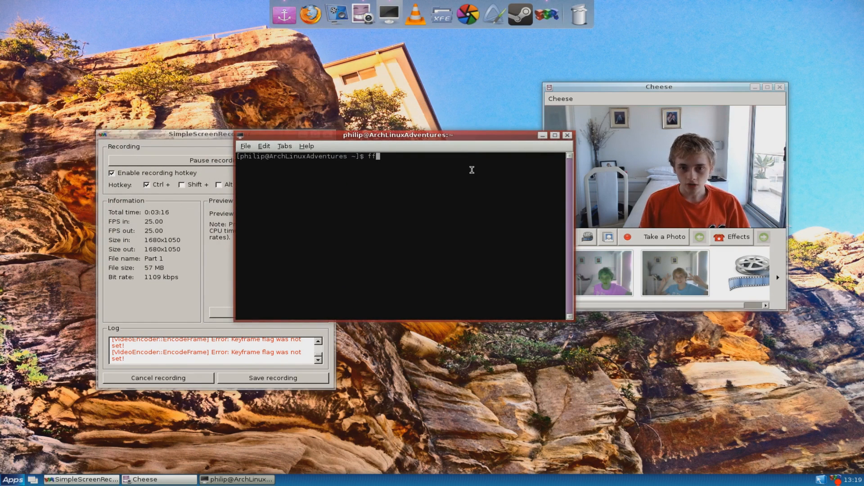
# - Type the partial command 'ffmpeg -s 1680x1050' at the terminal prompt
pyautogui.write('mpe')
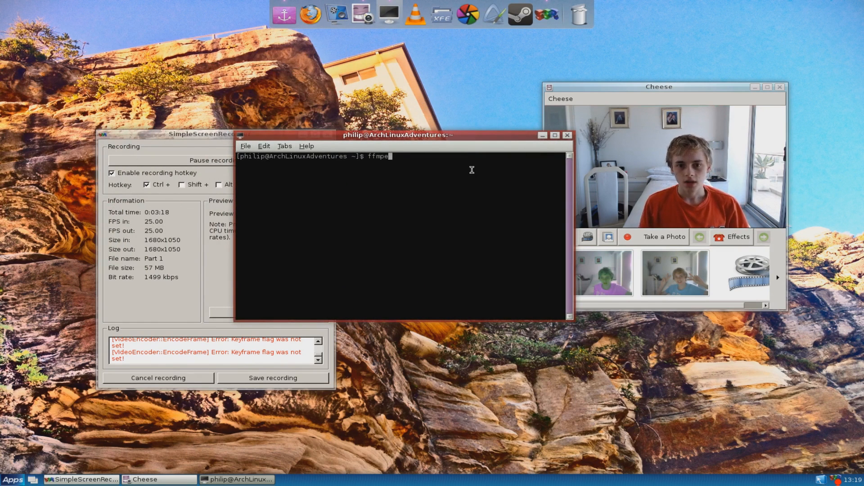
pyautogui.write('g -s')
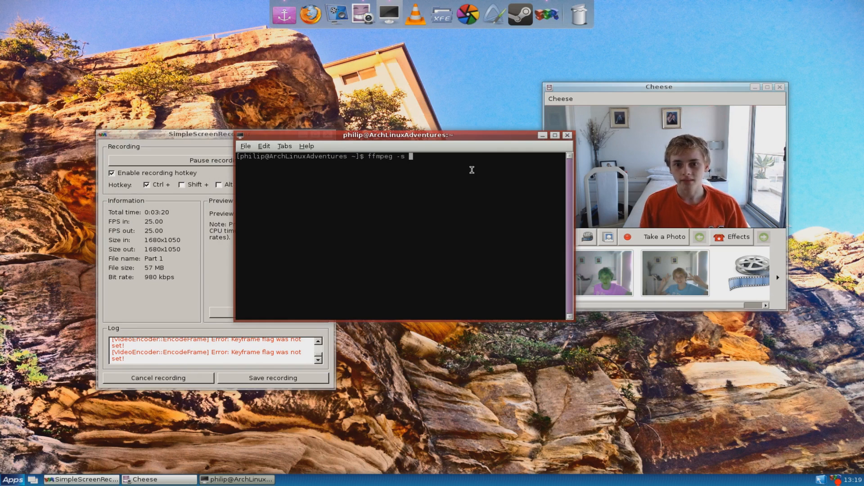
pyautogui.write('16')
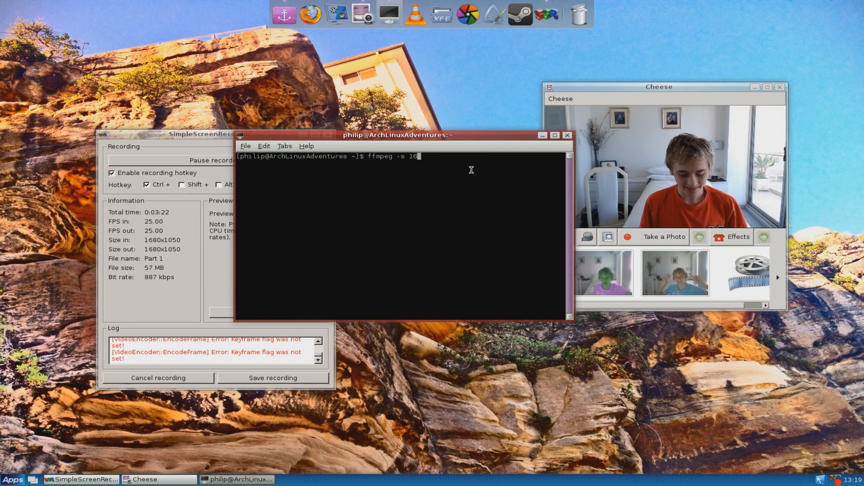
pyautogui.write('80x1')
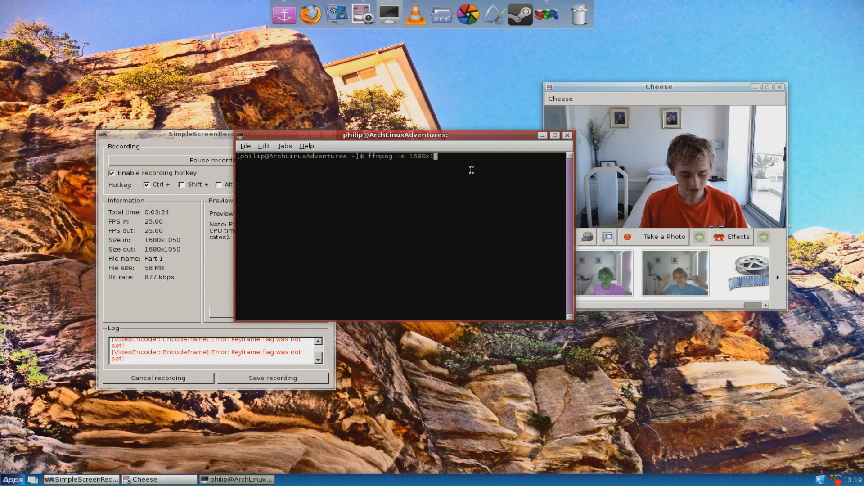
pyautogui.write('050')
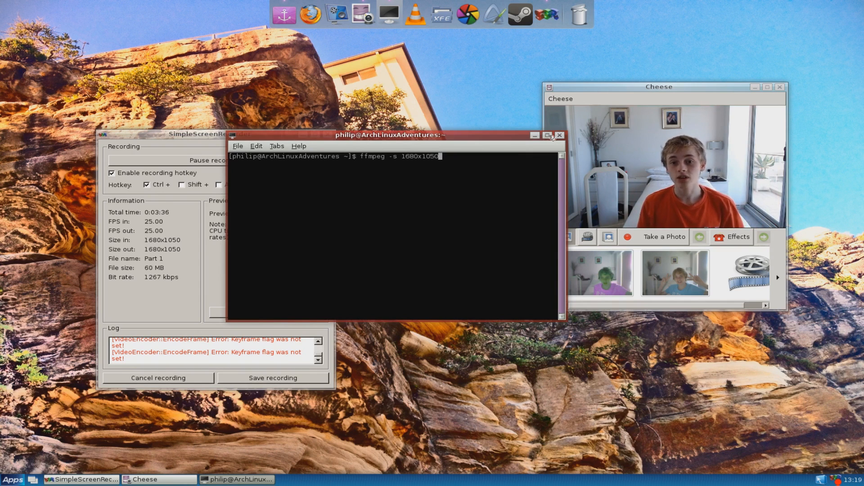
pyautogui.moveTo(512, 132)
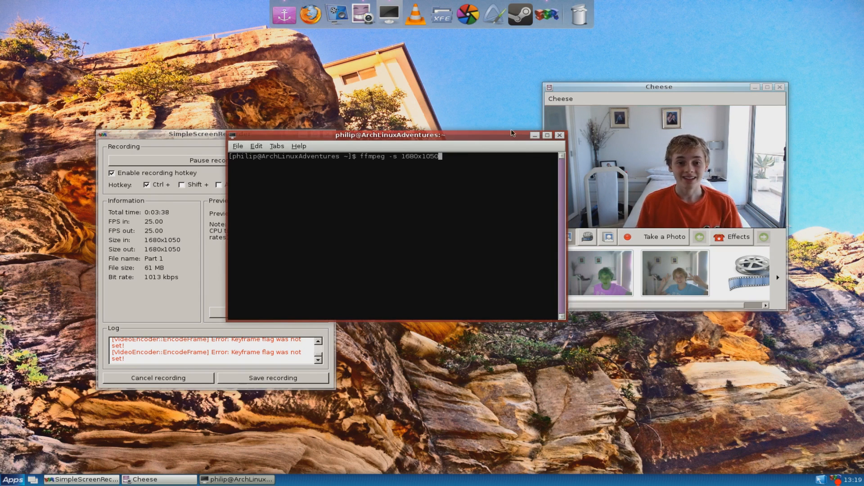
# - Focus SimpleScreenRecorder from the taskbar and drag its window further right
pyautogui.click(558, 135)
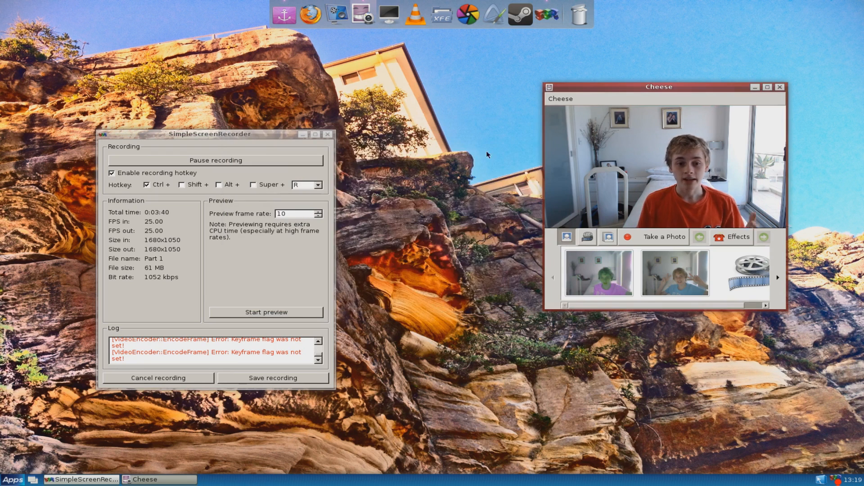
pyautogui.click(12, 479)
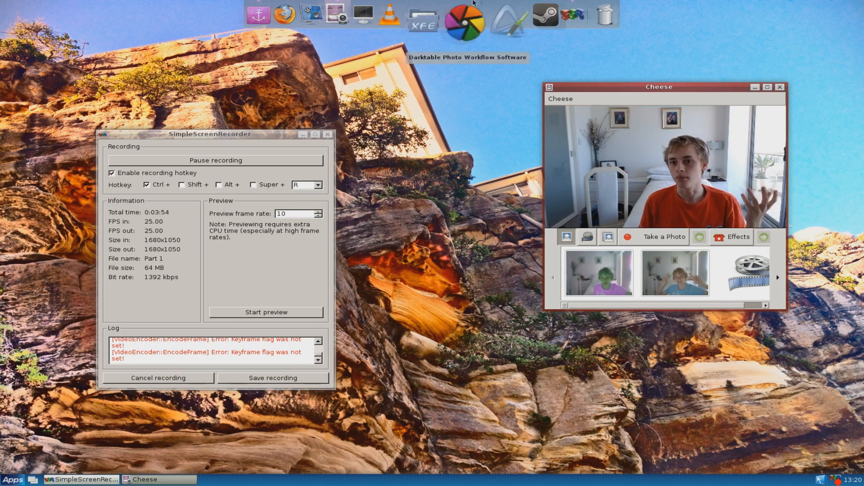
pyautogui.moveTo(446, 21)
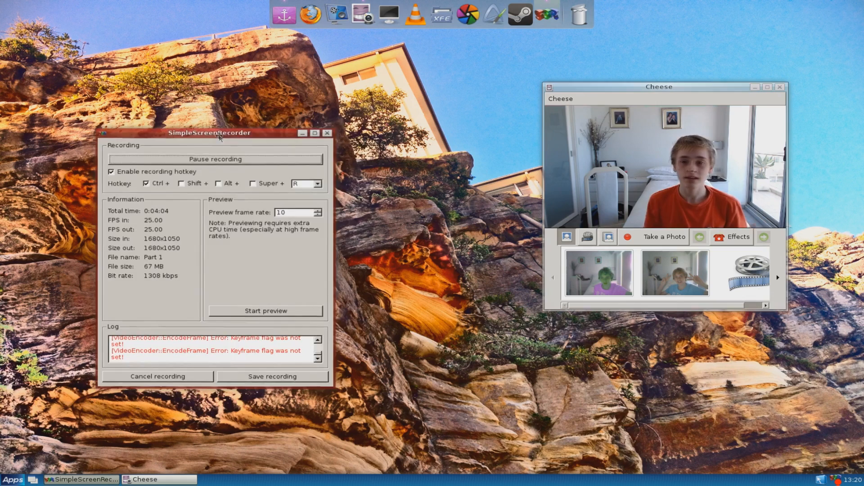
pyautogui.moveTo(208, 133); pyautogui.dragTo(251, 110)
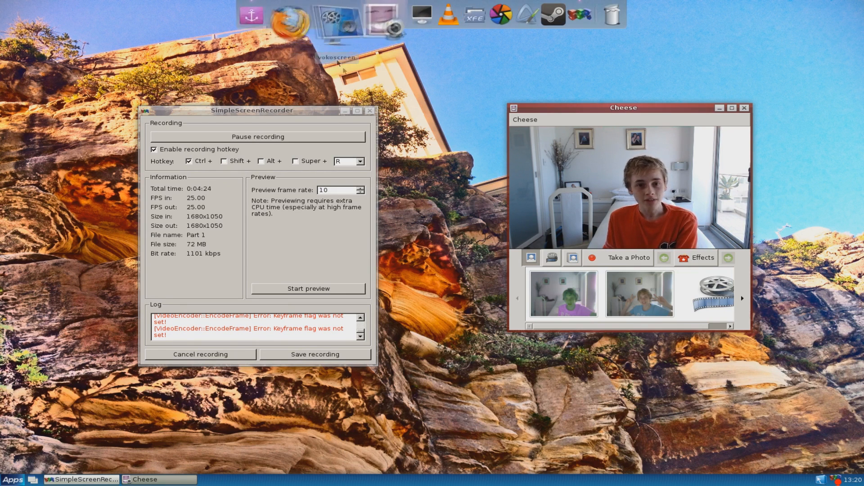
# - Search Google in Firefox for 'adventures in arch episode 7'
pyautogui.click(286, 15)
pyautogui.write('a')
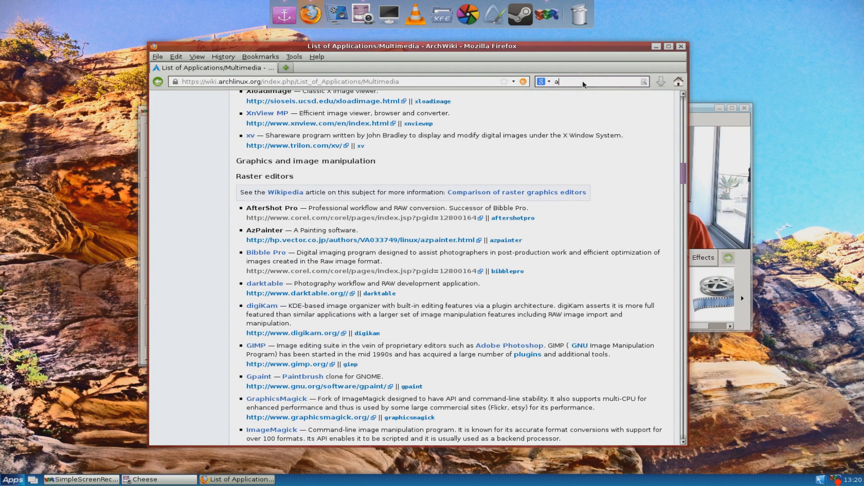
pyautogui.write('dventures in arch episode 6')
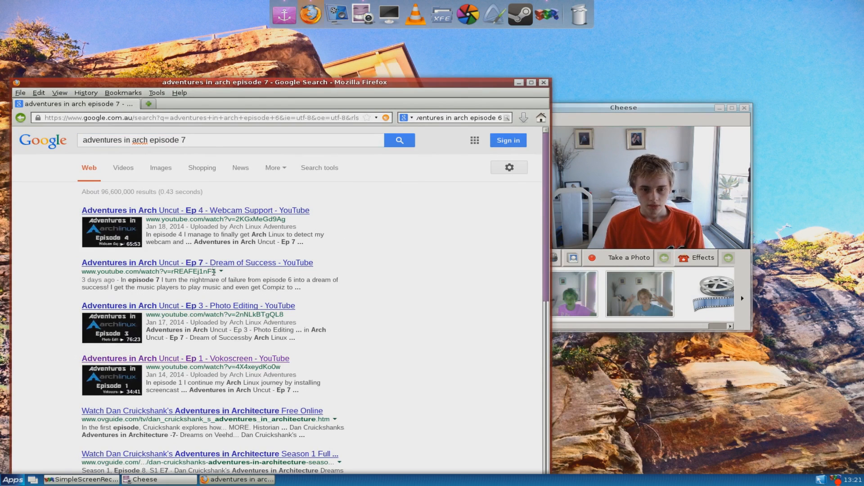
# - Open 'Adventures in Arch Uncut - Ep 7 - Dream of Success', skip to ~51 minutes, and pause
pyautogui.click(196, 262)
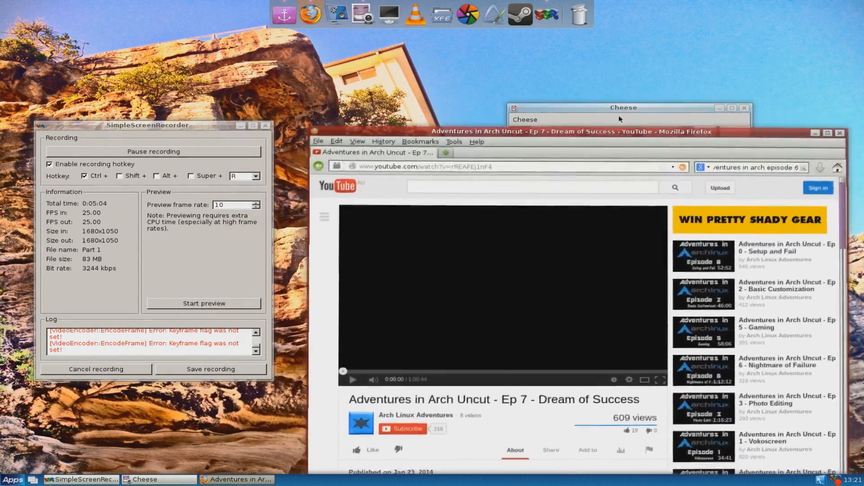
pyautogui.click(623, 107)
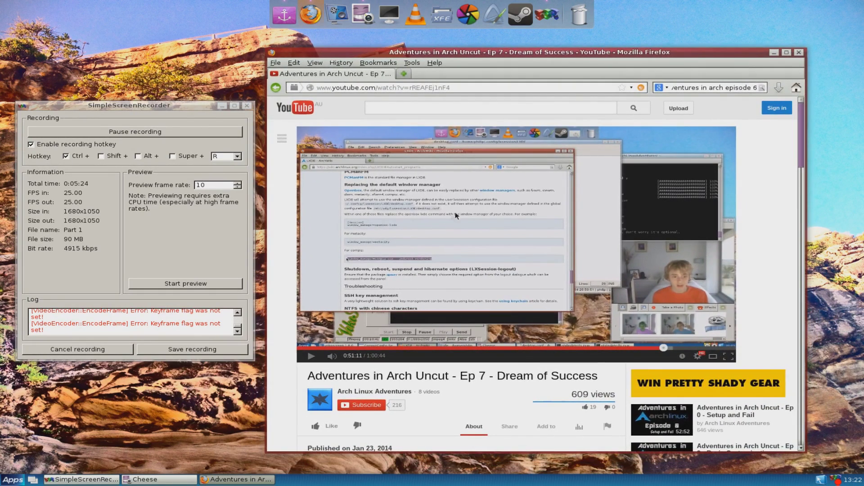
pyautogui.moveTo(307, 274)
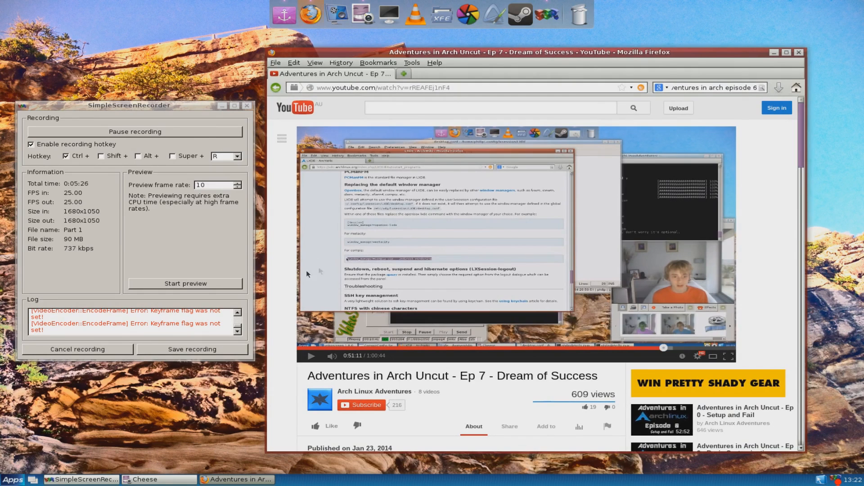
pyautogui.moveTo(420, 266)
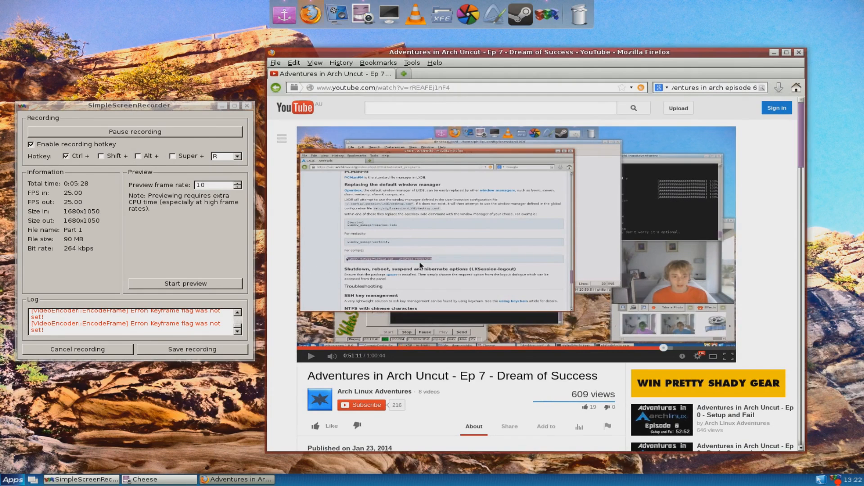
pyautogui.click(311, 355)
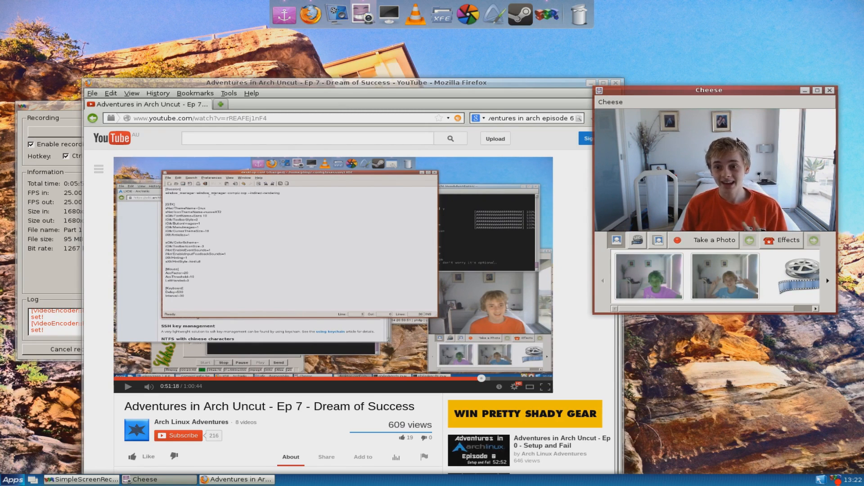
pyautogui.moveTo(695, 130)
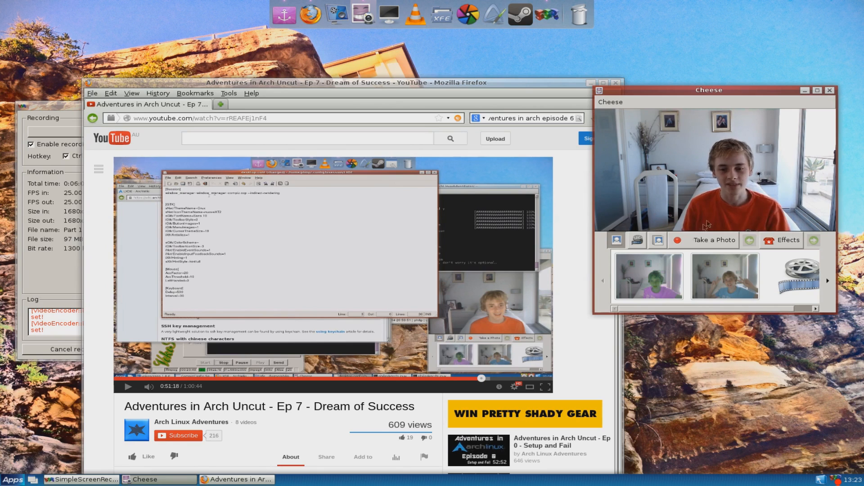
pyautogui.moveTo(554, 277)
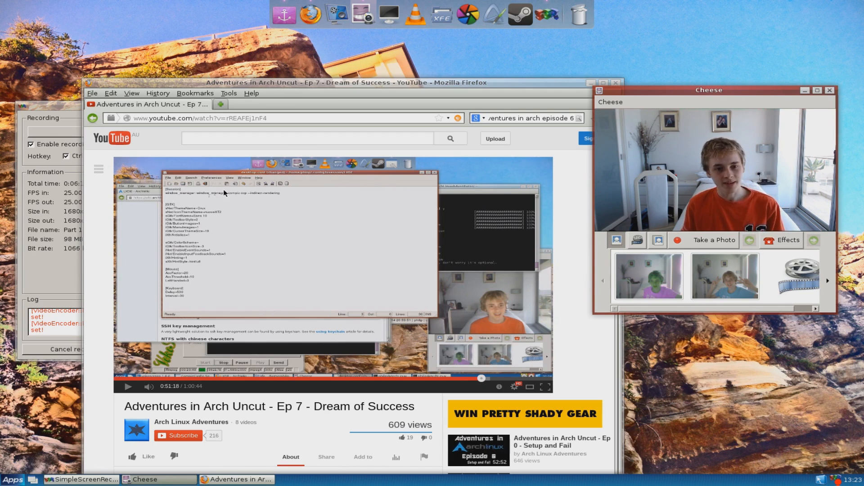
# - Scroll through the episode's YouTube comments
pyautogui.scroll(-3)
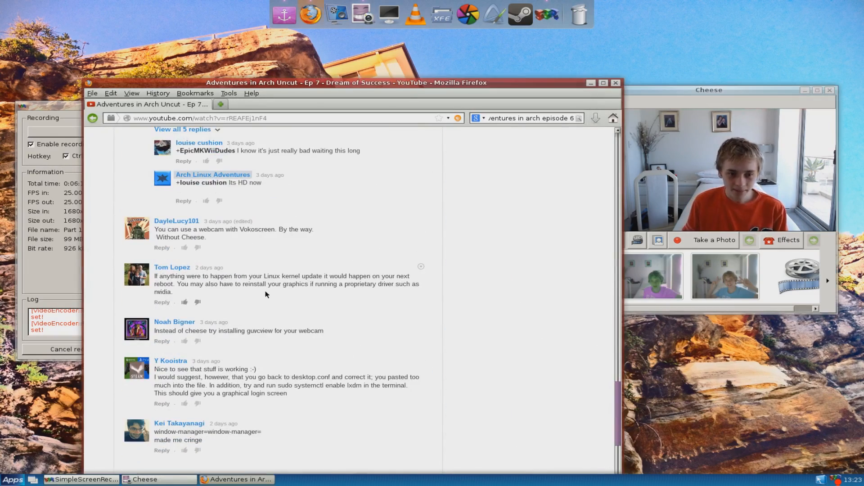
pyautogui.scroll(-3)
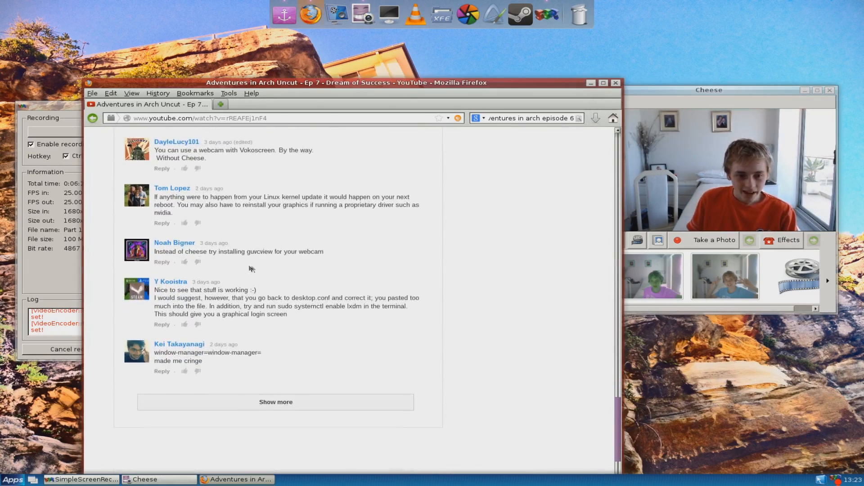
pyautogui.scroll(3)
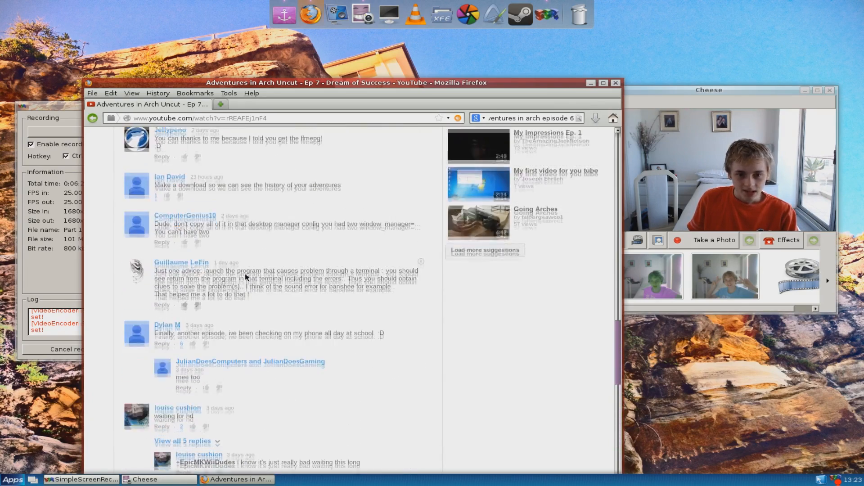
pyautogui.scroll(3)
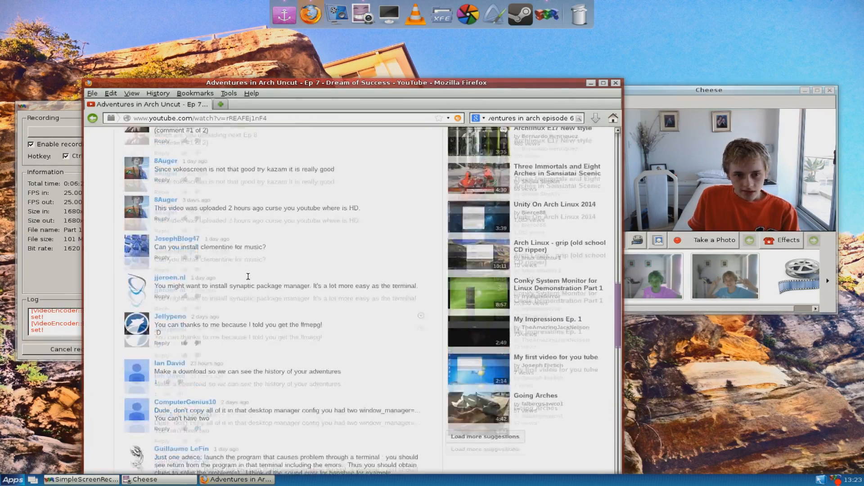
pyautogui.scroll(3)
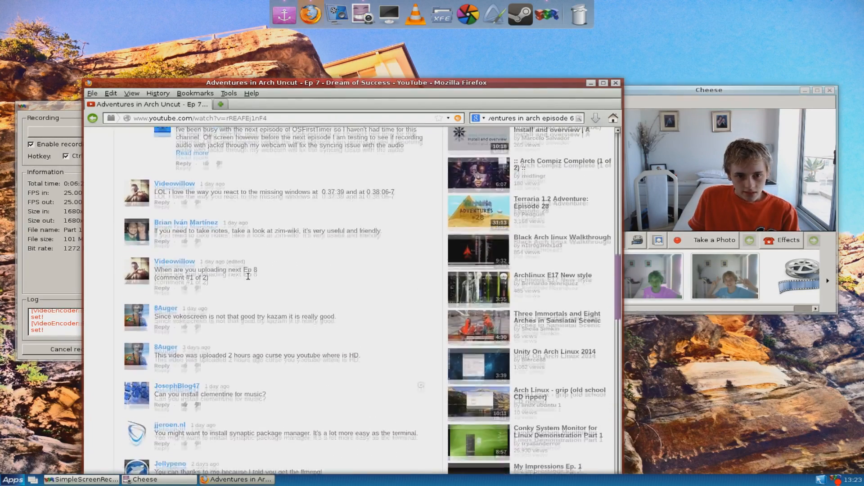
pyautogui.scroll(3)
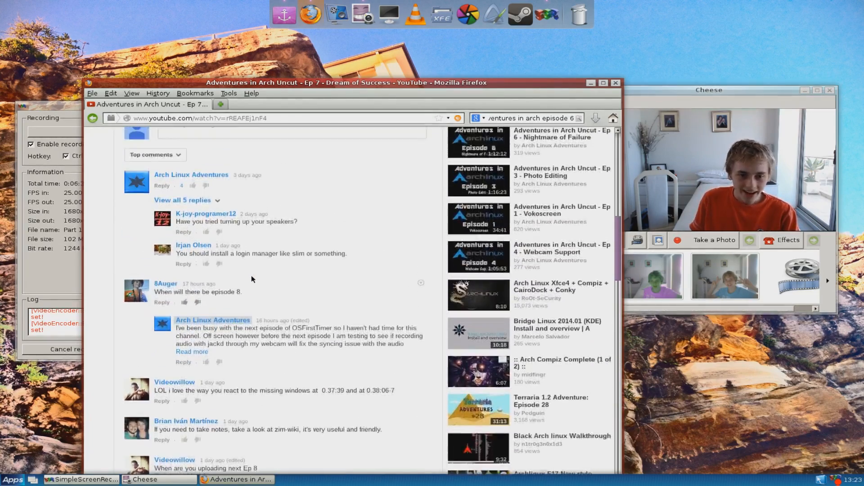
pyautogui.scroll(-3)
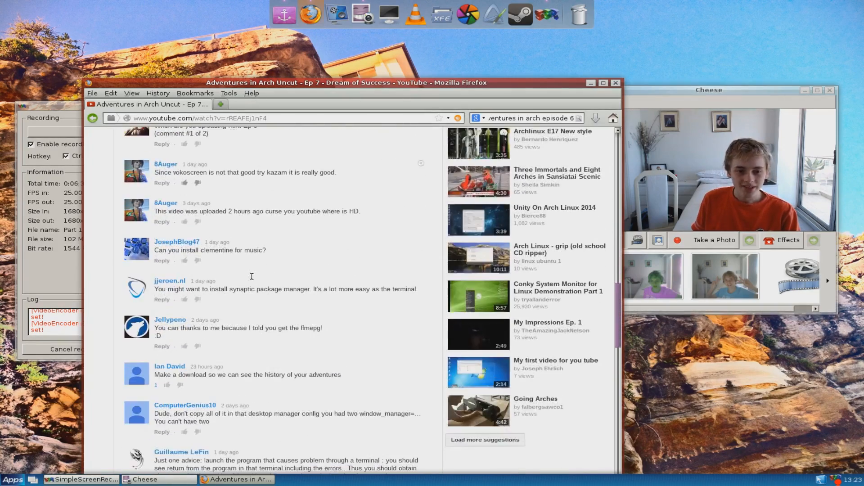
pyautogui.scroll(-3)
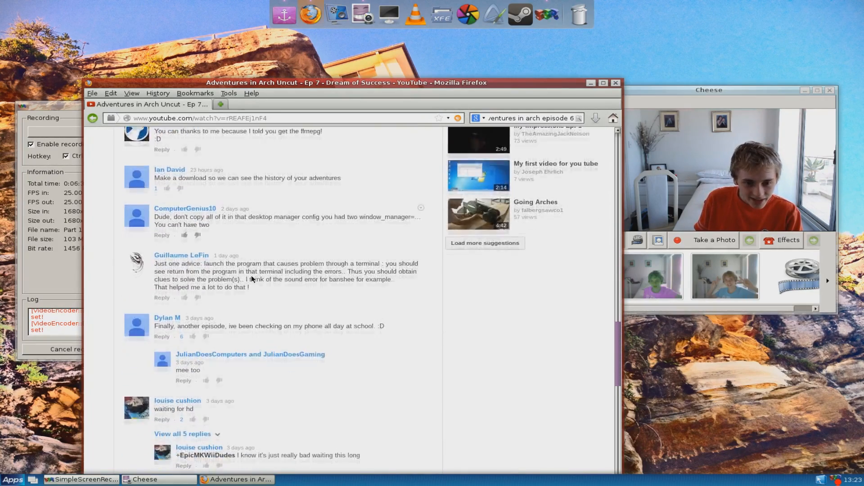
pyautogui.scroll(-3)
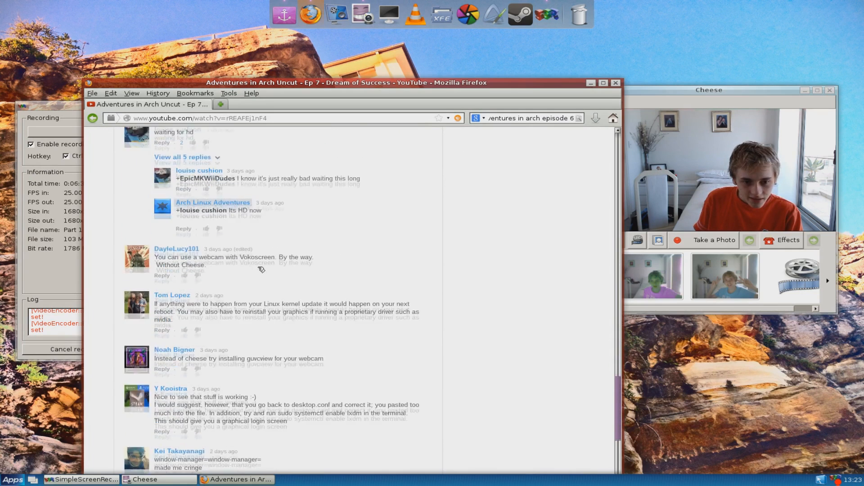
pyautogui.scroll(-3)
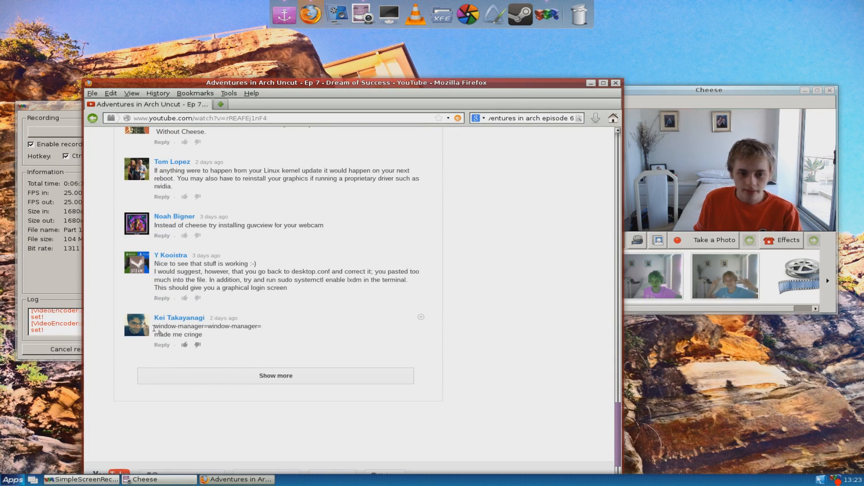
# - Load more comments and clear the text selection in a comment
pyautogui.click(275, 376)
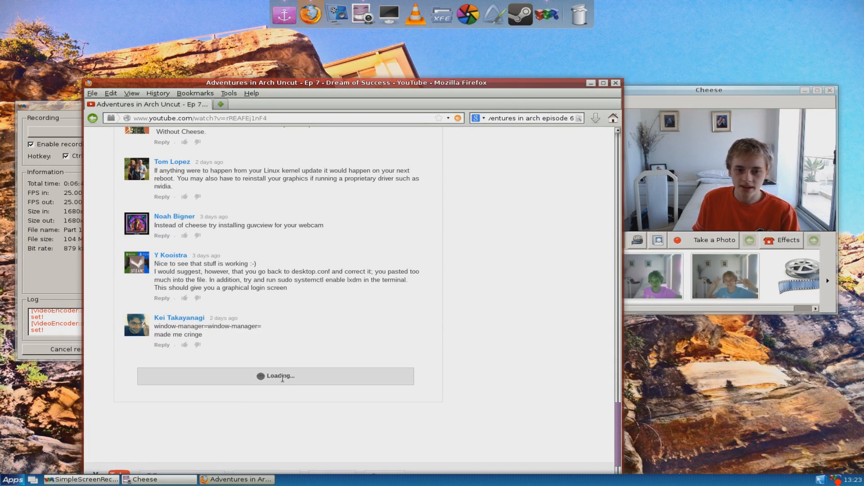
pyautogui.scroll(-3)
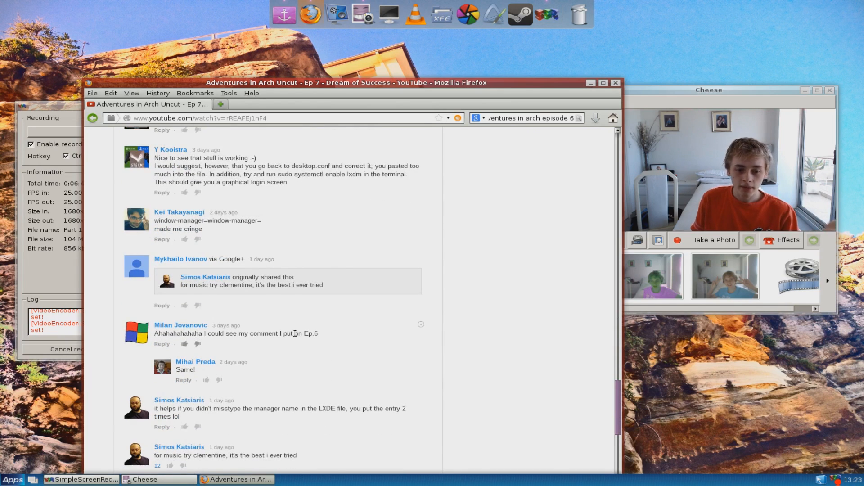
pyautogui.scroll(3)
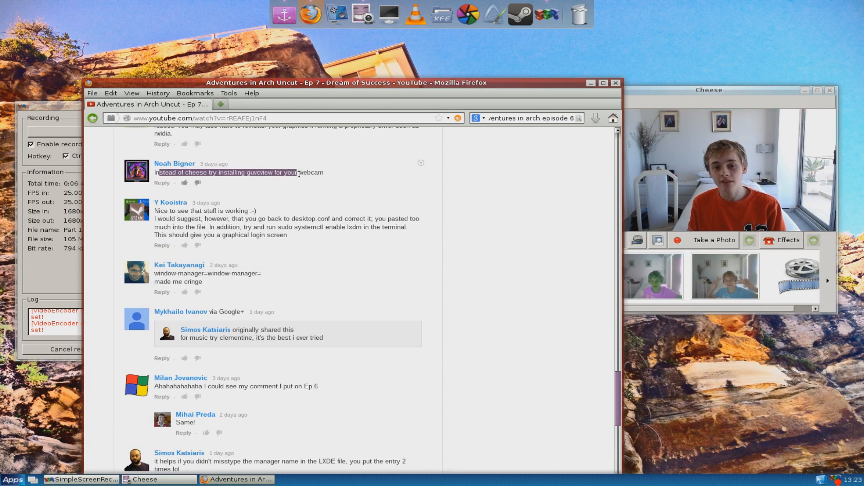
pyautogui.click(708, 90)
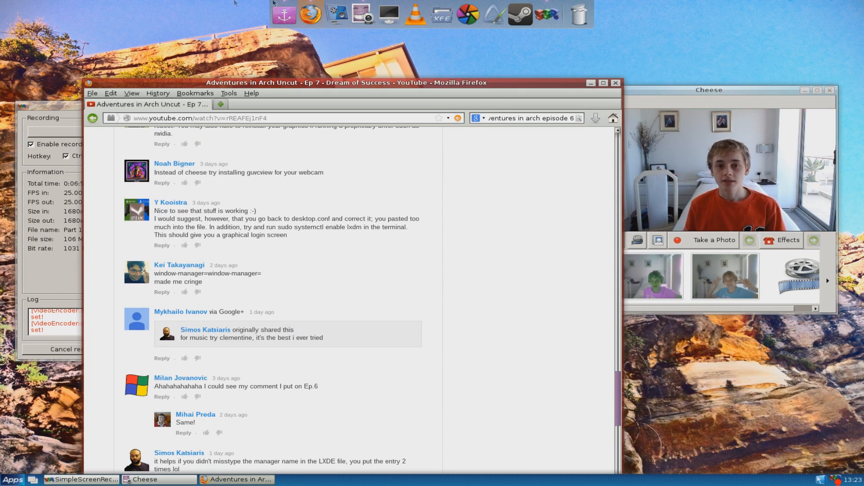
pyautogui.moveTo(336, 17)
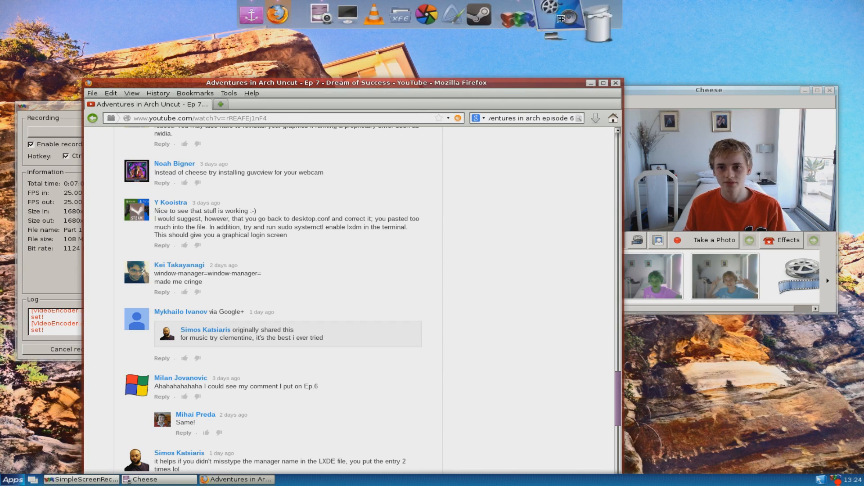
pyautogui.moveTo(676, 36)
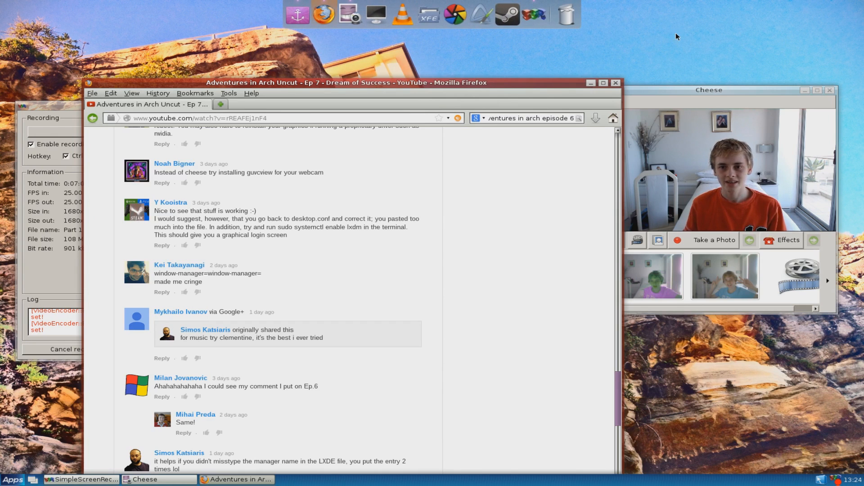
pyautogui.moveTo(585, 11)
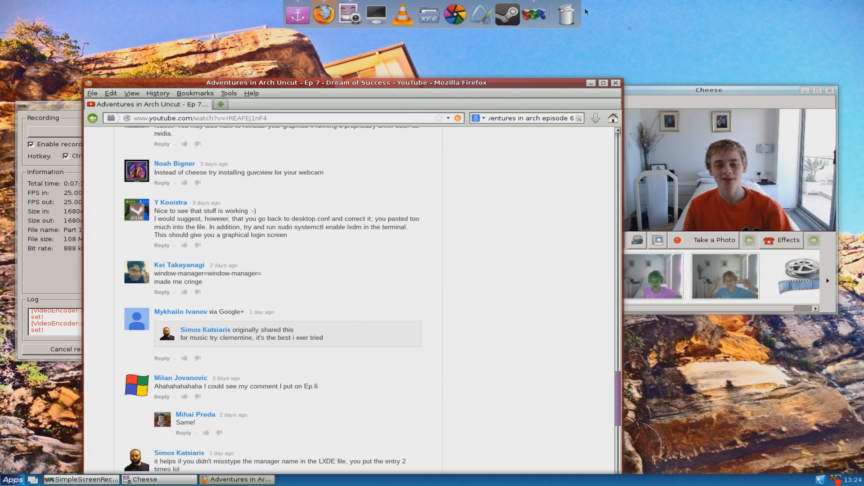
pyautogui.moveTo(533, 25)
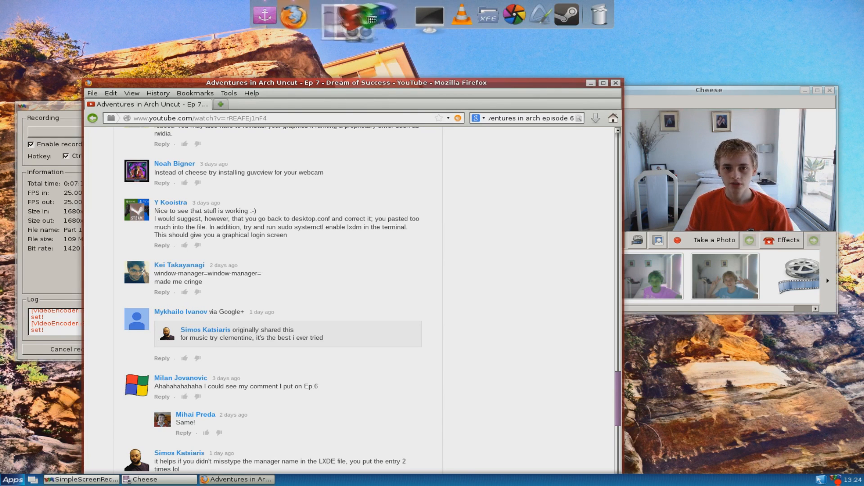
pyautogui.moveTo(408, 24)
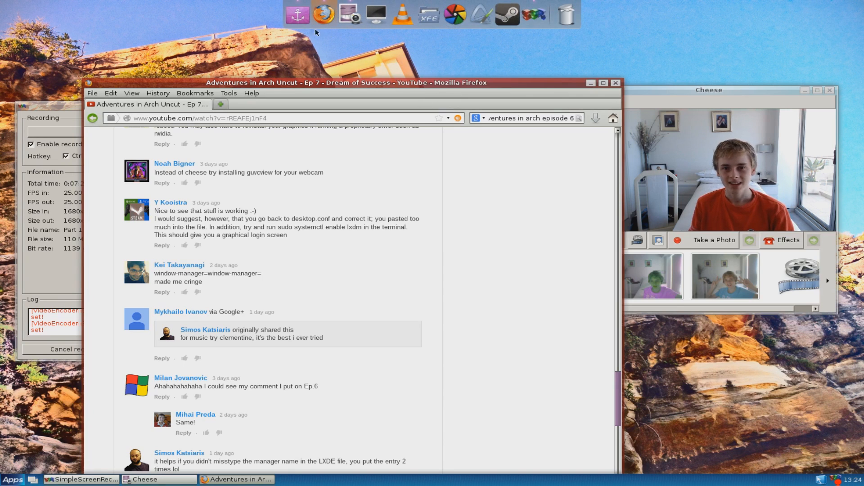
# - Open the options menu for a Docky launcher icon
pyautogui.rightClick(532, 14)
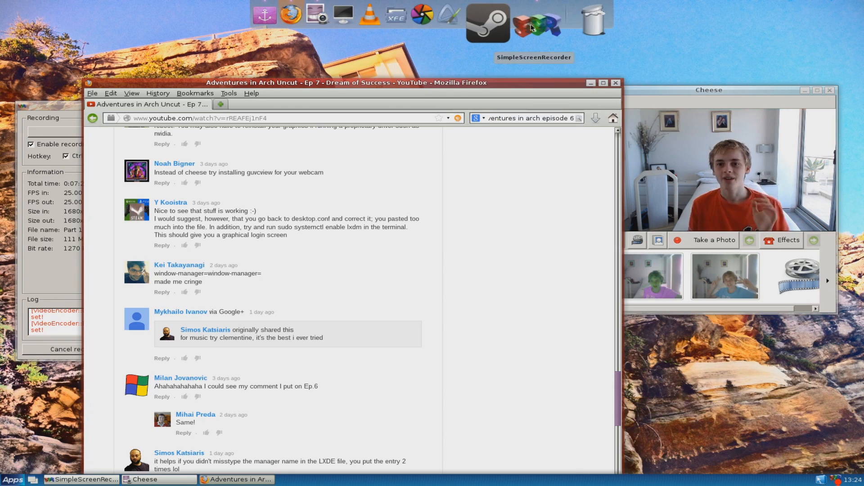
pyautogui.moveTo(515, 19)
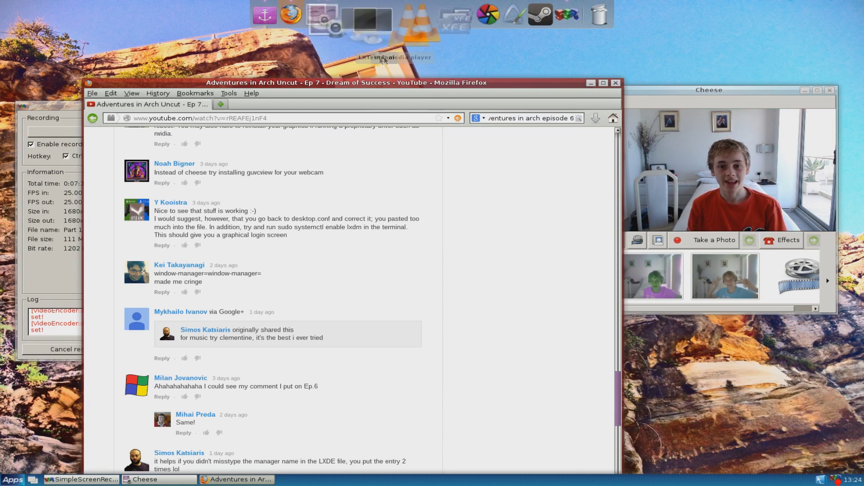
pyautogui.moveTo(451, 68)
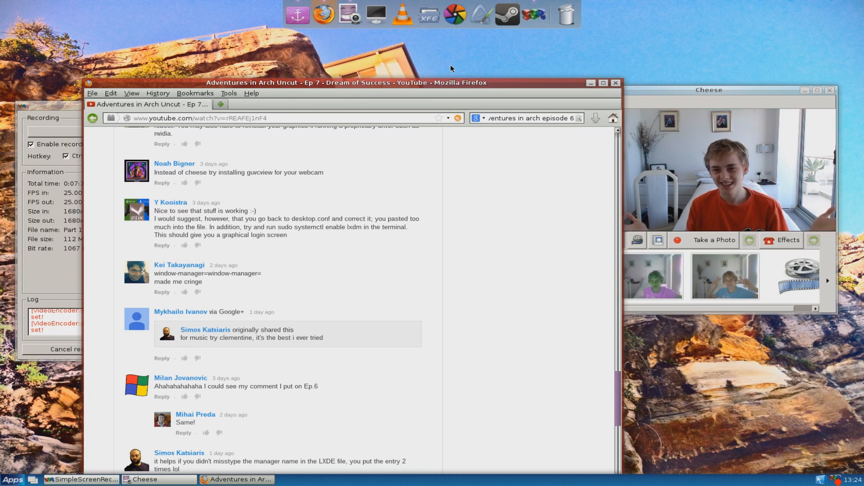
pyautogui.moveTo(424, 16)
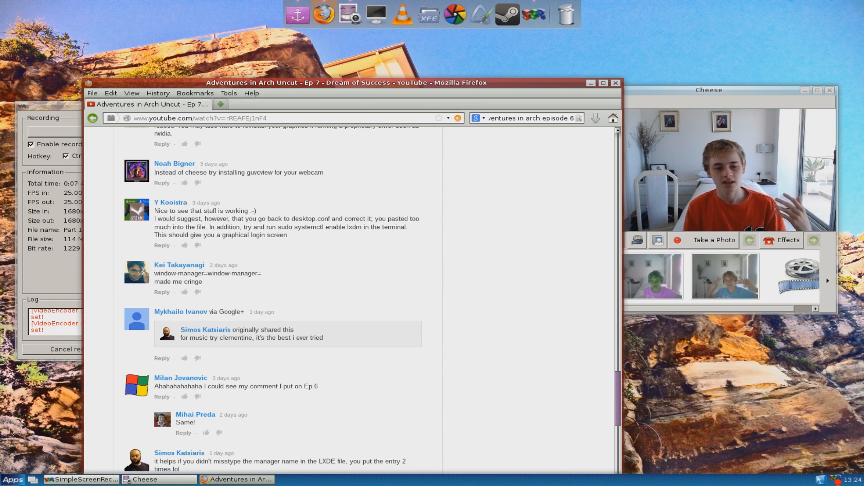
# - Open the LXDE Apps menu's Accessories list, where Leafpad appears
pyautogui.click(11, 479)
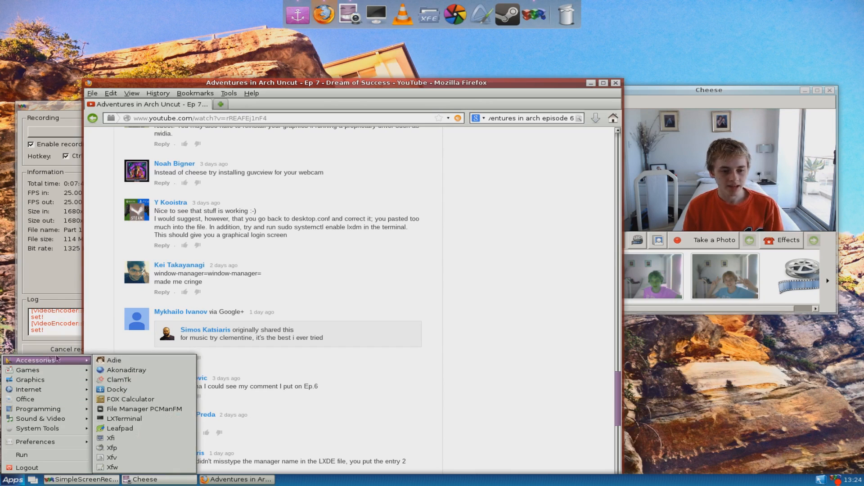
pyautogui.moveTo(145, 410)
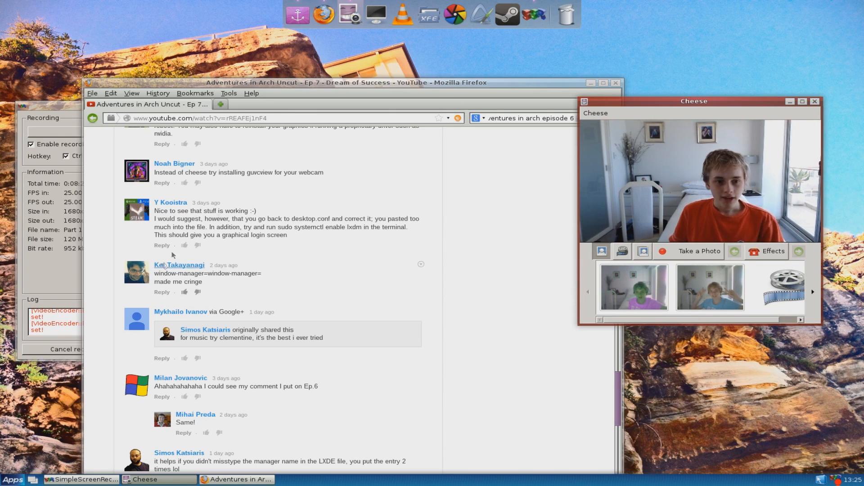
pyautogui.click(11, 480)
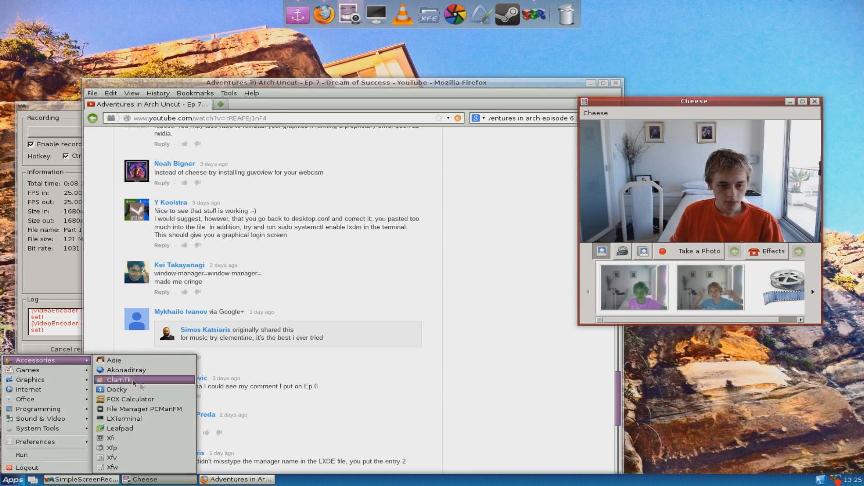
pyautogui.moveTo(120, 428)
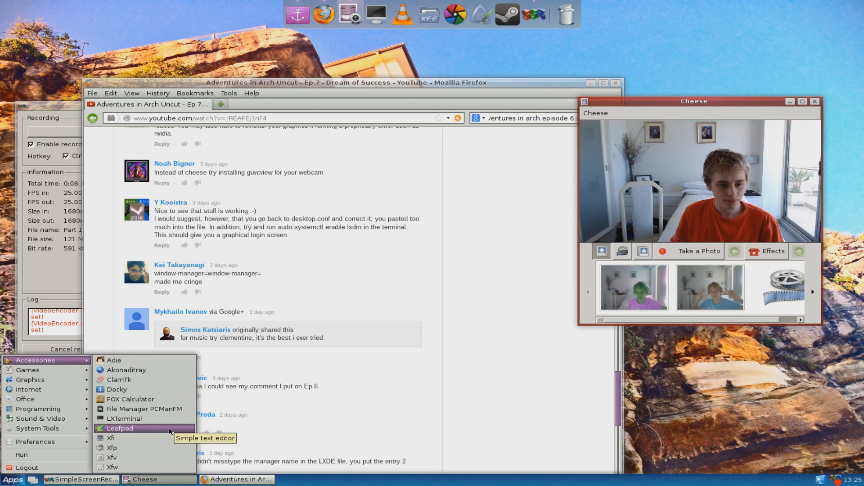
# - Open ~/.config/lxsession/LXDE/desktop.conf in Leafpad and save it with window_manager=compiz ccp --indirect-rendering
pyautogui.click(120, 428)
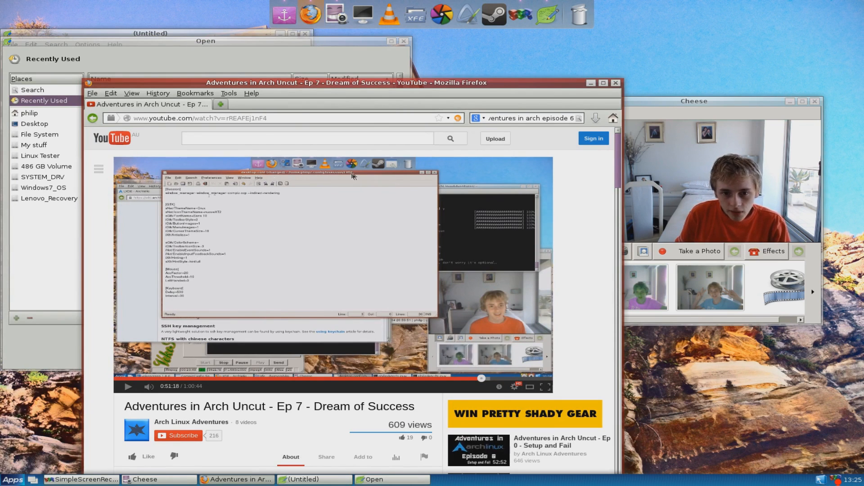
pyautogui.click(29, 113)
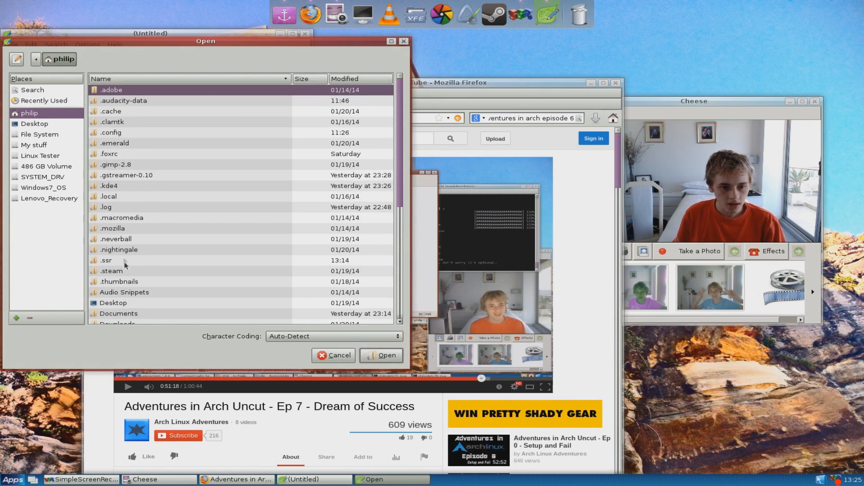
pyautogui.doubleClick(110, 132)
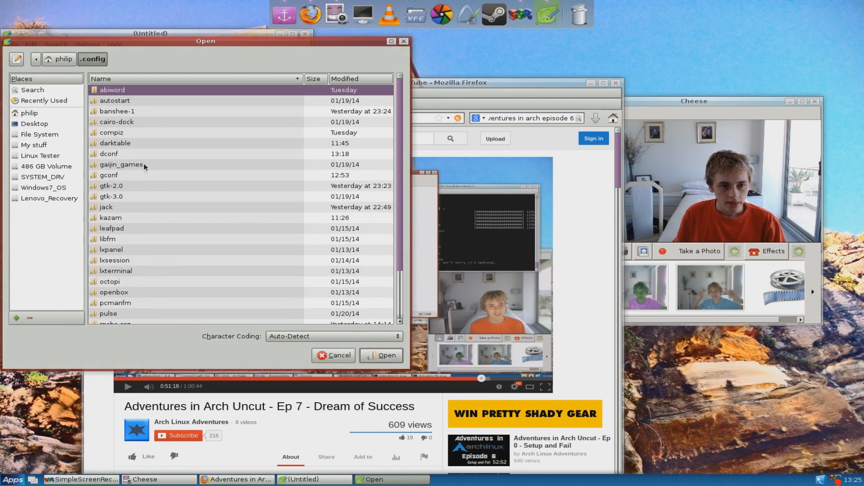
pyautogui.doubleClick(115, 260)
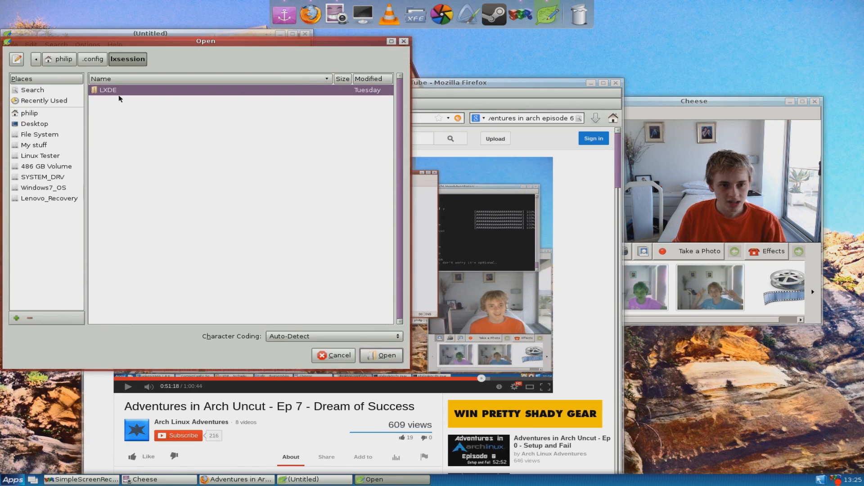
pyautogui.doubleClick(108, 90)
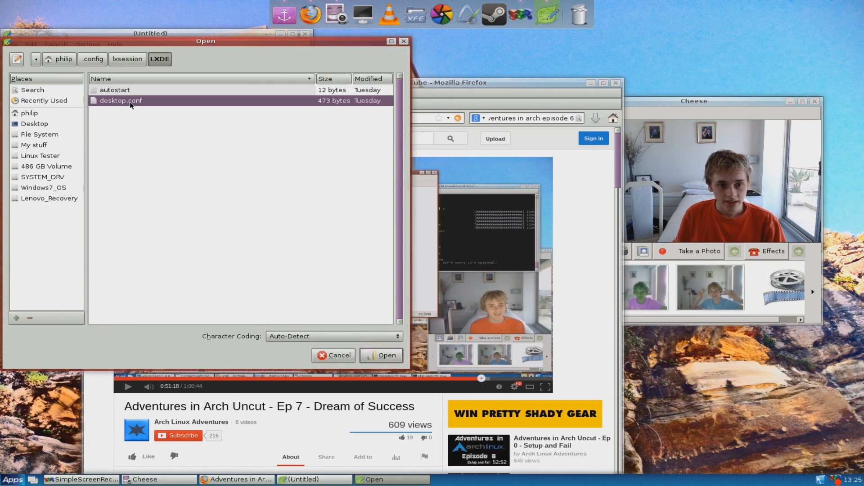
pyautogui.click(381, 355)
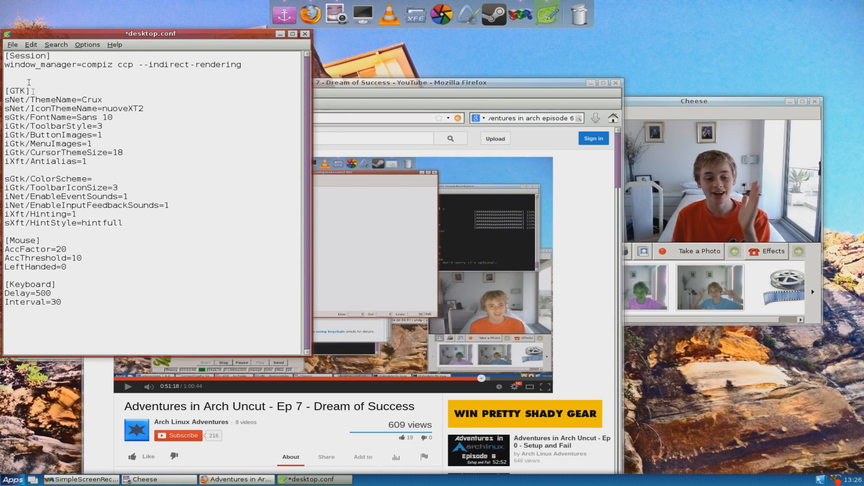
pyautogui.click(12, 45)
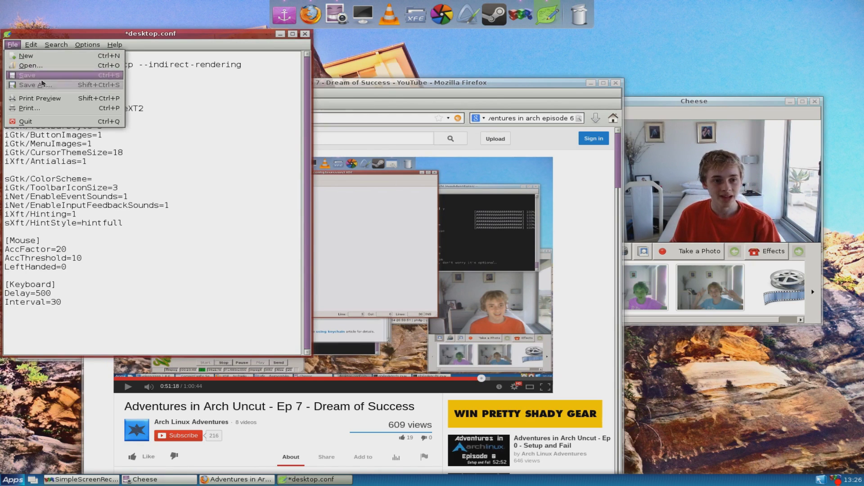
pyautogui.click(27, 75)
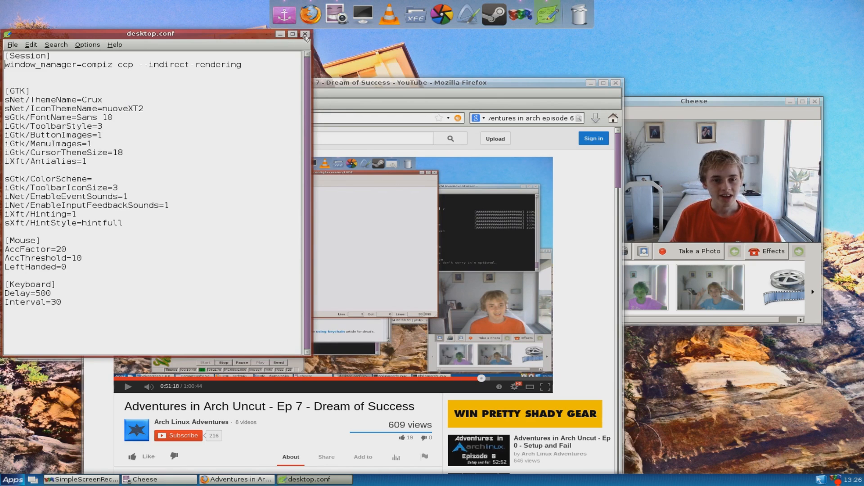
pyautogui.click(305, 34)
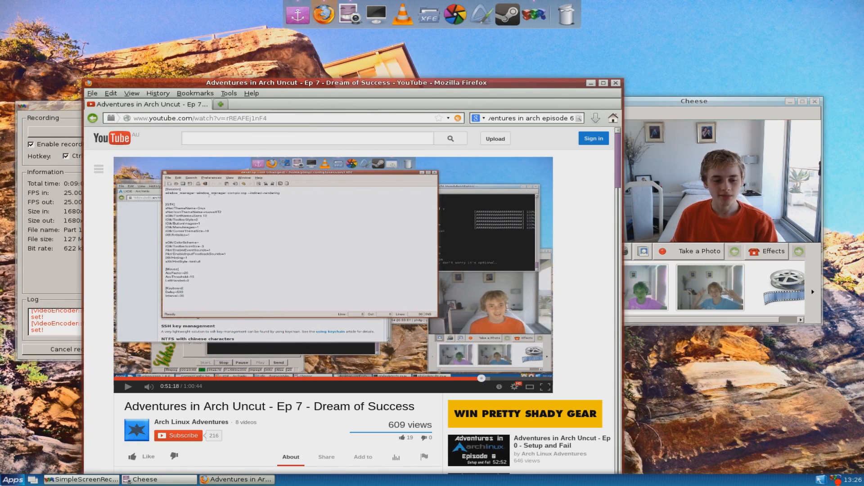
pyautogui.click(12, 480)
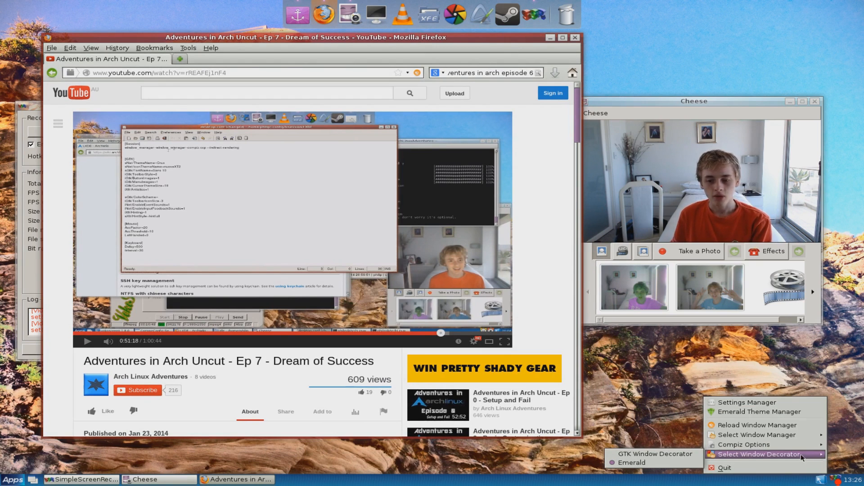
pyautogui.moveTo(655, 454)
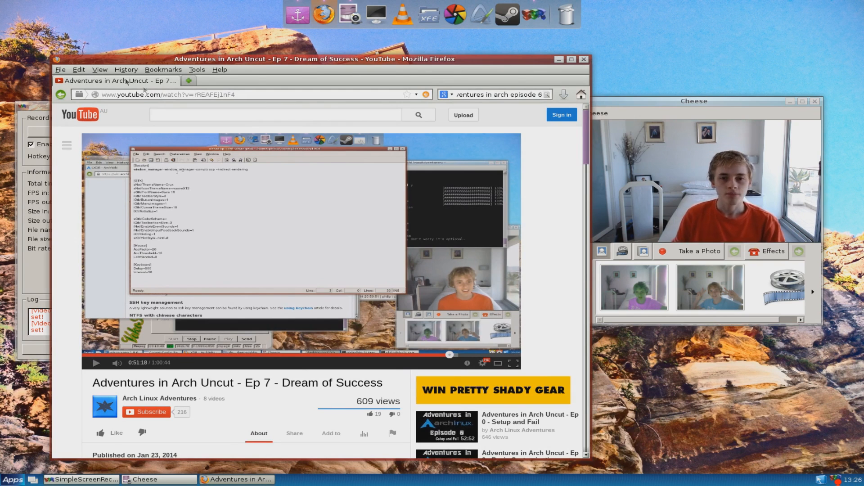
pyautogui.moveTo(377, 68)
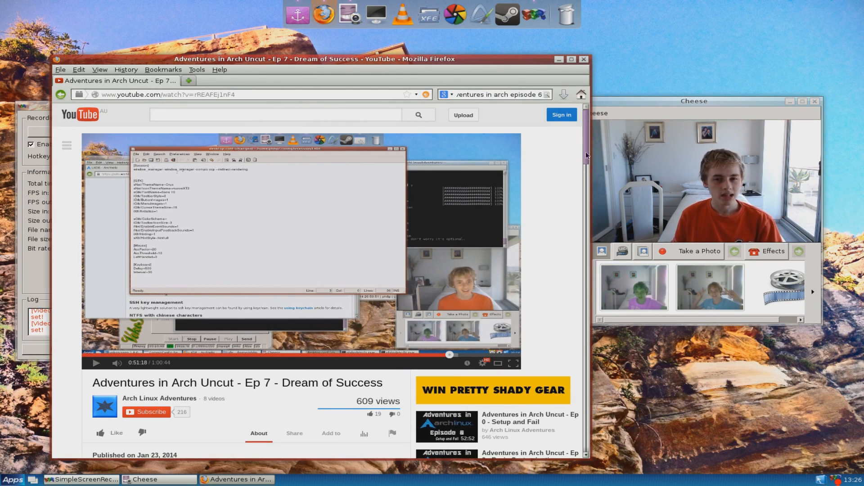
pyautogui.scroll(-3)
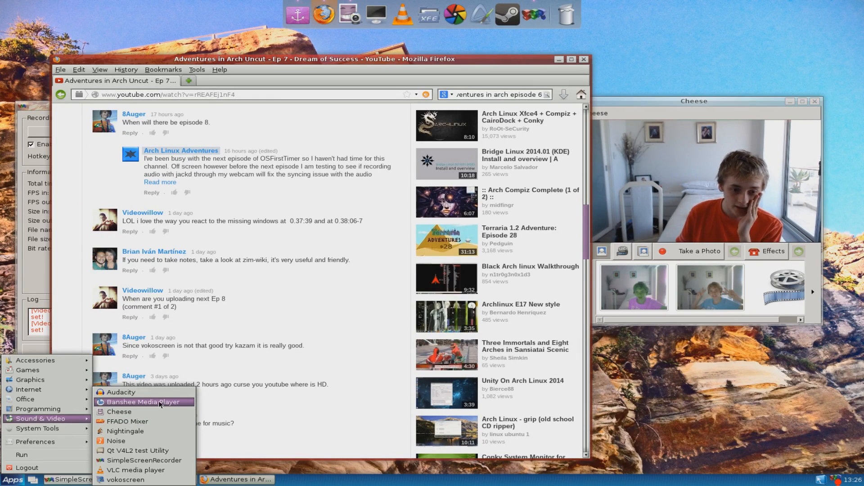
pyautogui.moveTo(145, 460)
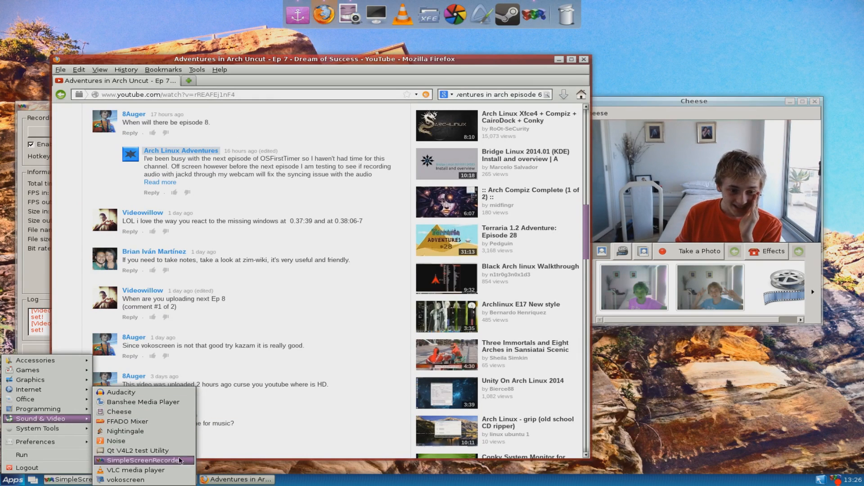
pyautogui.moveTo(116, 440)
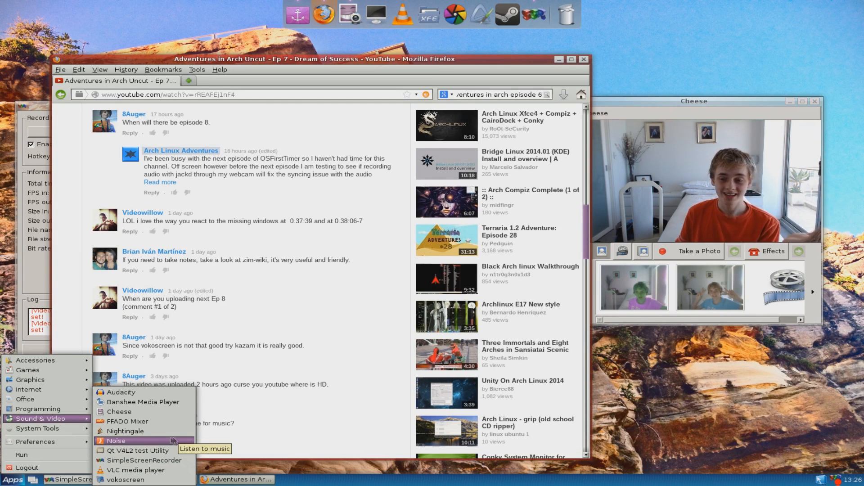
pyautogui.moveTo(285, 340)
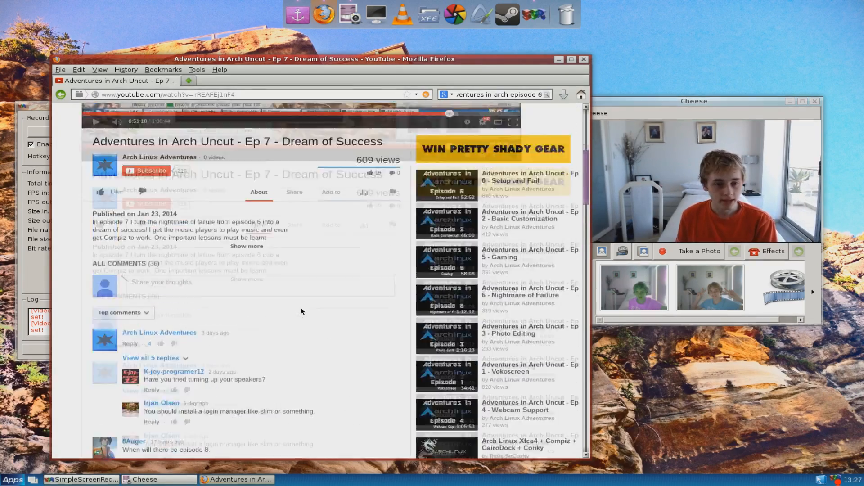
pyautogui.scroll(-3)
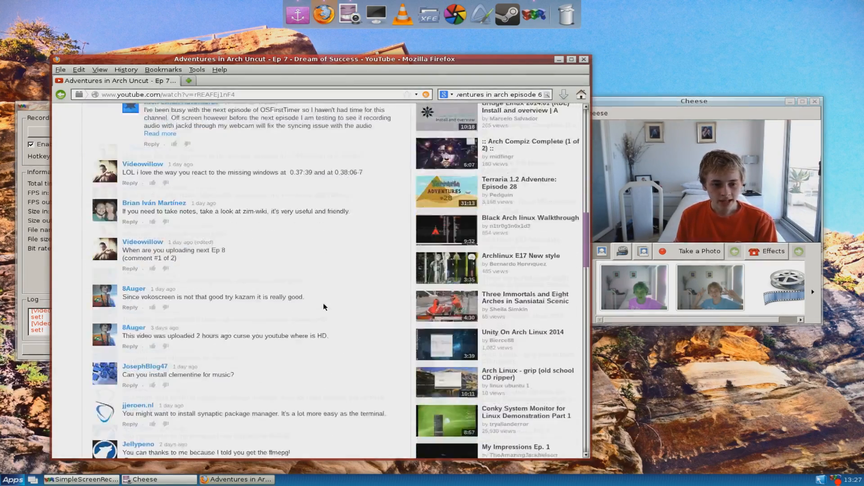
pyautogui.scroll(-3)
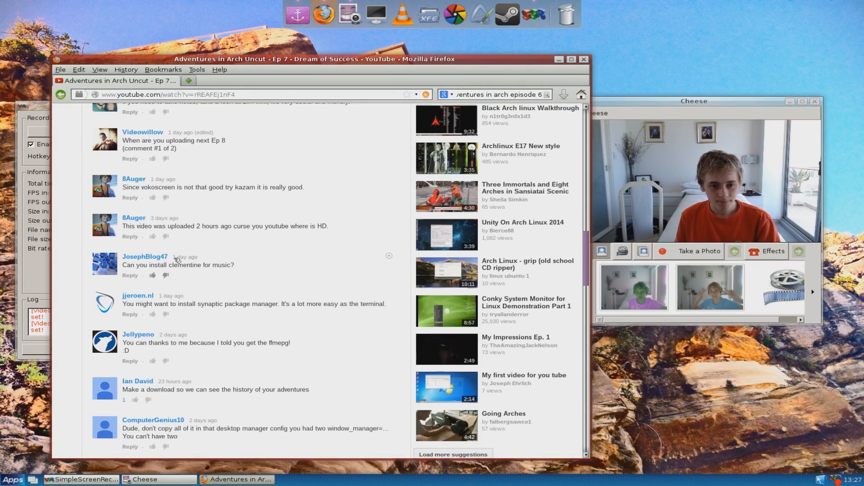
pyautogui.scroll(-3)
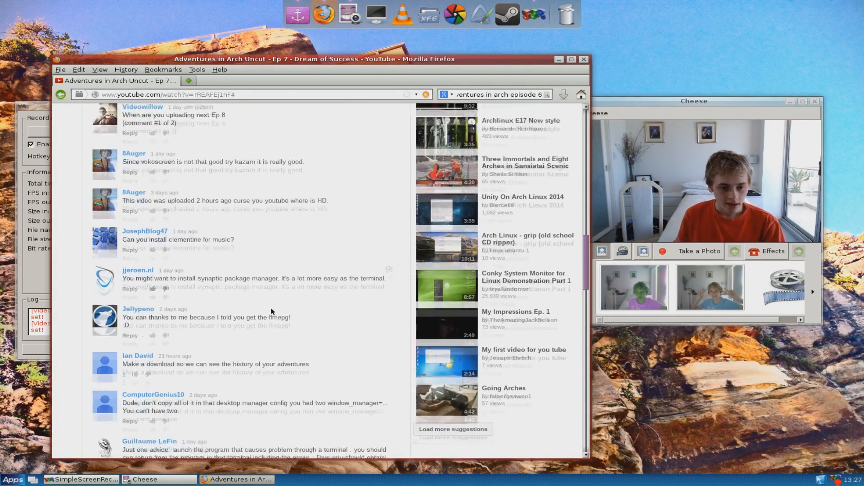
pyautogui.scroll(-3)
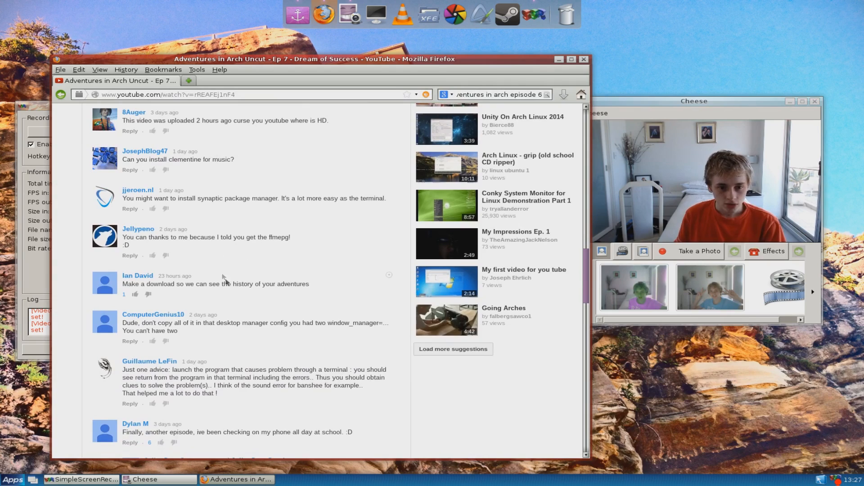
pyautogui.scroll(-3)
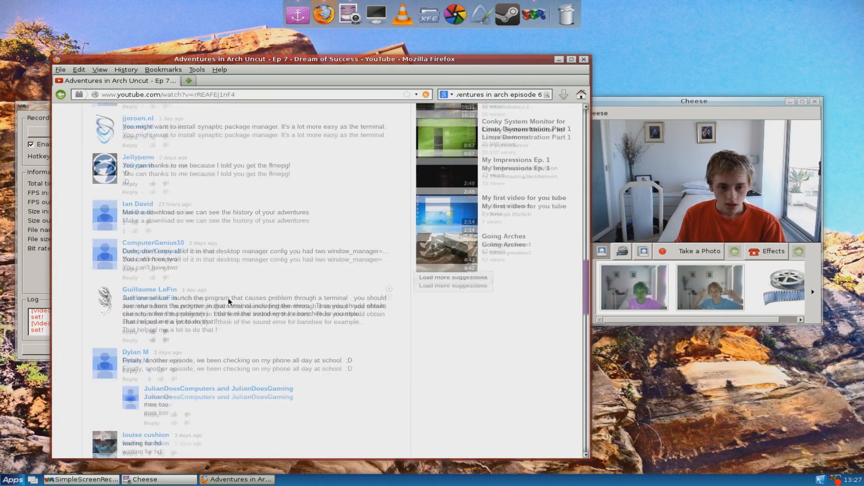
pyautogui.scroll(-3)
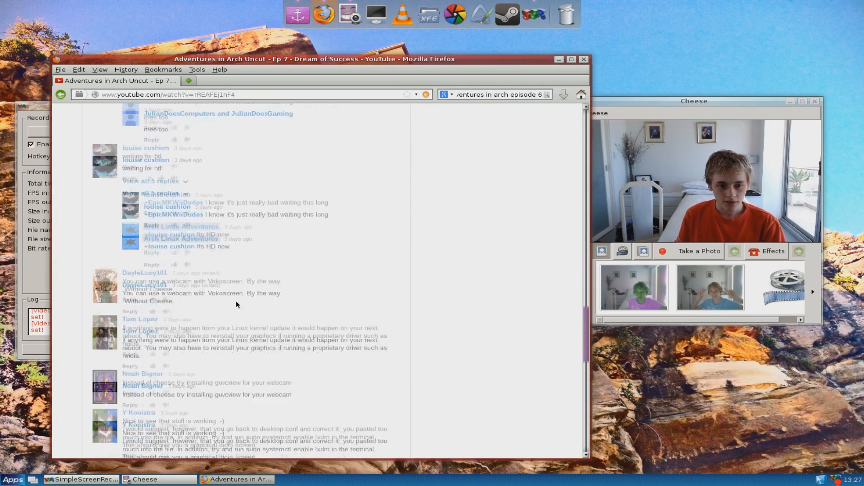
pyautogui.scroll(-3)
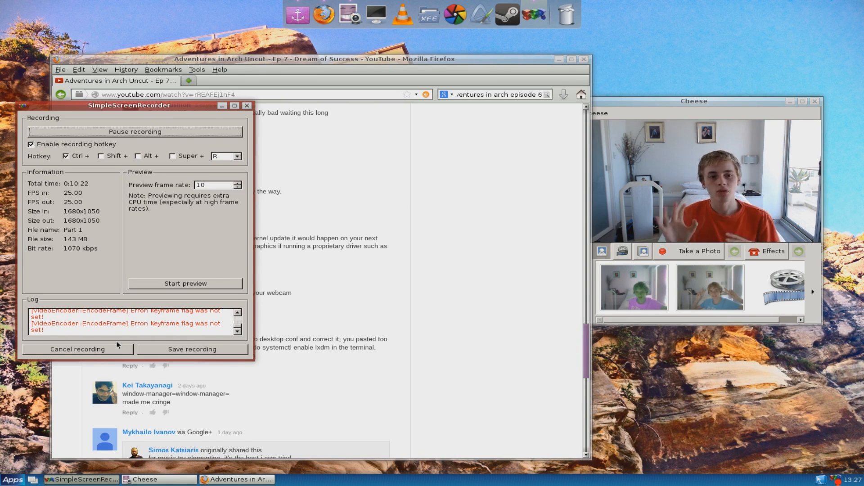
pyautogui.moveTo(228, 366)
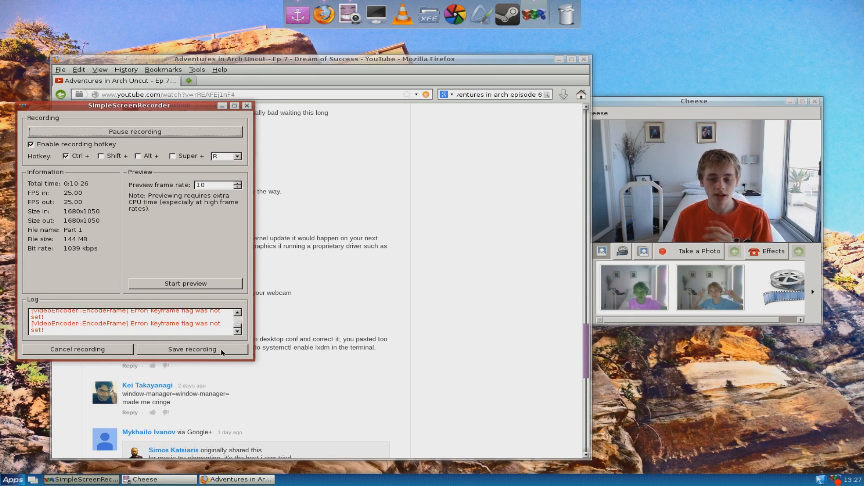
# - Save recording Part 1 in SimpleScreenRecorder and continue with Part 2
pyautogui.click(192, 349)
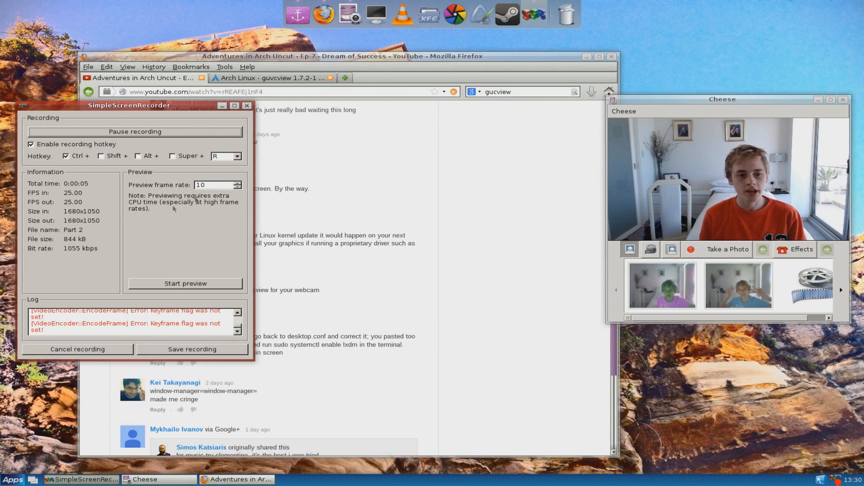
pyautogui.click(268, 78)
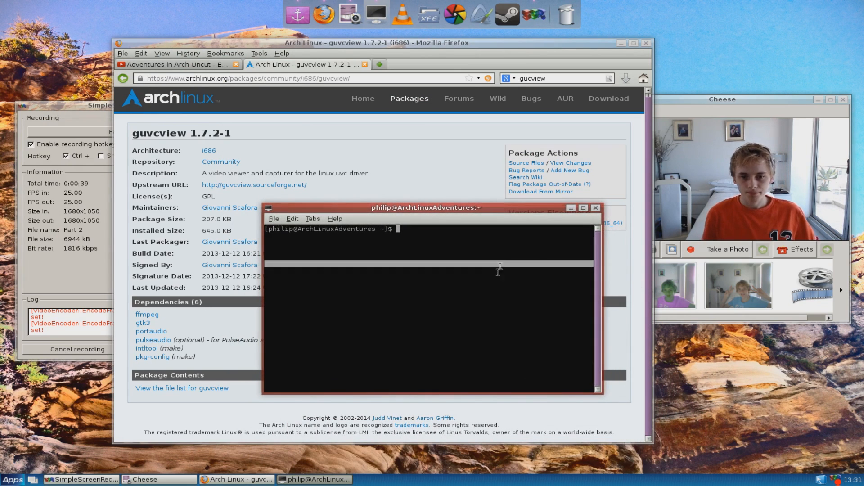
# - Install guvcview and portaudio via 'sudo pacman -S guvcview', entering the password and confirming y
pyautogui.write('sudo pa')
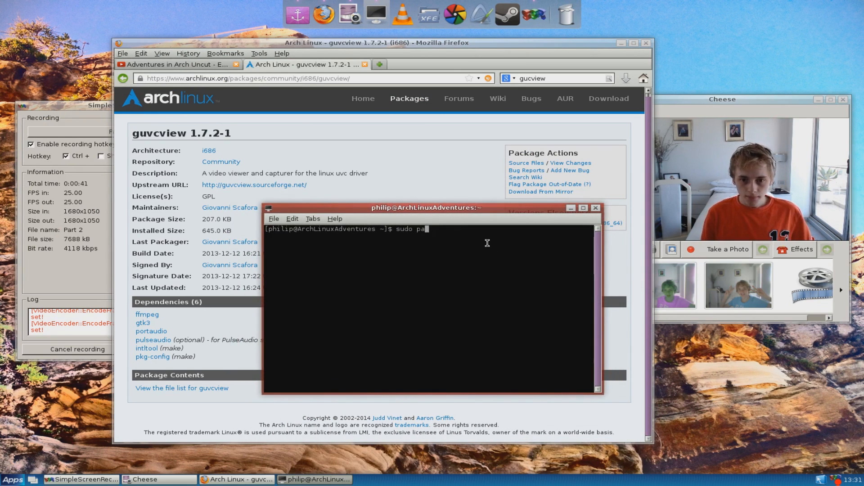
pyautogui.write('cman -S')
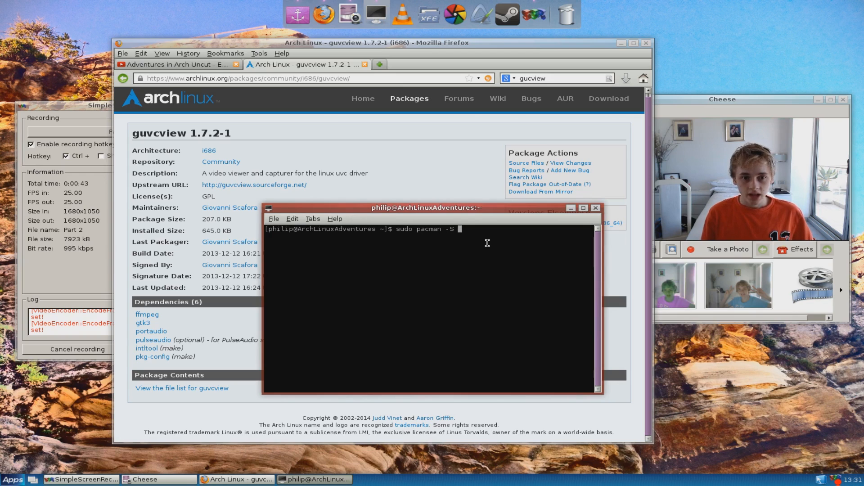
pyautogui.write('guv')
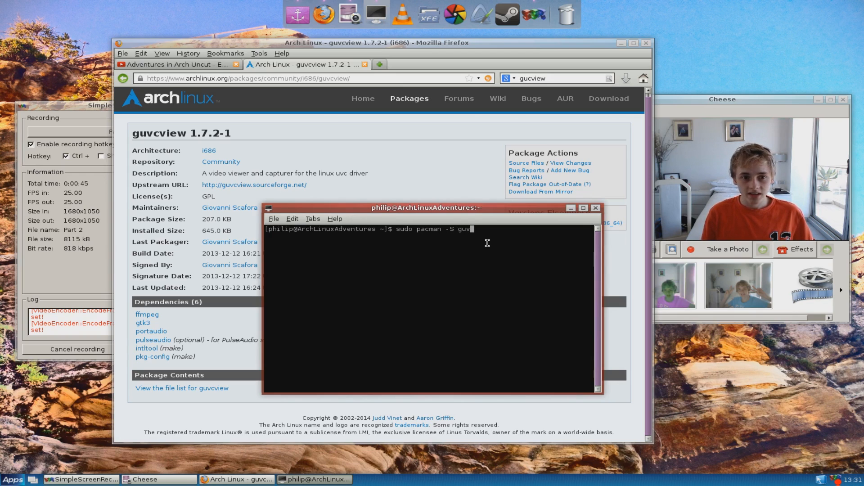
pyautogui.write('view')
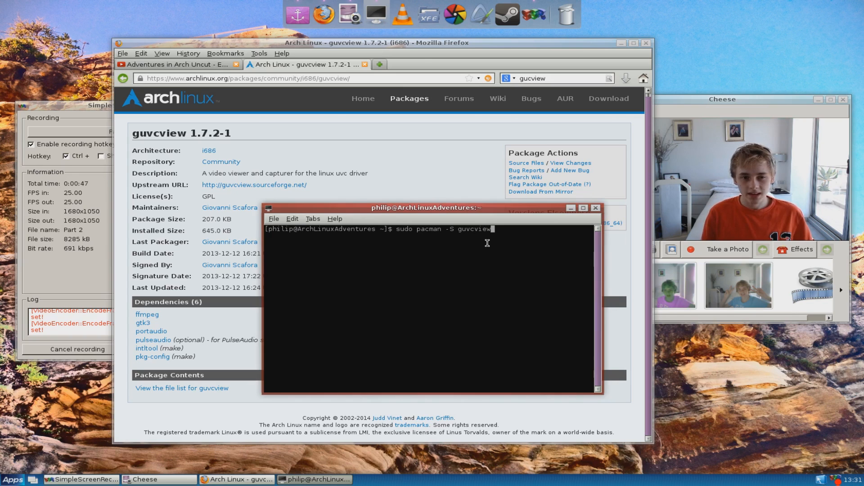
pyautogui.press('Return')
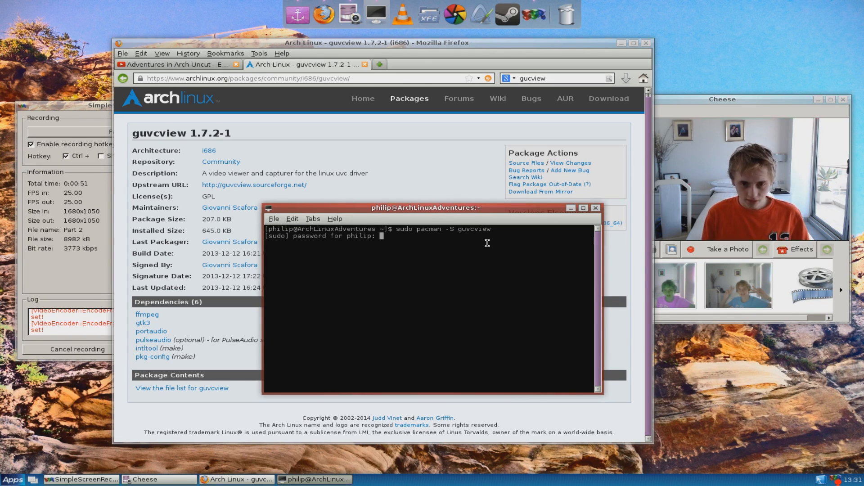
pyautogui.press('Return')
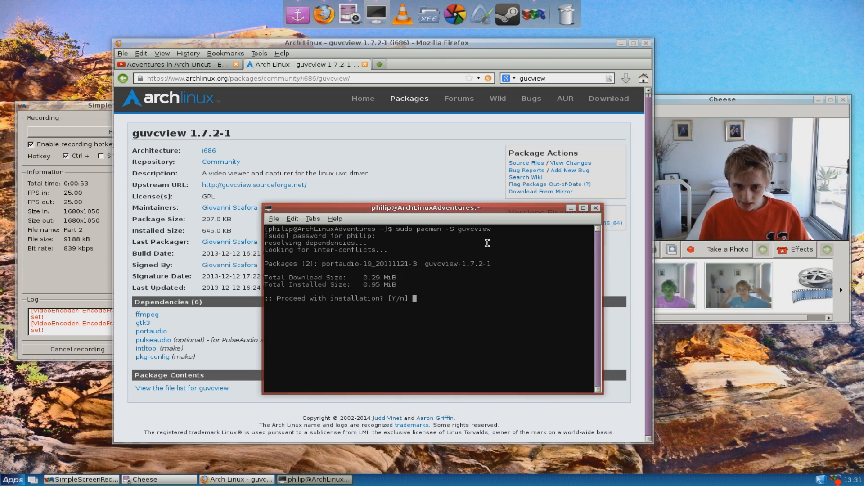
pyautogui.write('y')
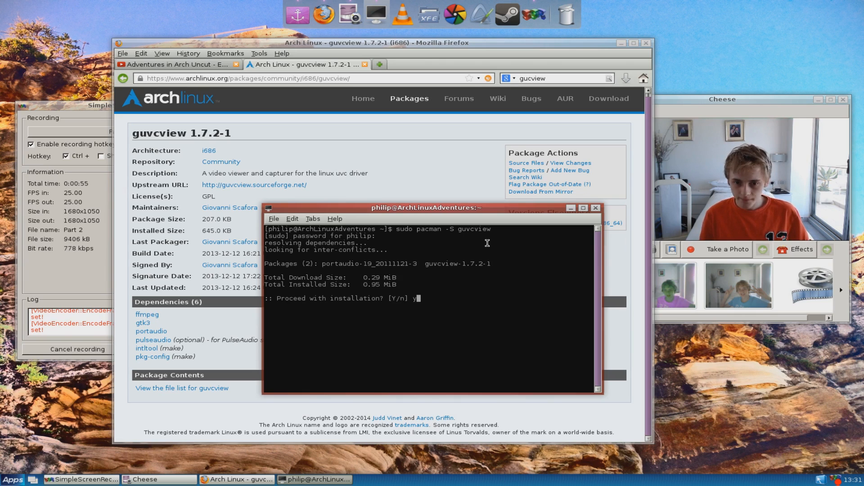
pyautogui.press('Return')
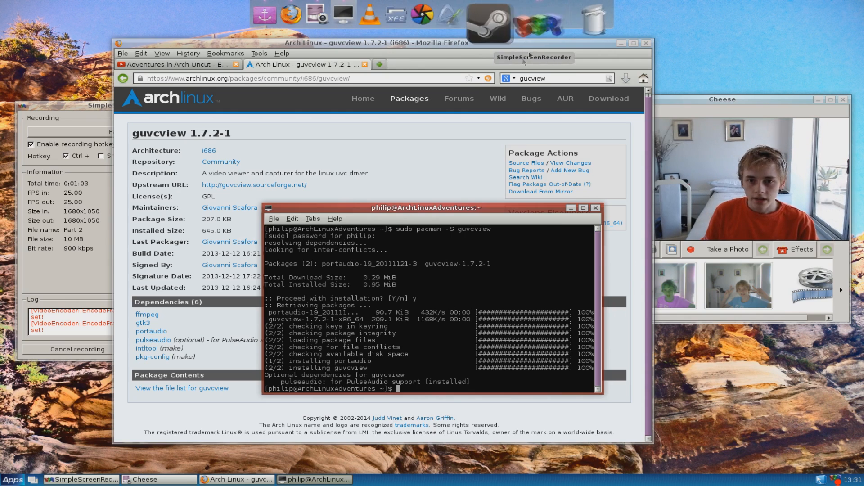
# - Show the Apps menu's Sound & Video list, now including guvcview beside Cheese
pyautogui.click(37, 418)
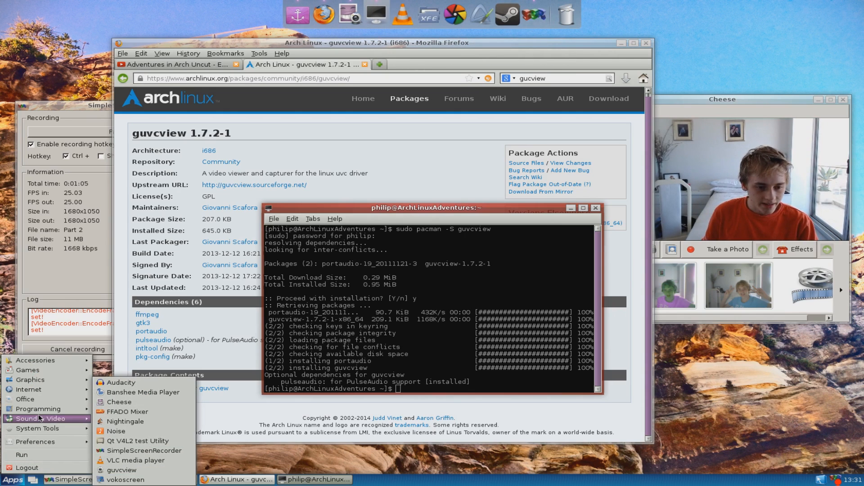
pyautogui.moveTo(121, 469)
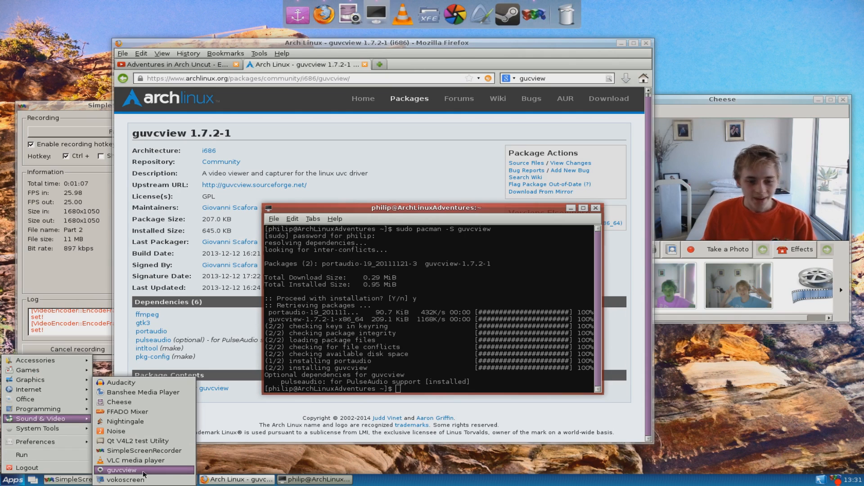
pyautogui.moveTo(122, 469)
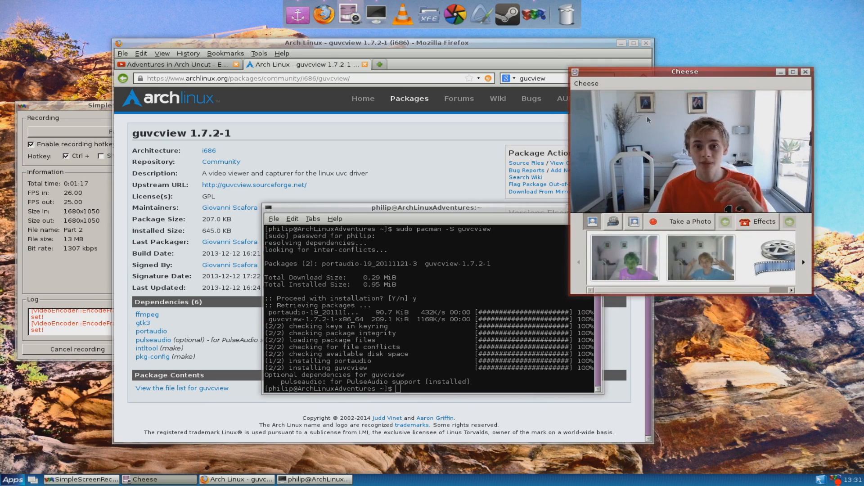
pyautogui.moveTo(429, 19)
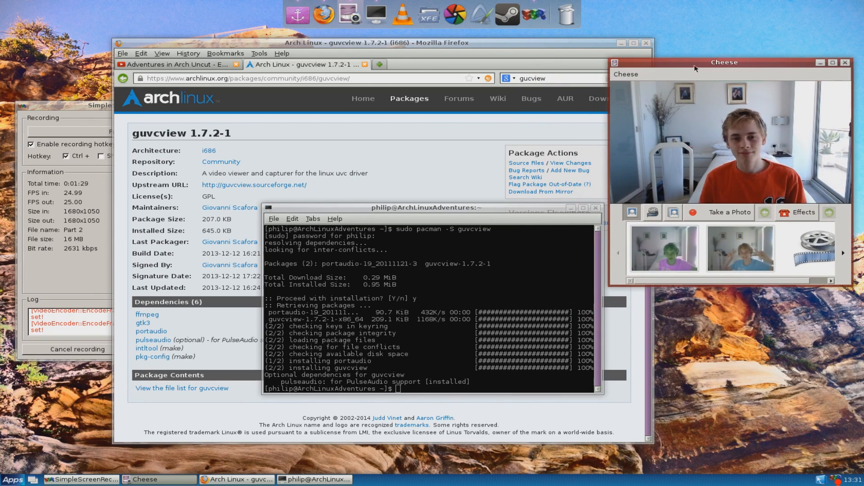
pyautogui.moveTo(656, 54)
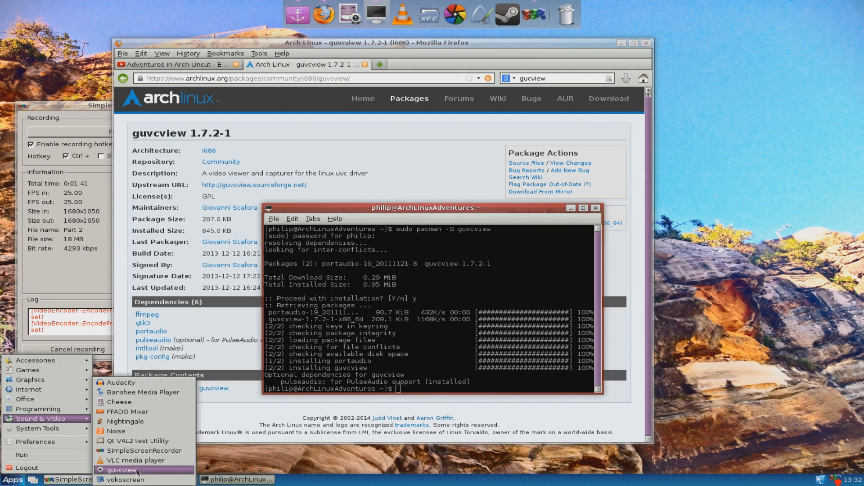
# - Launch guvcview and browse its video recording codec and H264 encoder settings
pyautogui.click(120, 470)
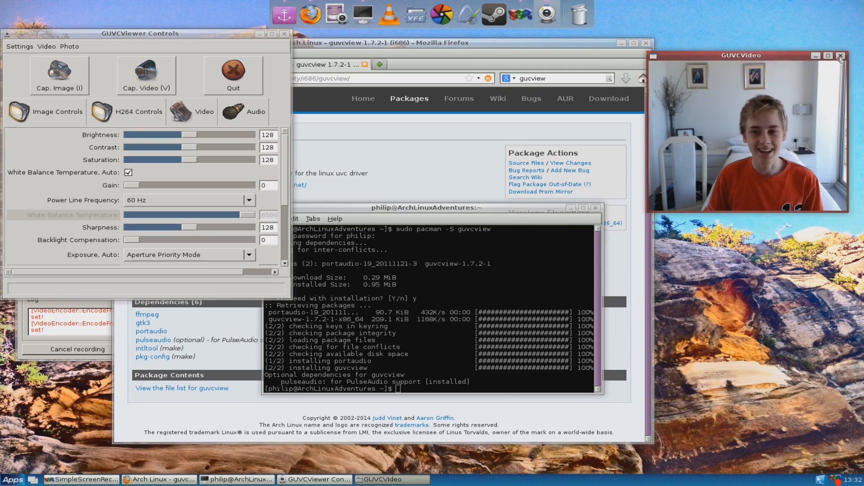
pyautogui.moveTo(710, 58)
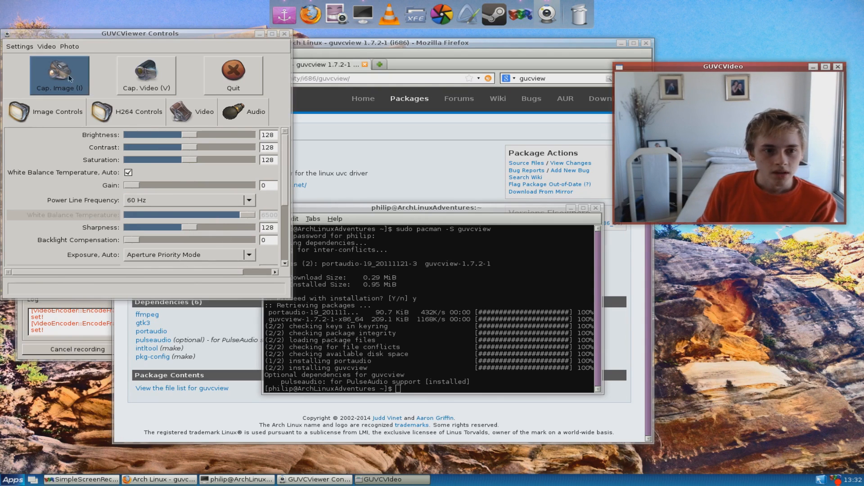
pyautogui.click(20, 46)
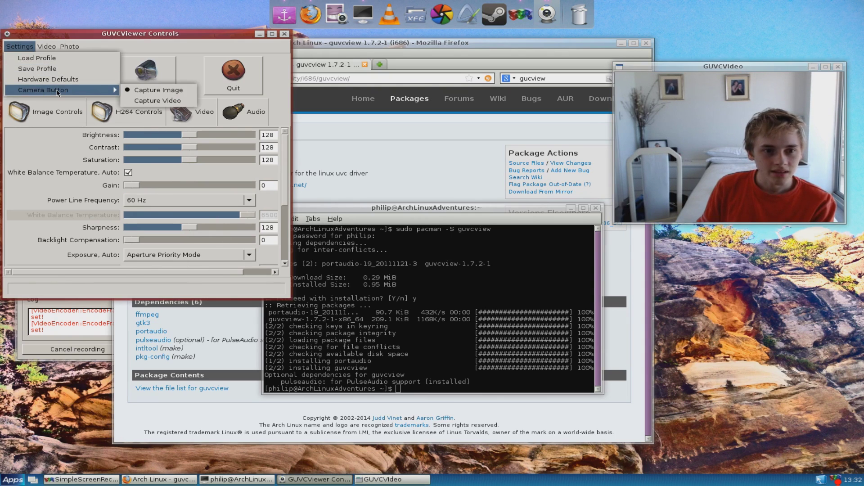
pyautogui.click(46, 45)
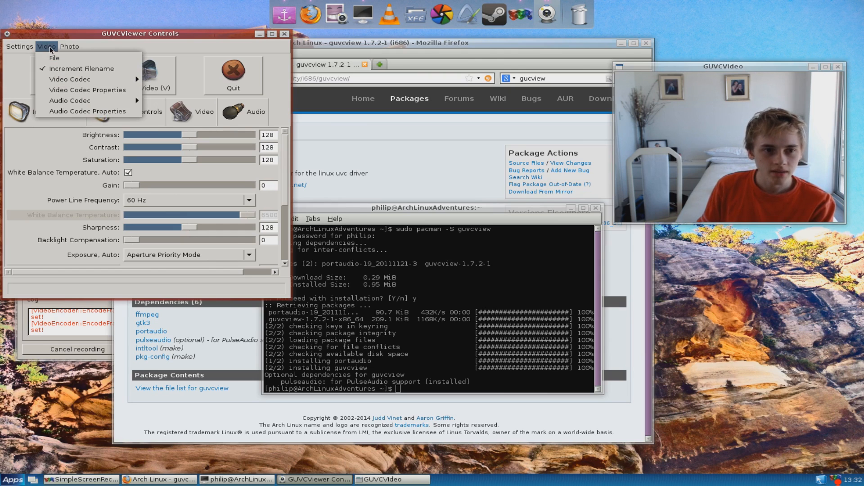
pyautogui.moveTo(71, 79)
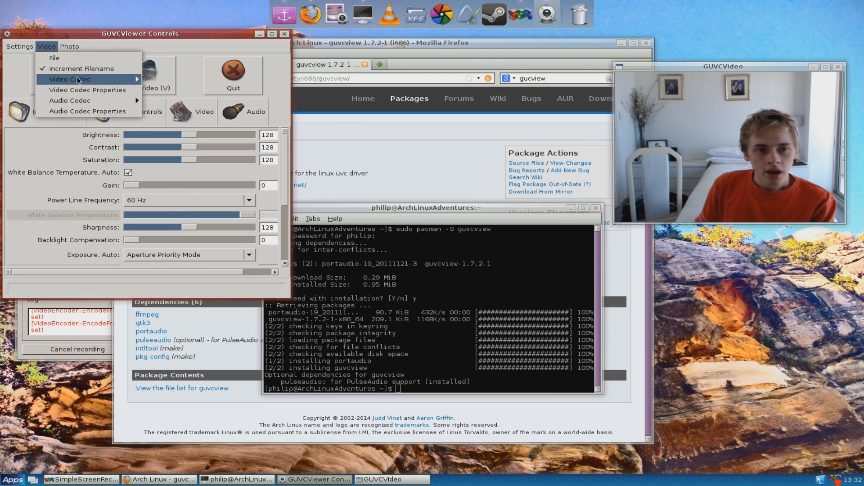
pyautogui.click(70, 79)
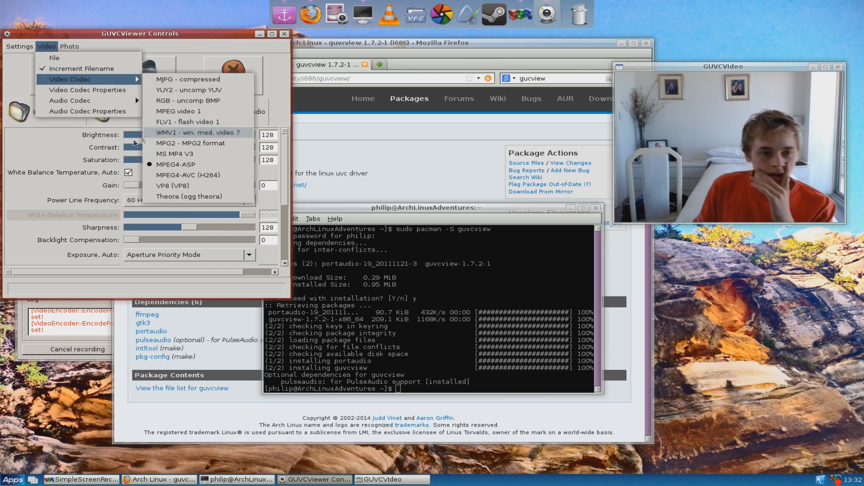
pyautogui.click(281, 103)
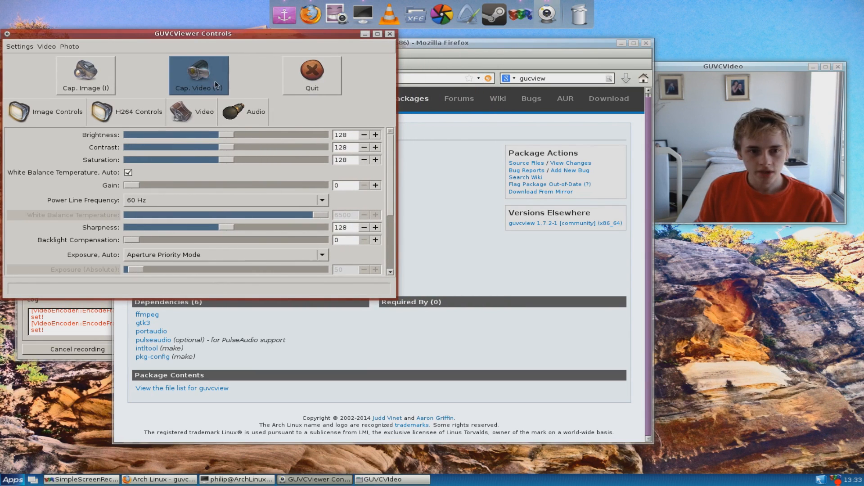
pyautogui.click(138, 111)
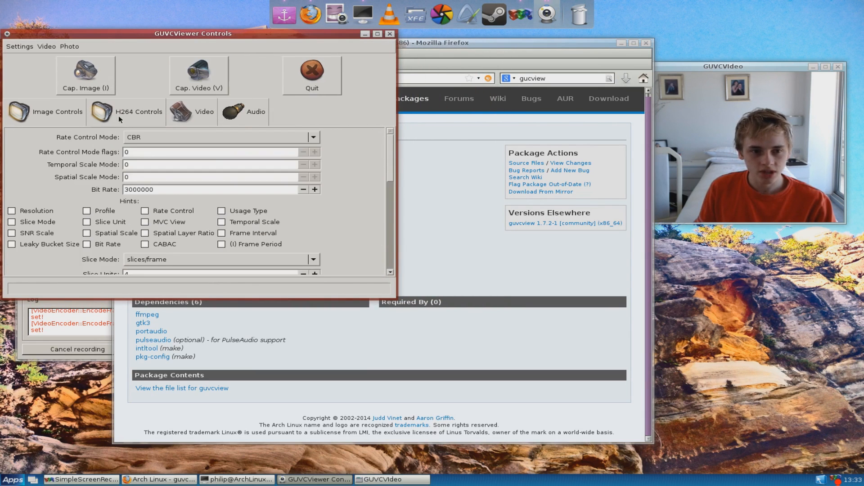
# - Review the 1280x720 capture settings, then shrink the preview and move it upper right
pyautogui.click(204, 111)
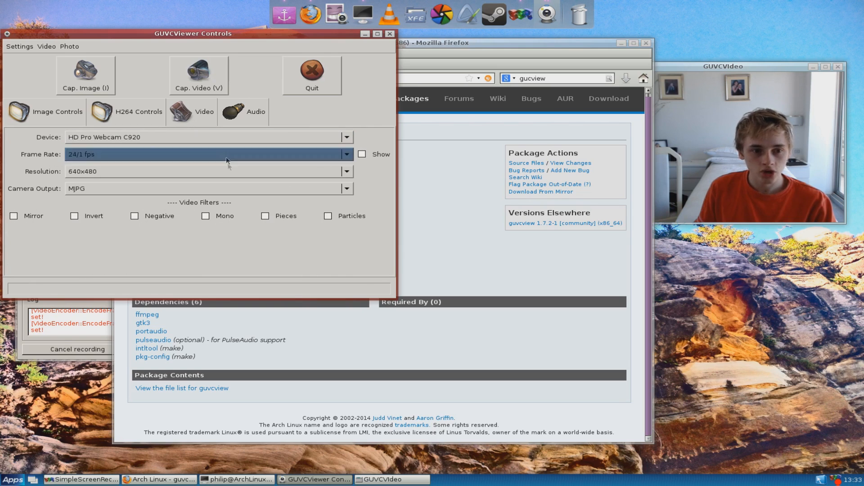
pyautogui.click(346, 171)
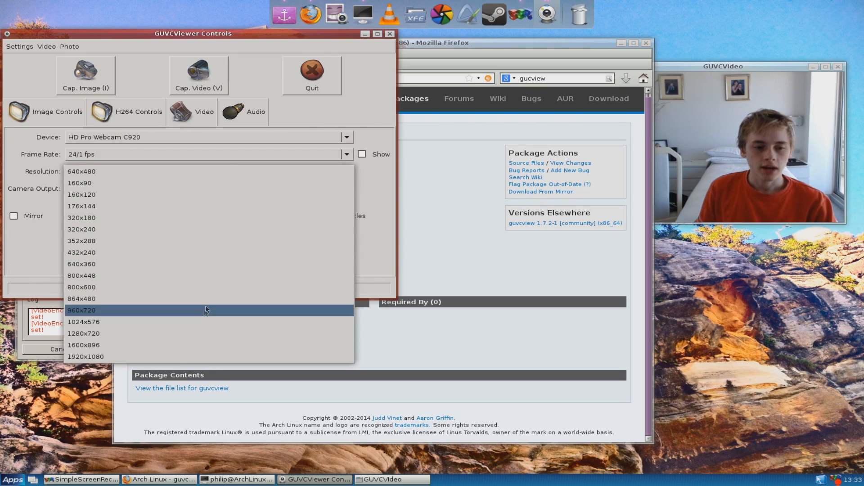
pyautogui.moveTo(206, 334)
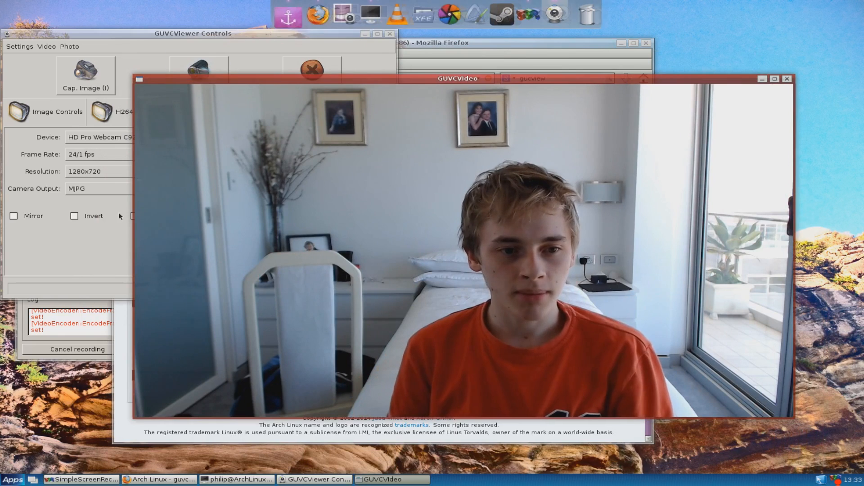
pyautogui.click(14, 215)
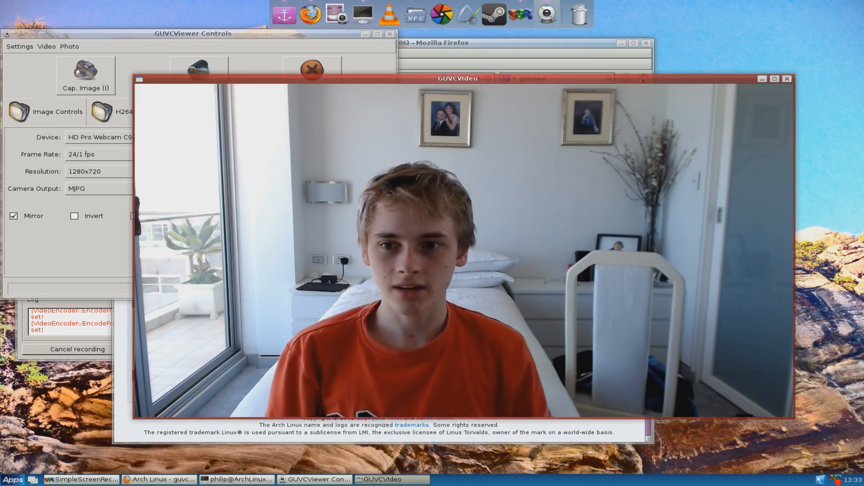
pyautogui.click(192, 32)
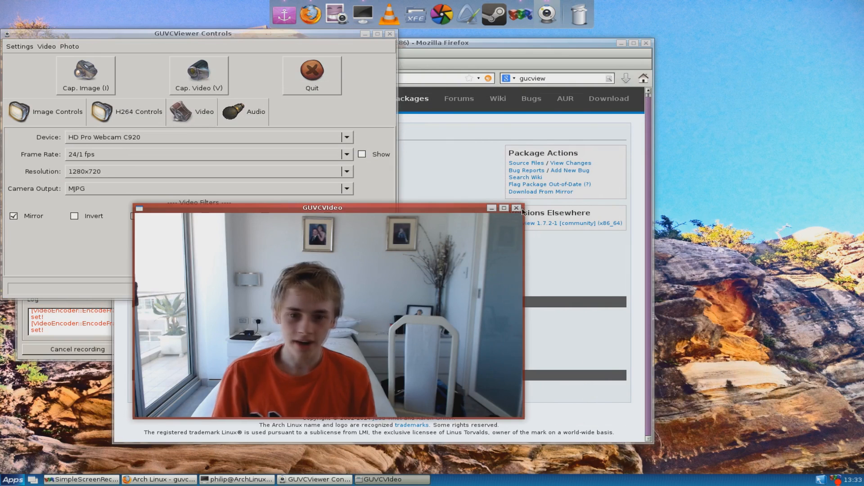
pyautogui.click(516, 208)
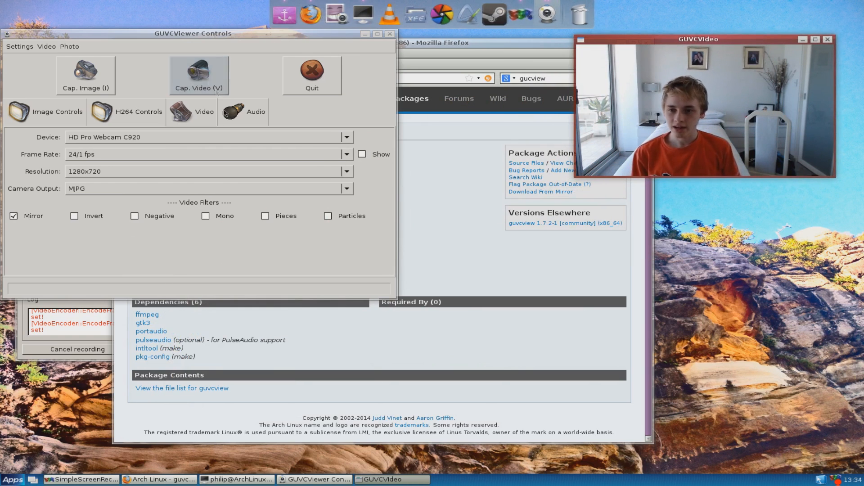
# - Switch guvcview's capture resolution from 1280x720 to 800x600
pyautogui.click(347, 171)
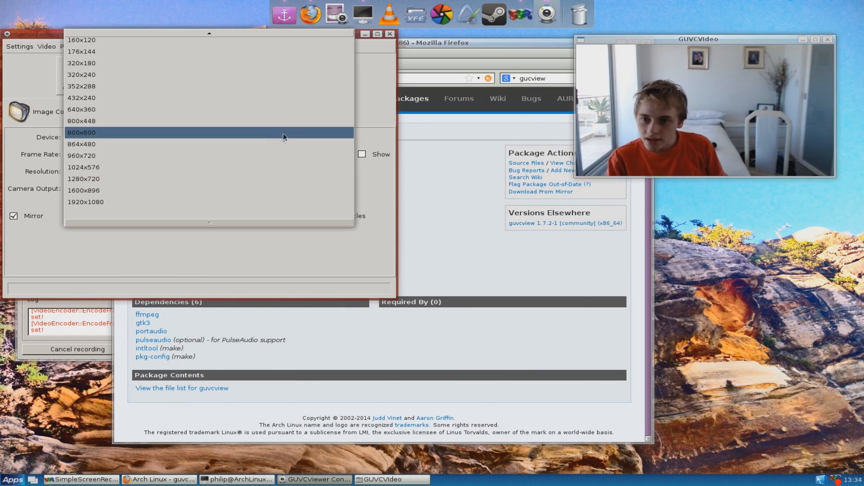
pyautogui.click(81, 132)
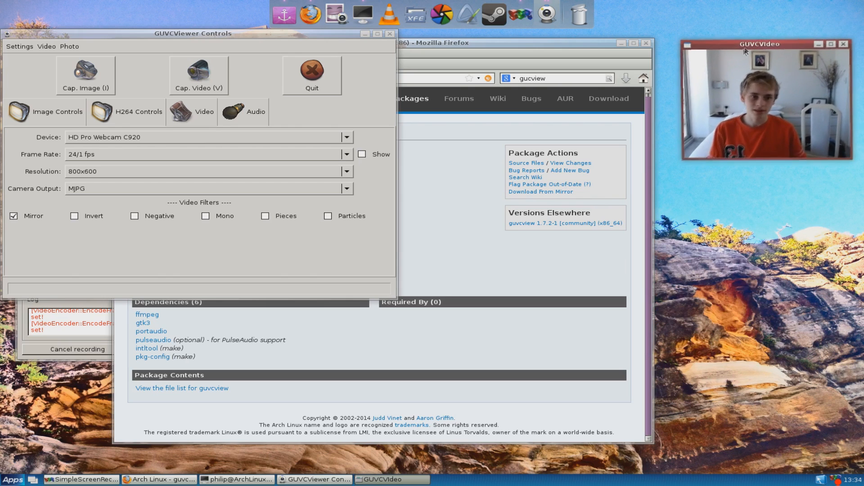
pyautogui.moveTo(438, 14)
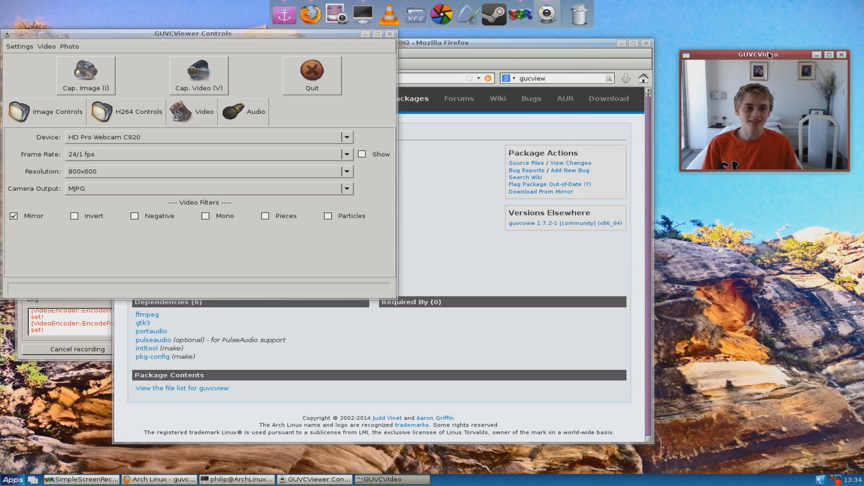
pyautogui.moveTo(722, 11)
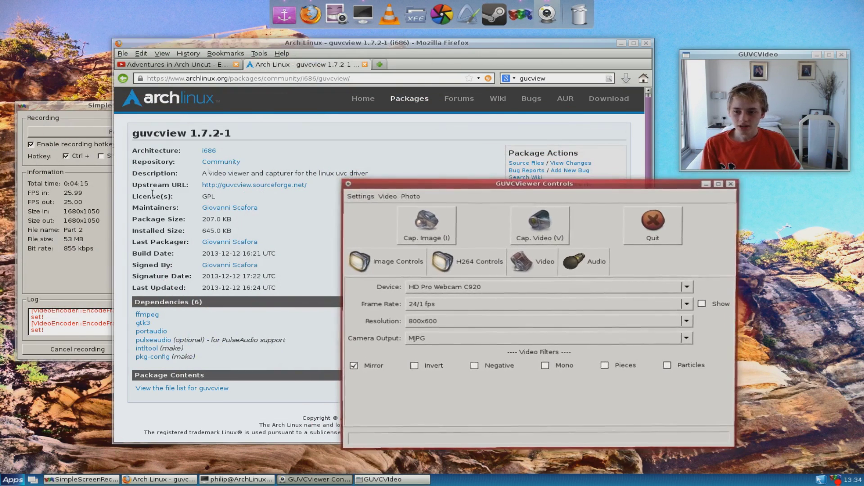
# - Open the Properties of the File Manager launcher under Apps > Accessories
pyautogui.click(83, 479)
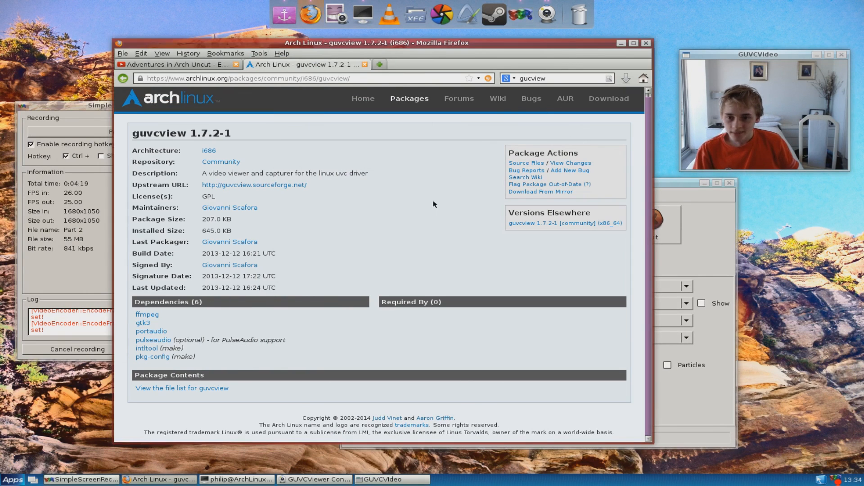
pyautogui.moveTo(427, 15)
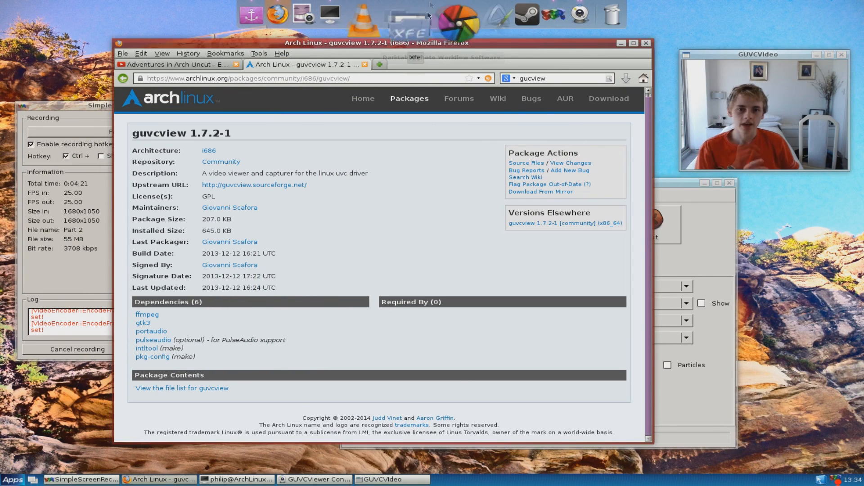
pyautogui.click(10, 479)
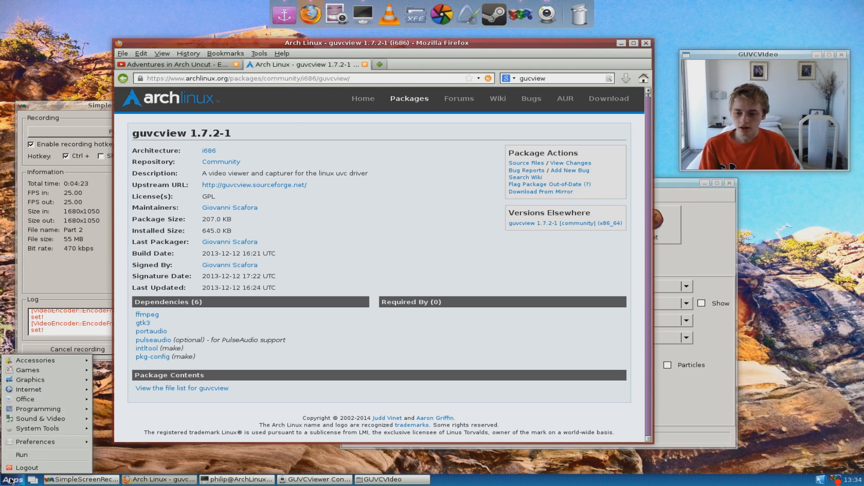
pyautogui.click(35, 360)
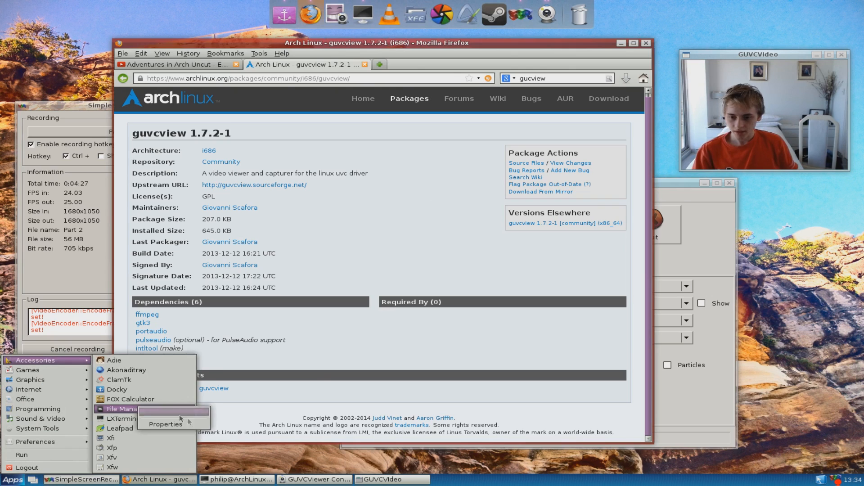
pyautogui.click(166, 424)
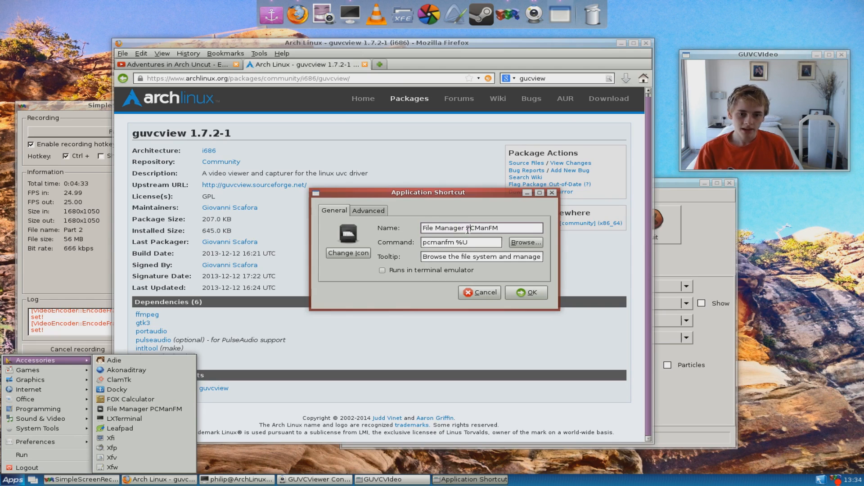
# - Rename the launcher to 'PCMan File Manager' and select its Command field
pyautogui.doubleClick(438, 228)
pyautogui.write('PCMan')
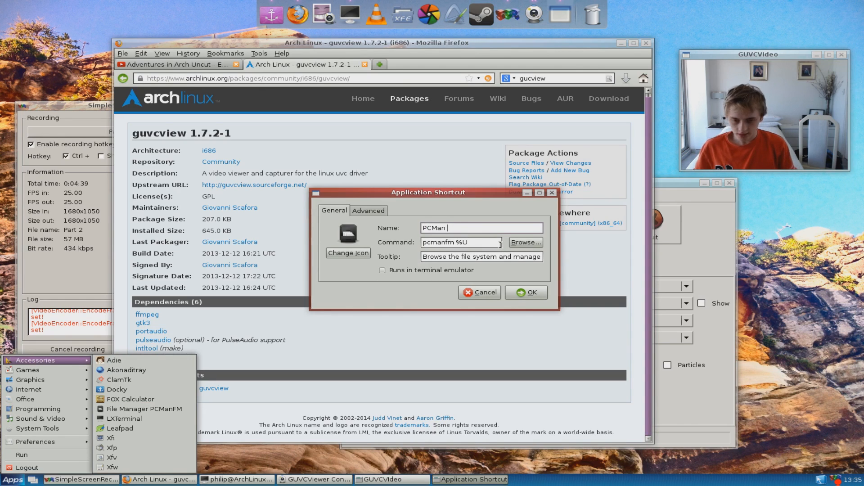
pyautogui.write('File Manager')
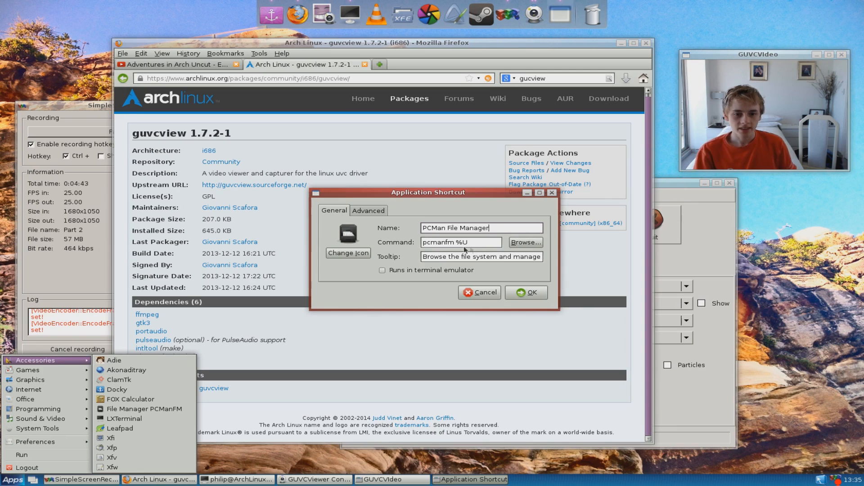
pyautogui.tripleClick(461, 242)
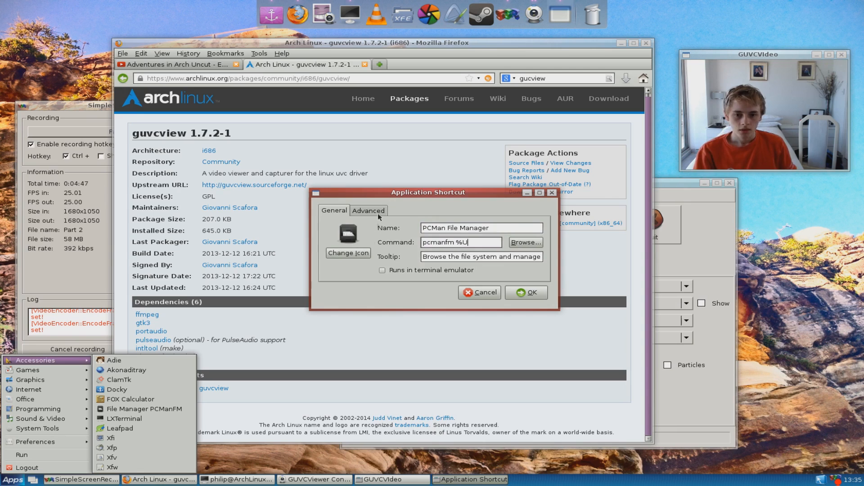
pyautogui.tripleClick(461, 243)
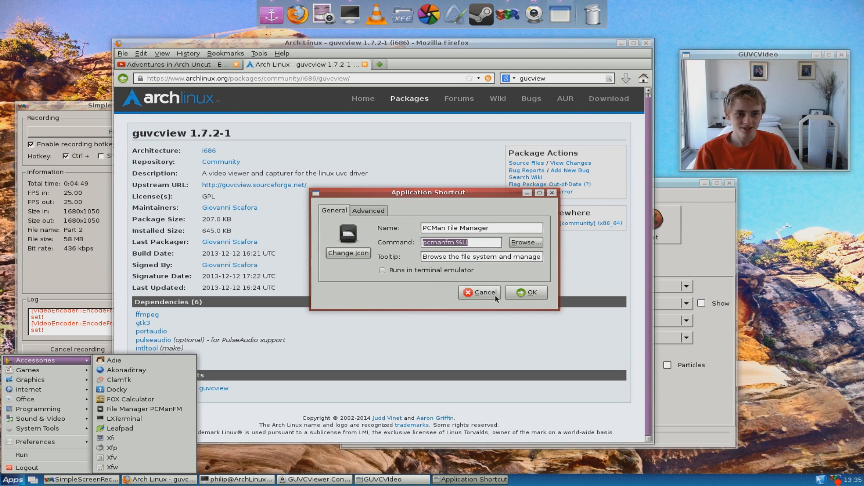
pyautogui.moveTo(472, 270)
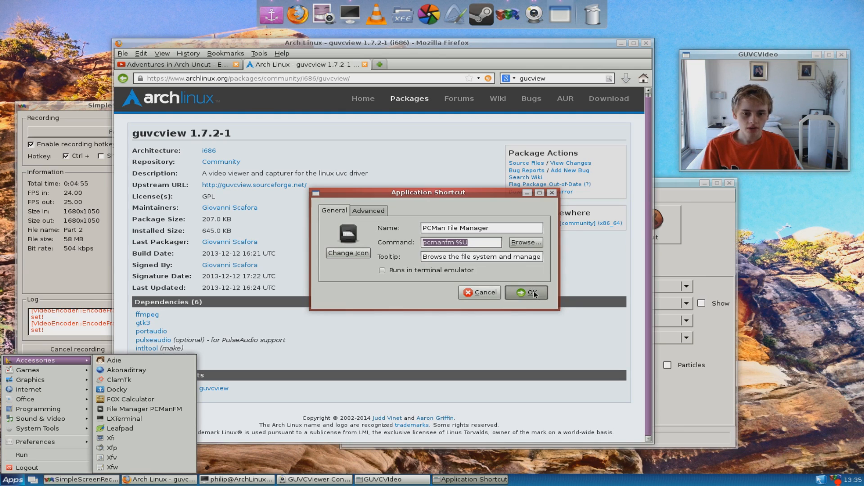
# - Save the renamed launcher and start PCMan File Manager from Apps > Accessories
pyautogui.click(526, 292)
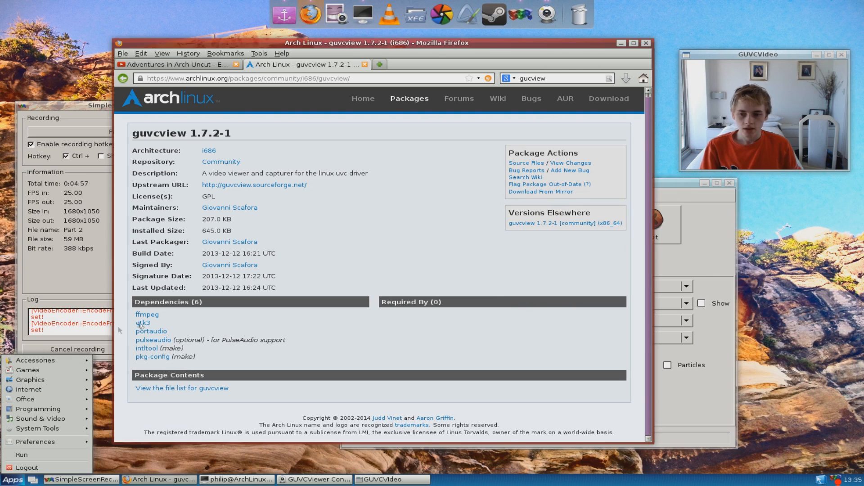
pyautogui.click(35, 360)
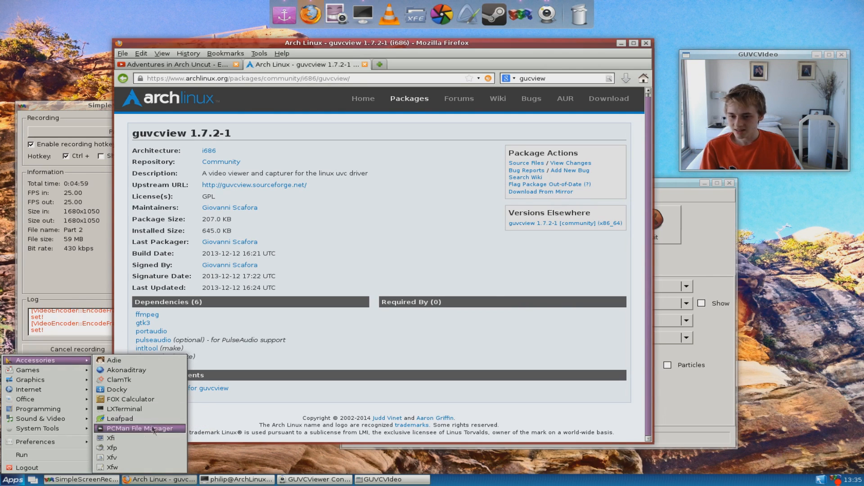
pyautogui.moveTo(139, 428)
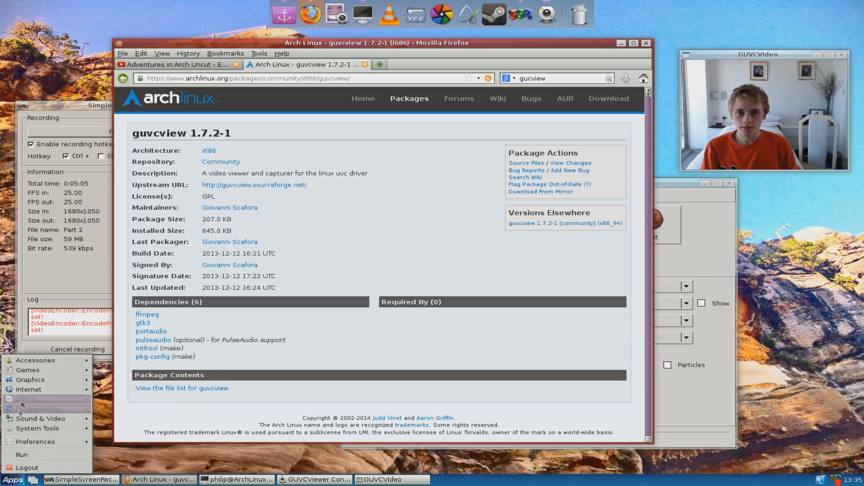
pyautogui.click(25, 398)
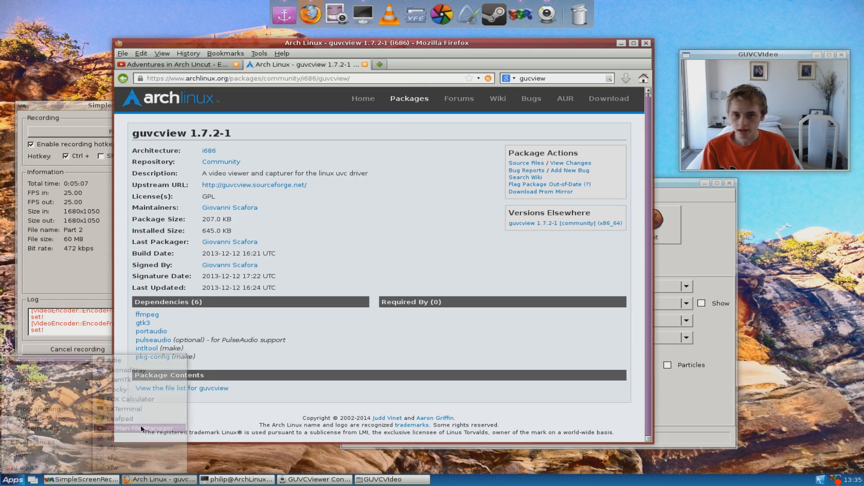
pyautogui.click(135, 429)
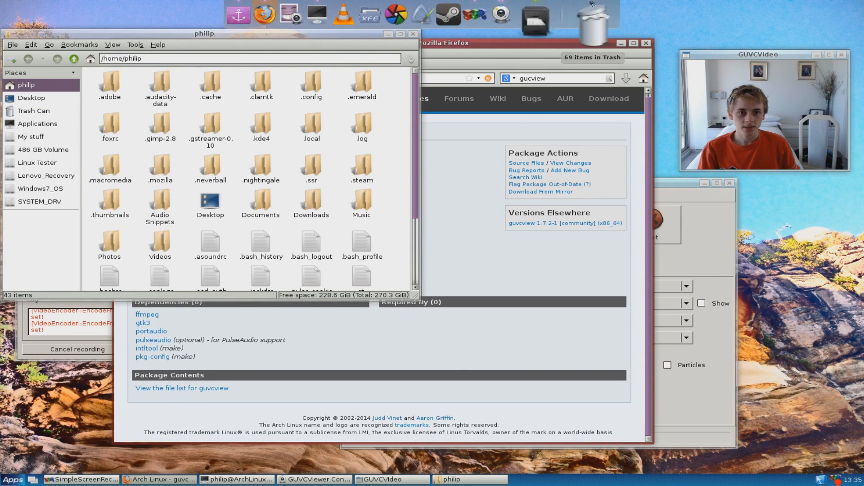
pyautogui.rightClick(515, 22)
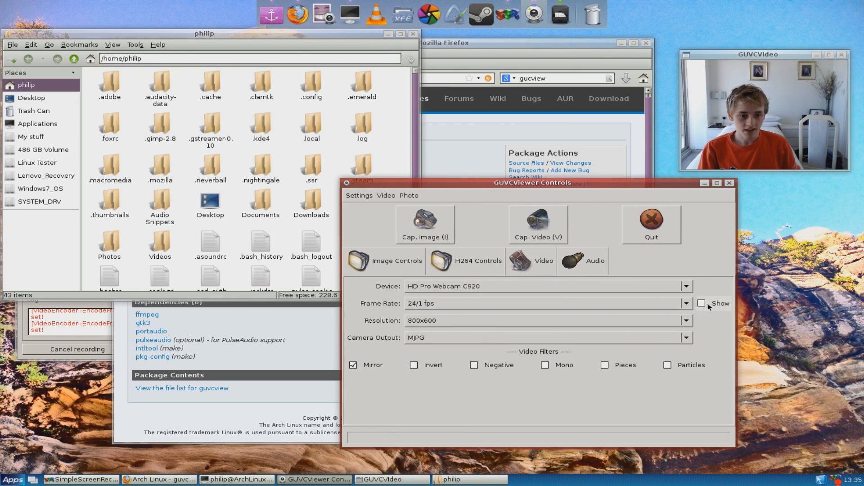
# - Enable guvcview's on-preview frame rate readout (about 23.5 fps) and check available frame rates
pyautogui.click(702, 303)
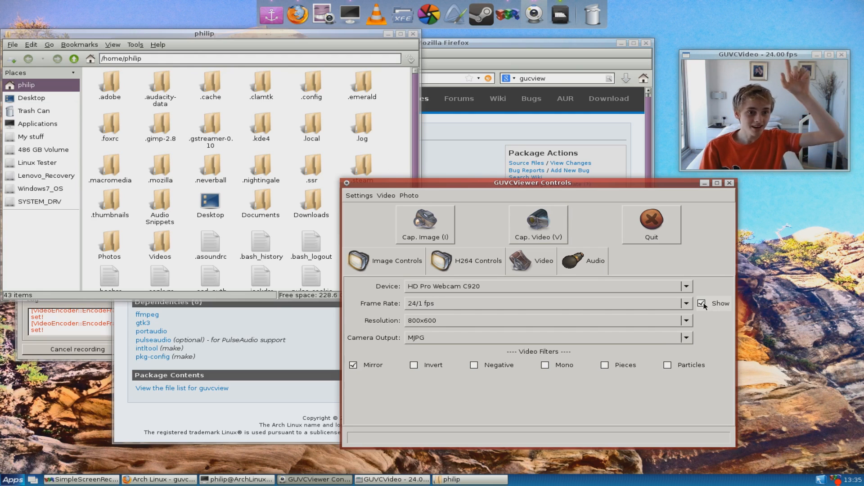
pyautogui.click(546, 320)
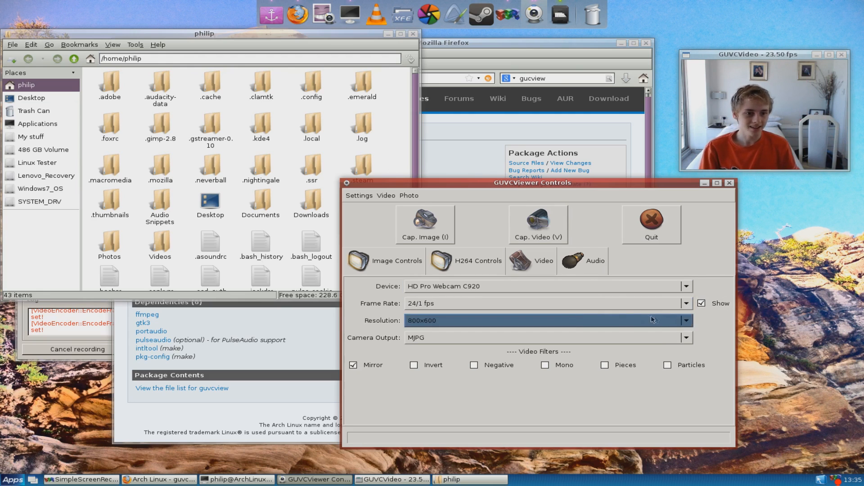
pyautogui.click(686, 303)
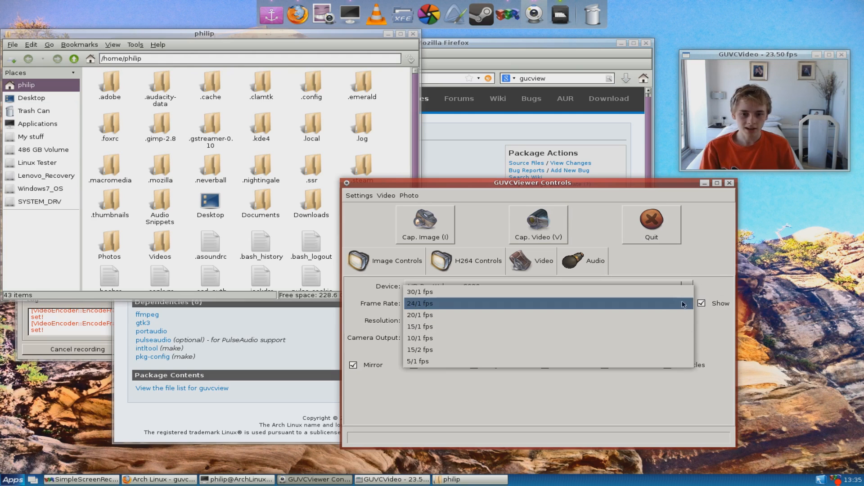
pyautogui.click(420, 303)
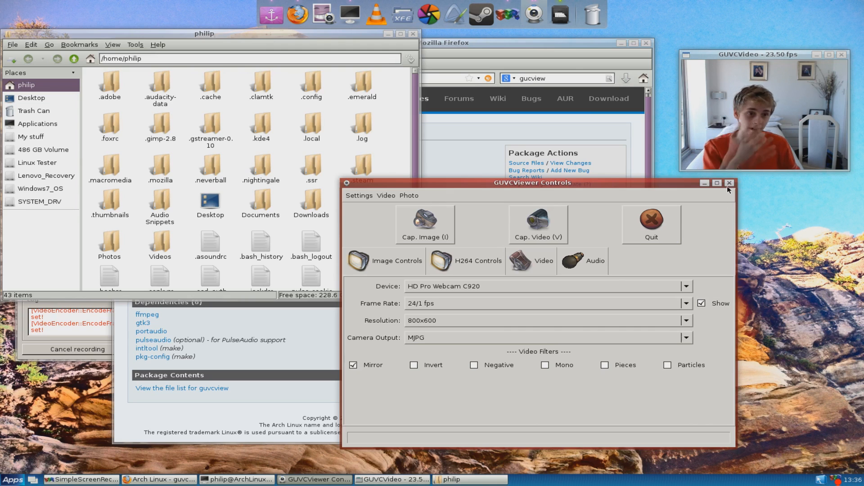
pyautogui.moveTo(729, 183)
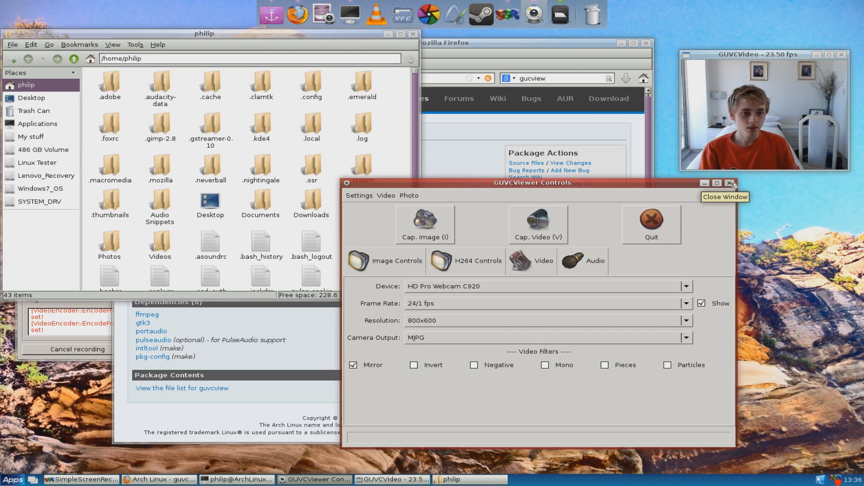
# - Close the webcam viewer and relaunch guvcview from the Sound & Video apps menu
pyautogui.click(733, 182)
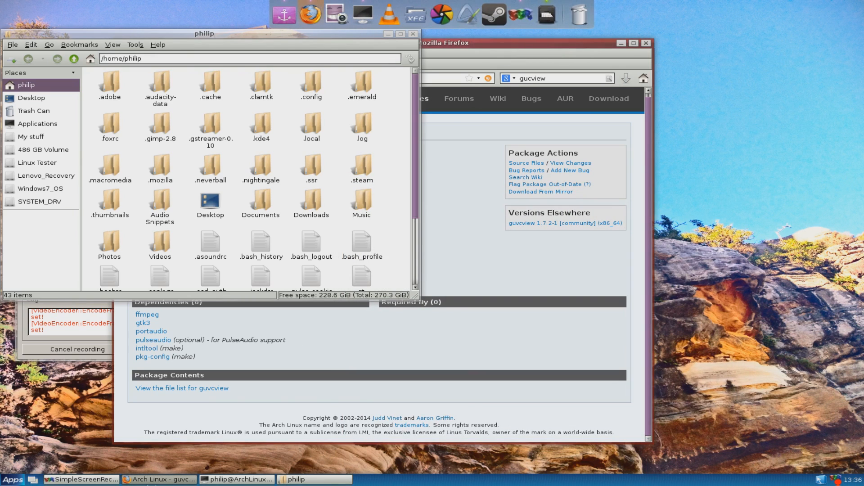
pyautogui.click(27, 370)
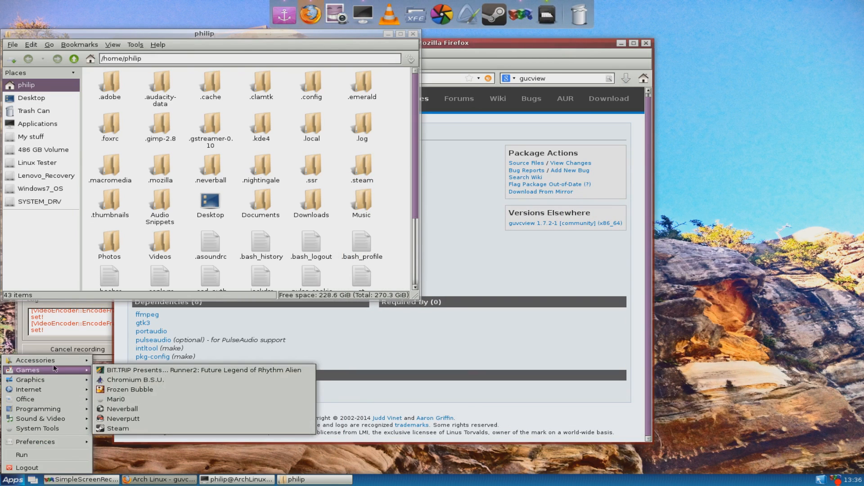
pyautogui.moveTo(39, 418)
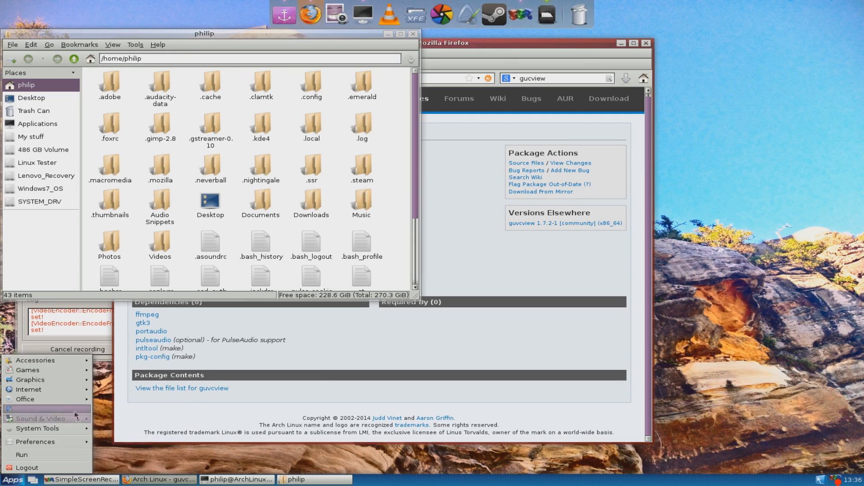
pyautogui.click(40, 417)
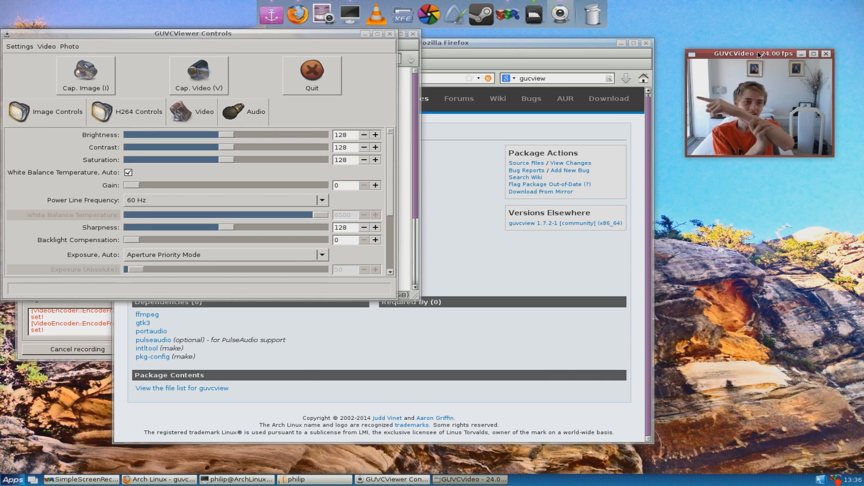
pyautogui.moveTo(482, 14)
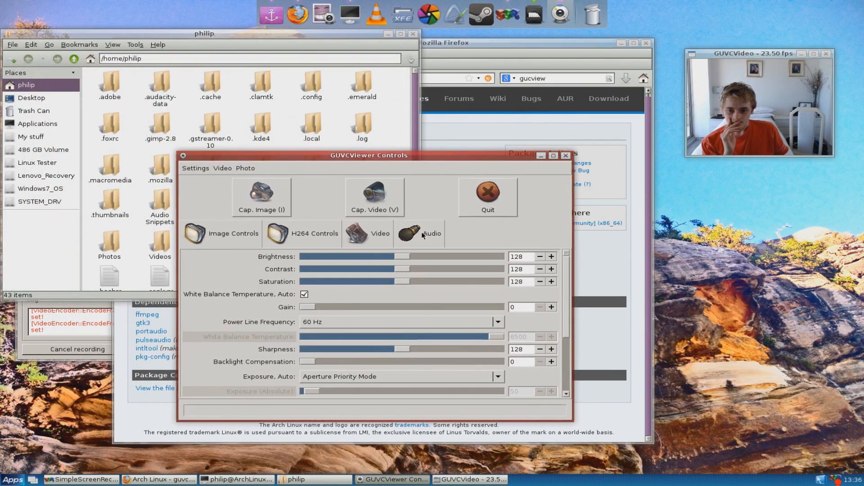
pyautogui.click(245, 168)
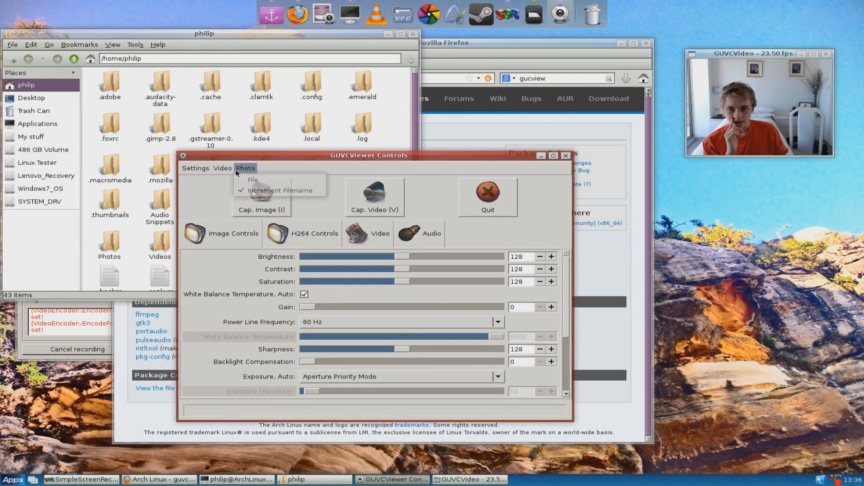
pyautogui.click(221, 167)
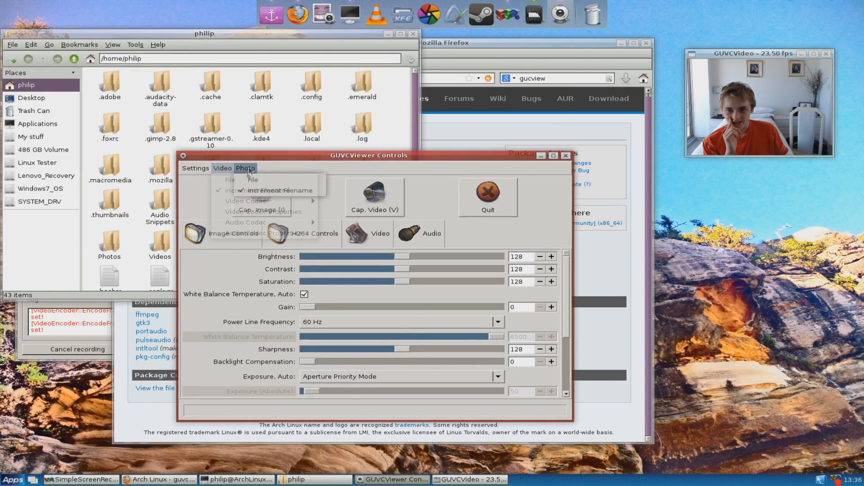
pyautogui.click(195, 168)
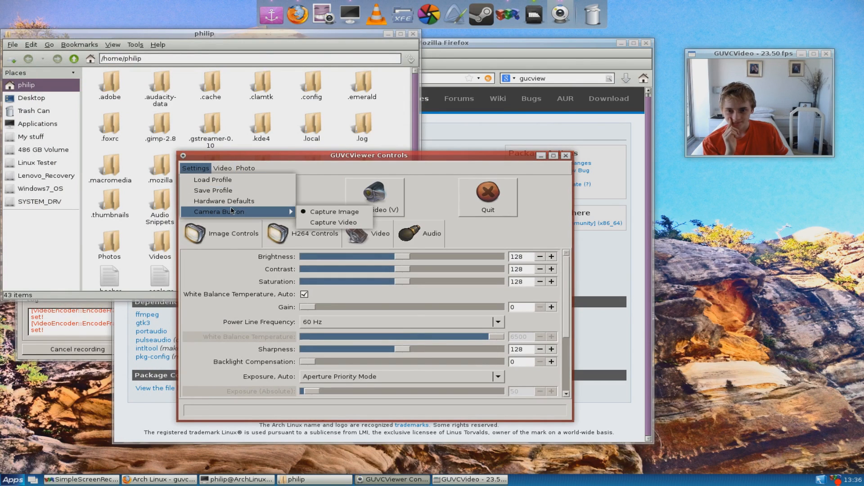
pyautogui.click(222, 168)
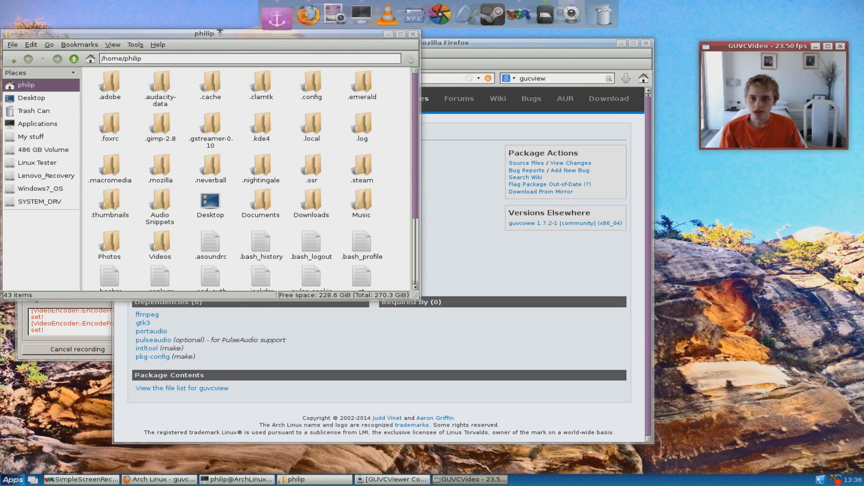
# - Pin the running guvcview icon to Cairo-Dock from its context menu
pyautogui.rightClick(533, 26)
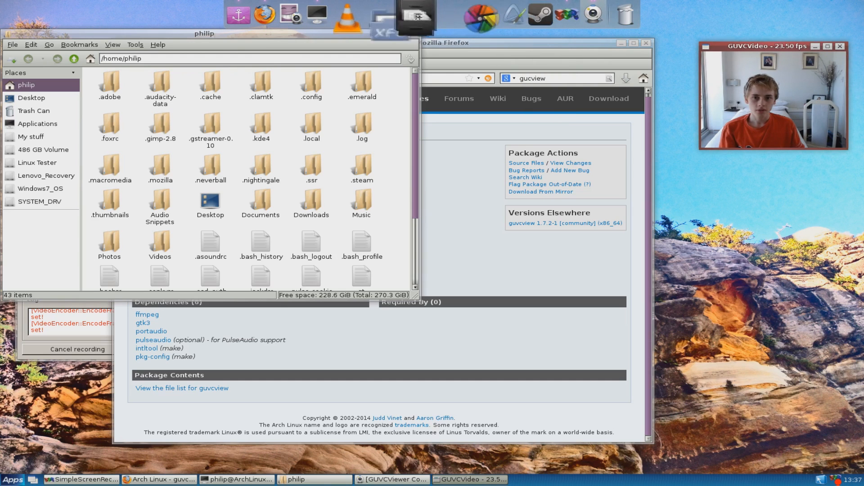
pyautogui.moveTo(417, 23)
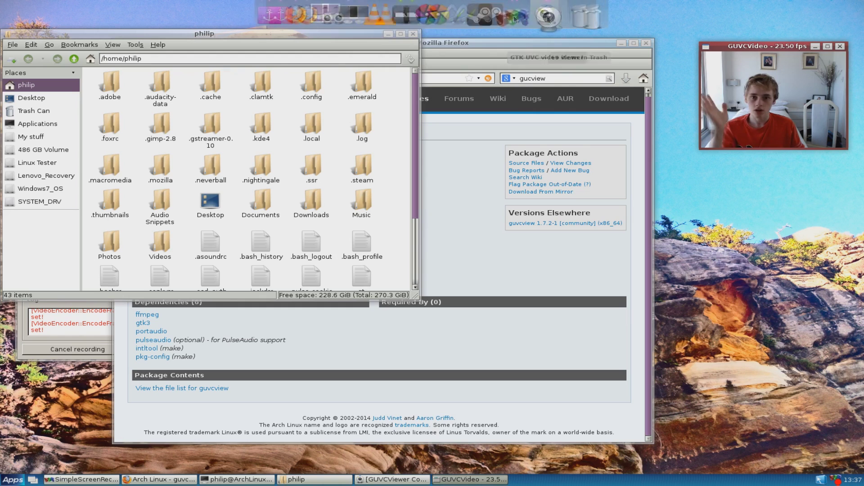
pyautogui.moveTo(442, 22)
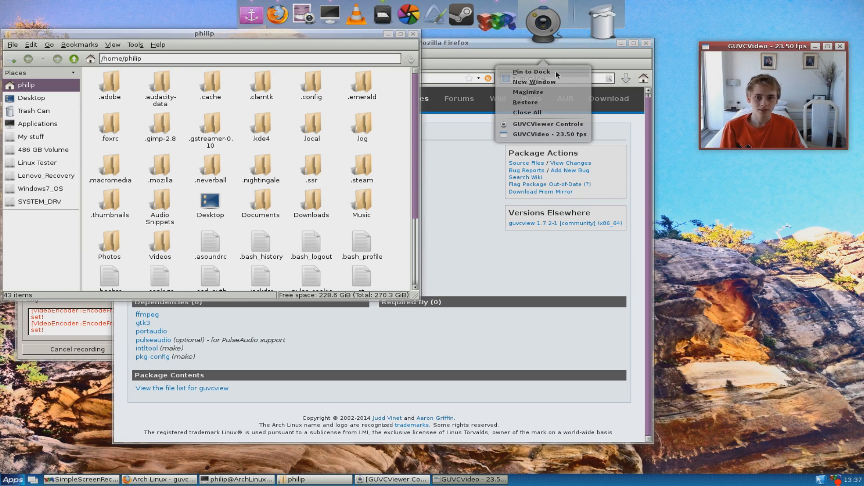
pyautogui.click(532, 82)
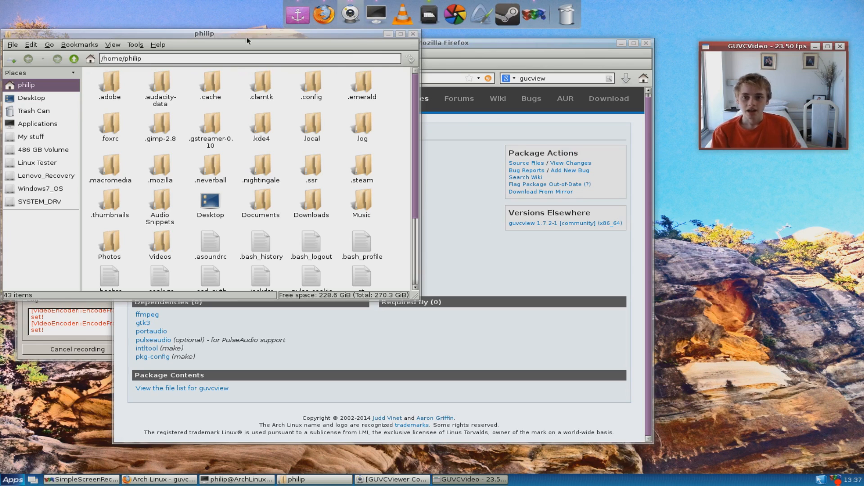
# - Drag the PCManFM home folder window lower and further right on the desktop
pyautogui.moveTo(203, 33); pyautogui.dragTo(241, 47)
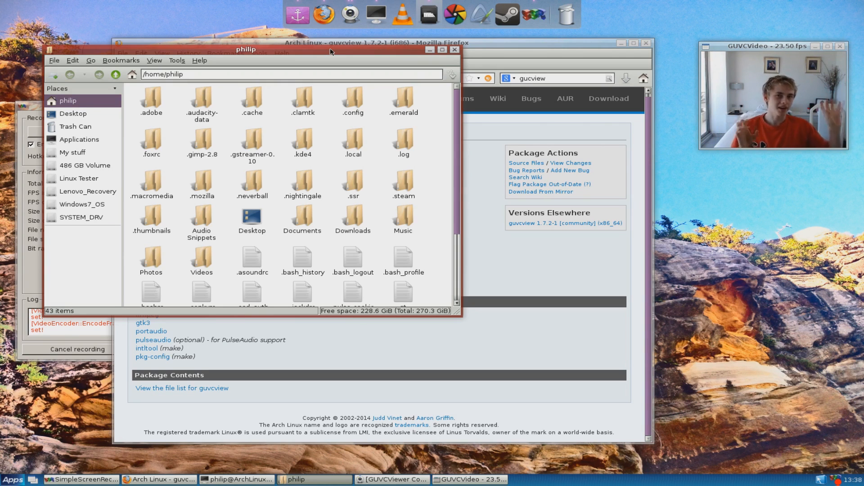
pyautogui.moveTo(219, 57)
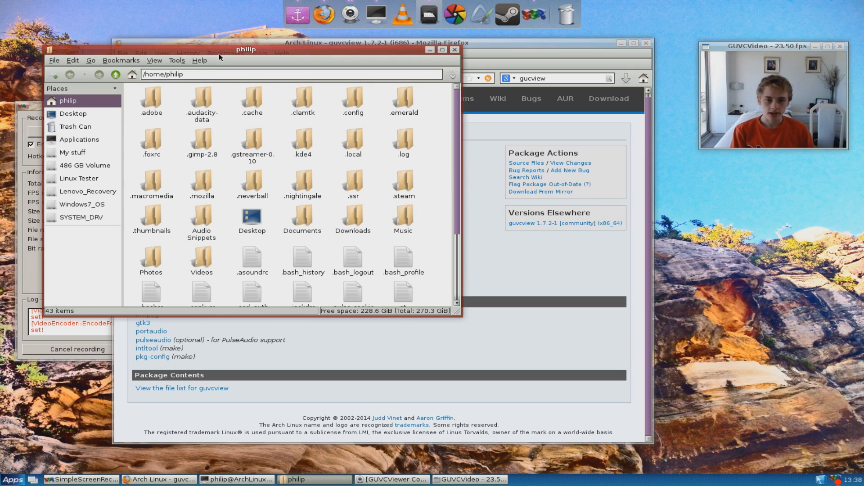
pyautogui.moveTo(245, 49); pyautogui.dragTo(346, 91)
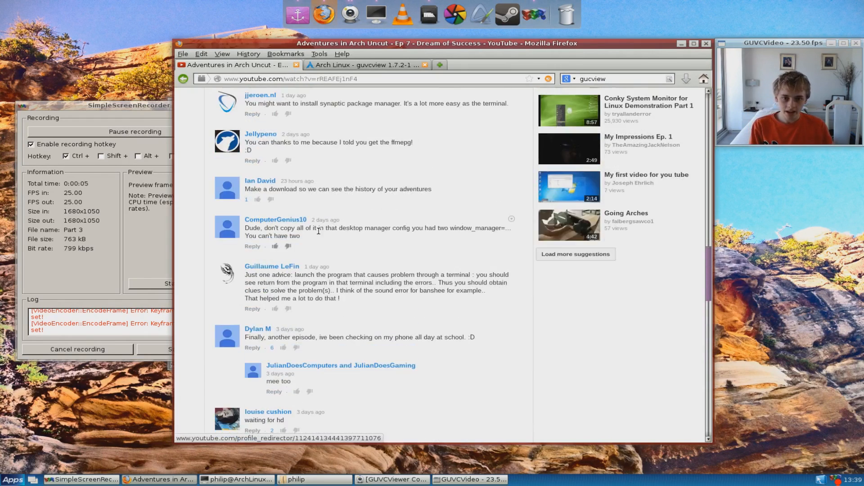
# - Copy the word 'clementine' from the viewer's comment suggesting the music player
pyautogui.scroll(3)
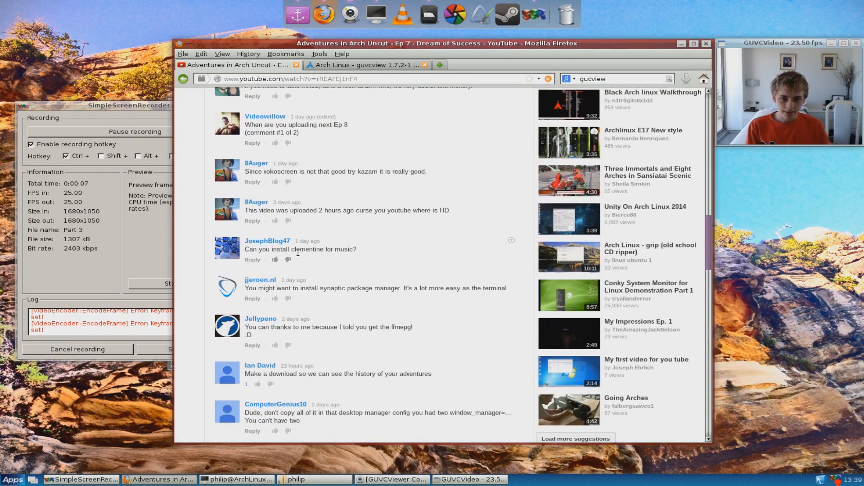
pyautogui.doubleClick(307, 249)
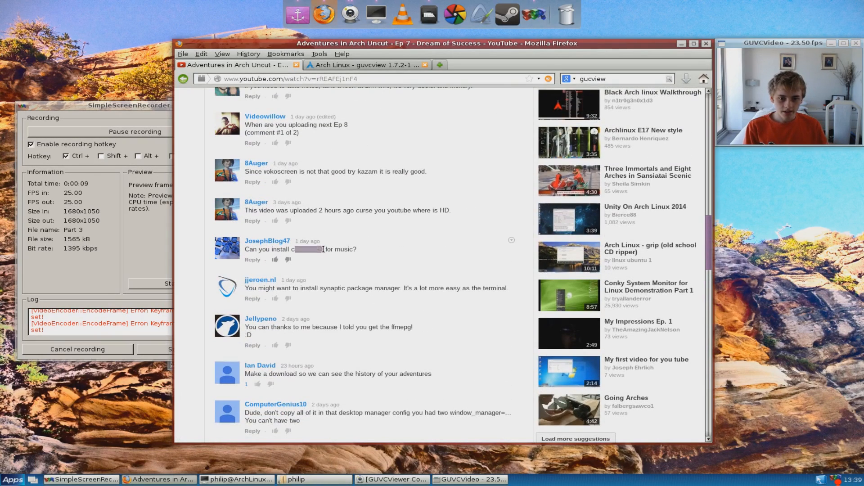
pyautogui.rightClick(307, 249)
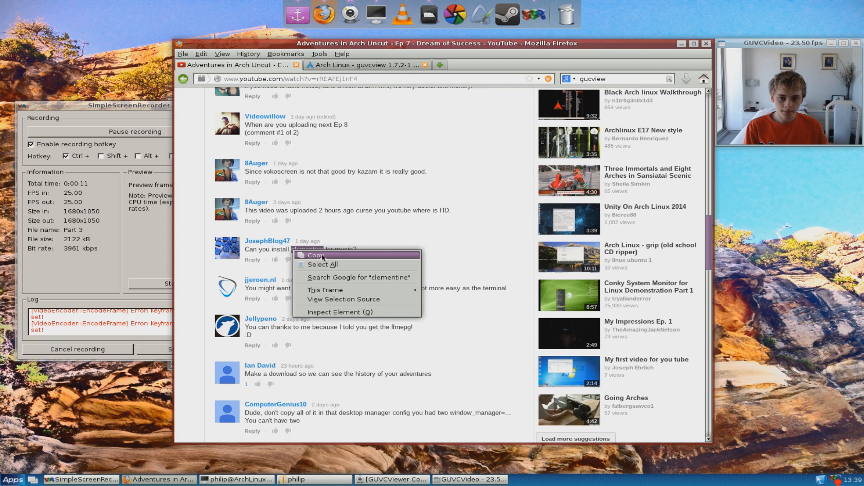
pyautogui.click(315, 255)
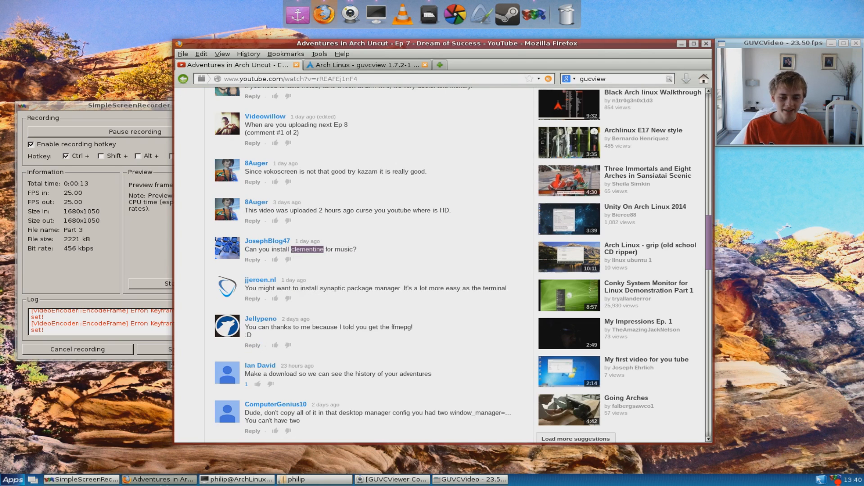
# - Install Clementine with 'sudo pacman -S clementine' in LXTerminal, confirming with y
pyautogui.click(236, 479)
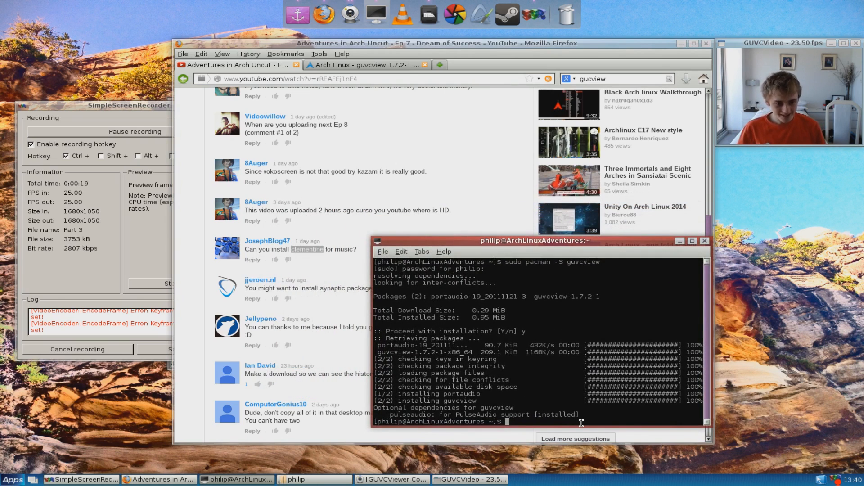
pyautogui.write('sudo')
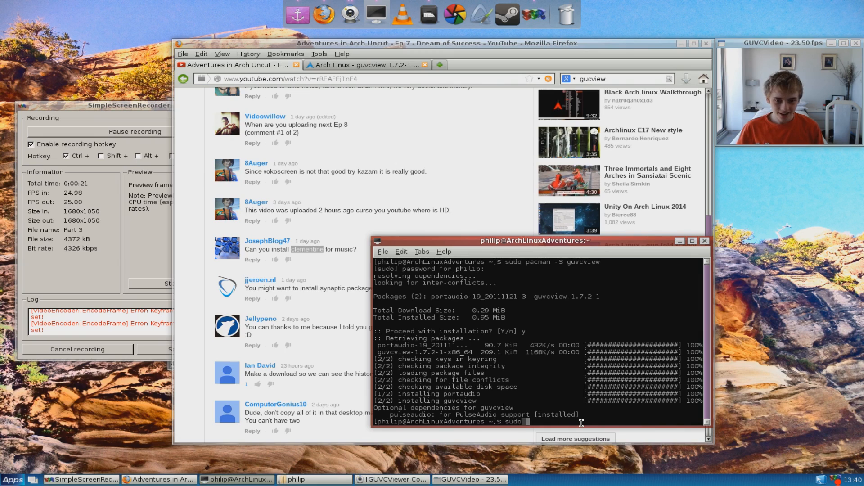
pyautogui.write('pac')
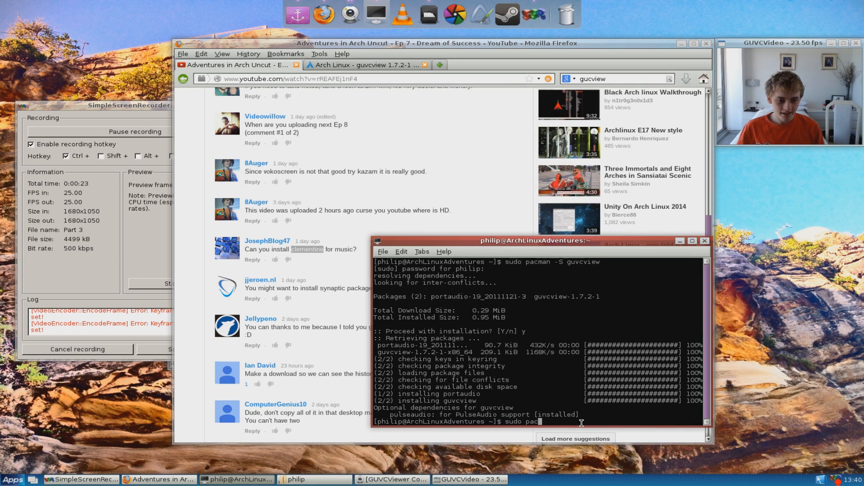
pyautogui.write('man -S clementine')
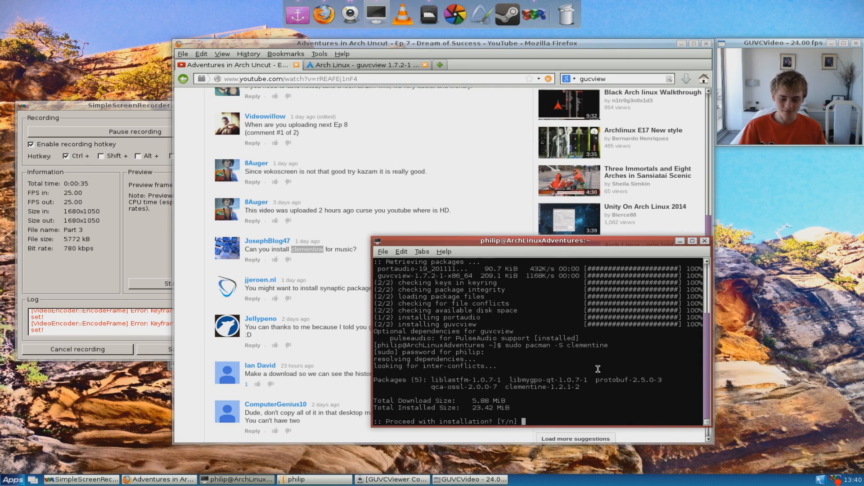
pyautogui.write('y')
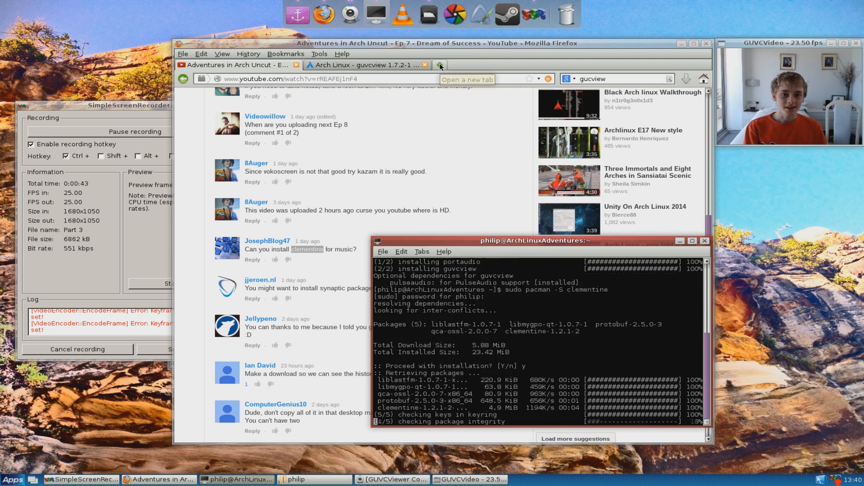
# - Search 'comptech' in a new tab, open Incompetech's royalty-free music and list Disco tracks
pyautogui.click(439, 64)
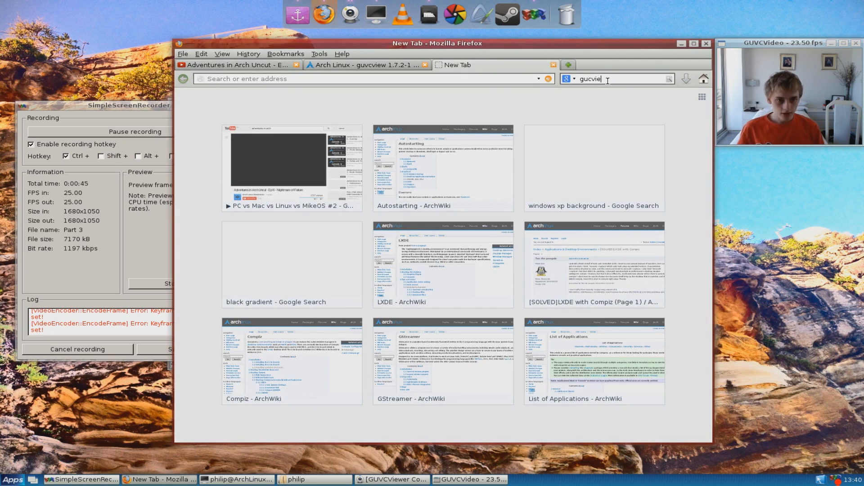
pyautogui.write('comptech')
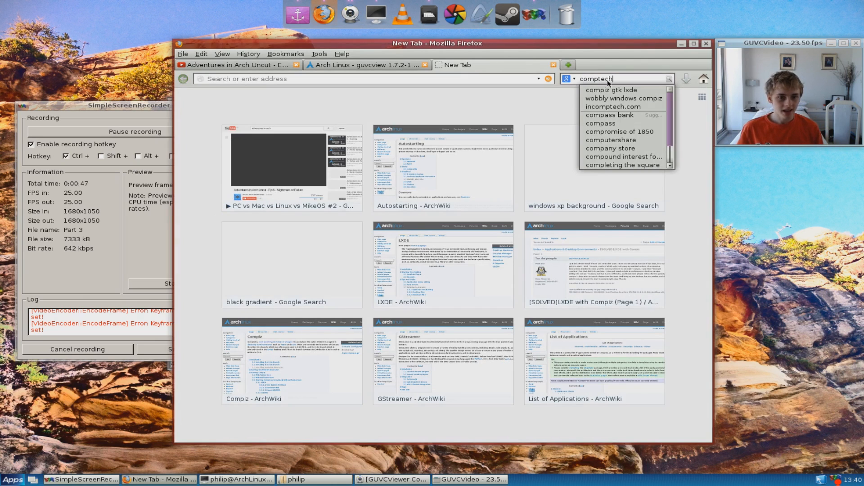
pyautogui.press('Return')
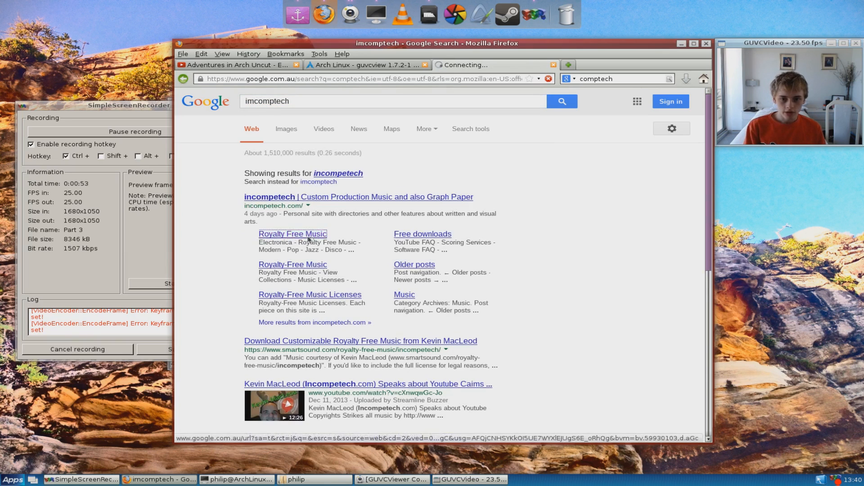
pyautogui.click(292, 233)
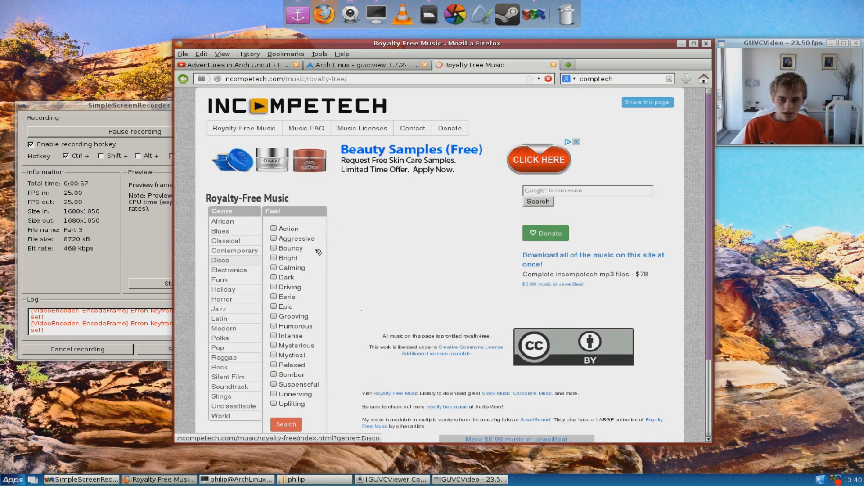
pyautogui.scroll(-3)
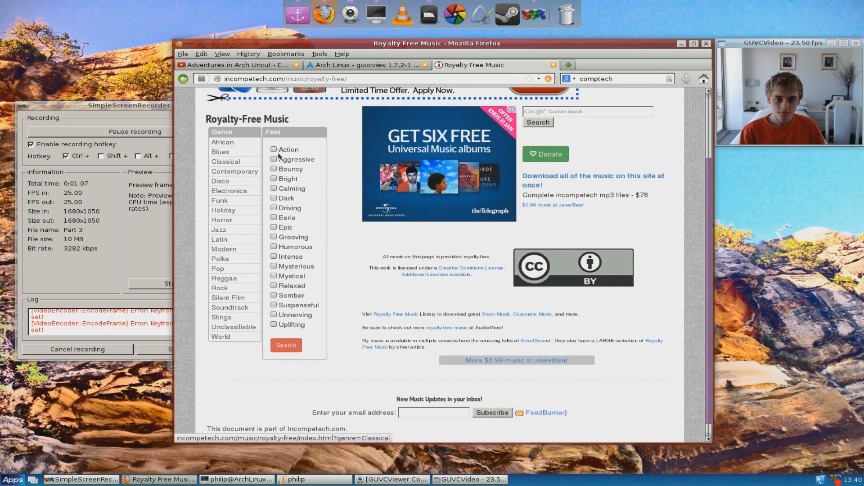
pyautogui.click(234, 171)
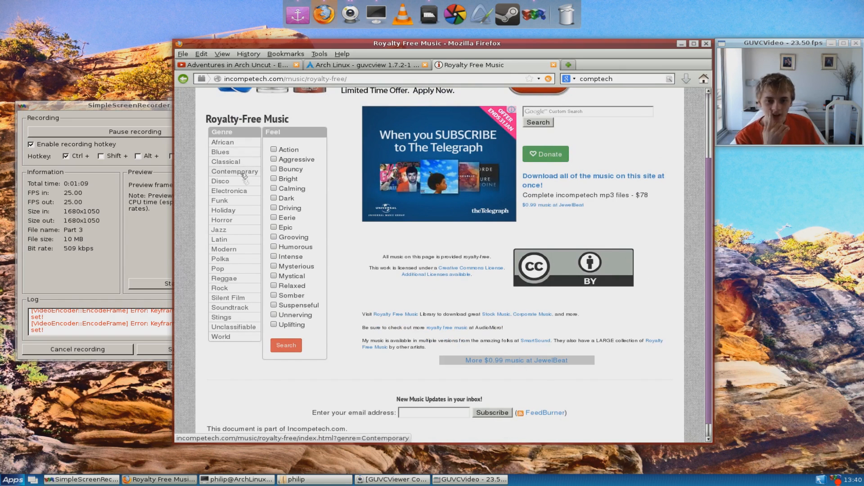
pyautogui.moveTo(220, 181)
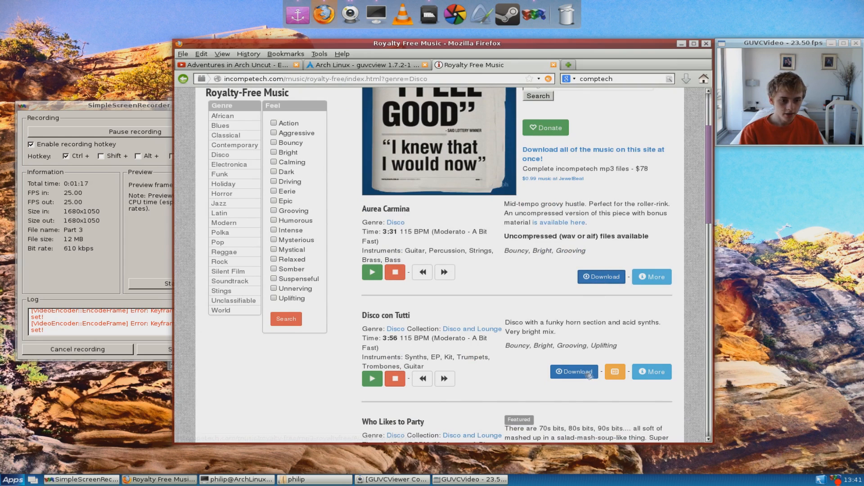
# - Download Disco tracks including Disco con Tutti and Who Likes to Party
pyautogui.click(601, 277)
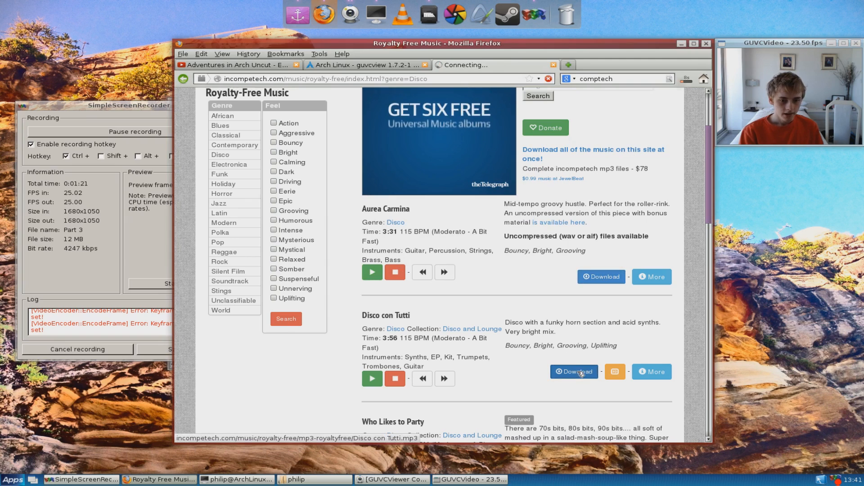
pyautogui.scroll(-3)
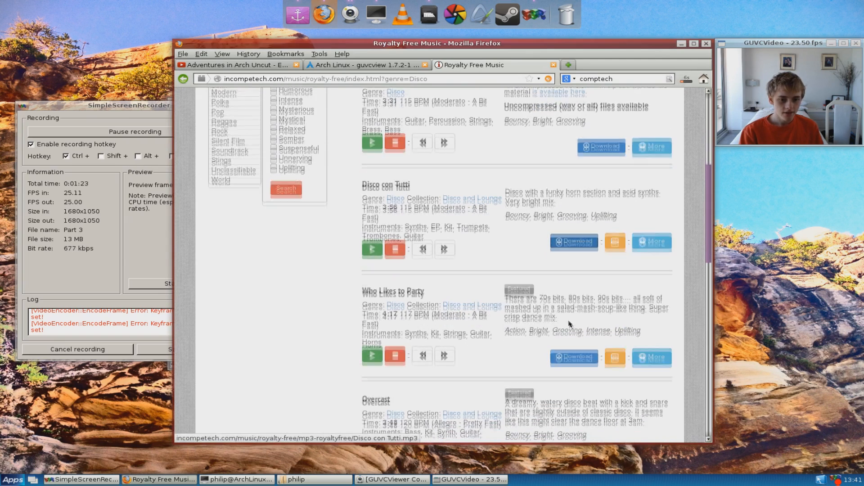
pyautogui.click(573, 357)
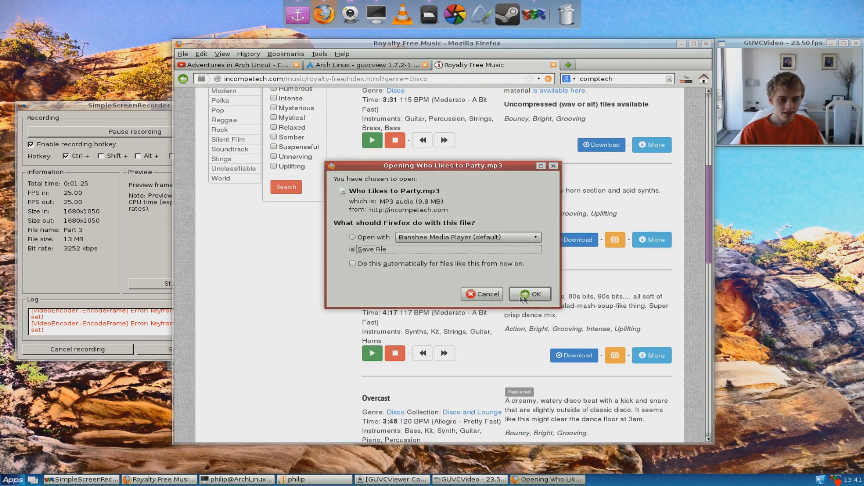
pyautogui.click(530, 294)
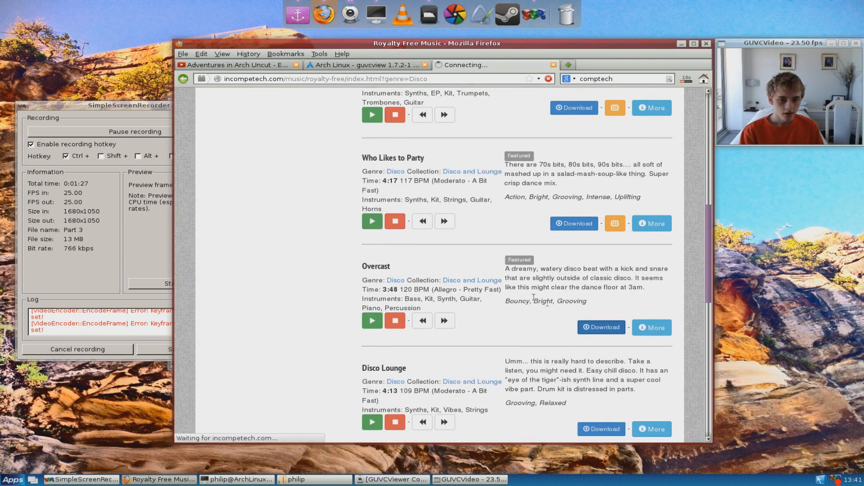
pyautogui.scroll(-3)
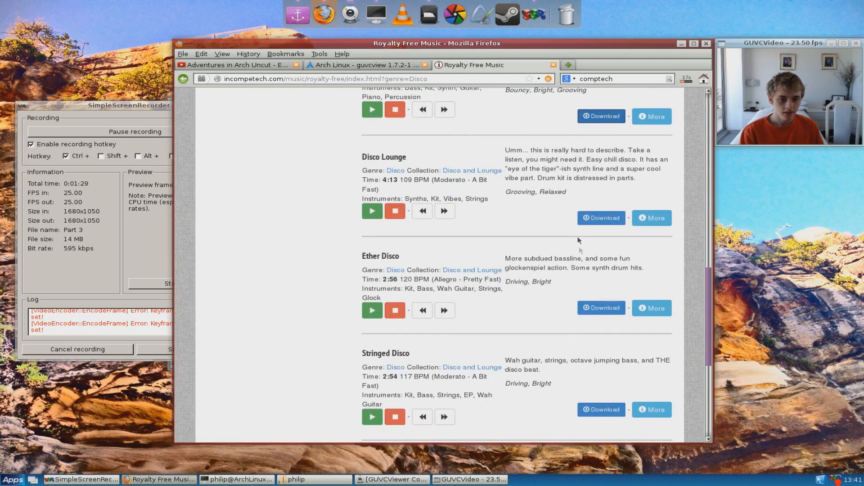
pyautogui.click(601, 218)
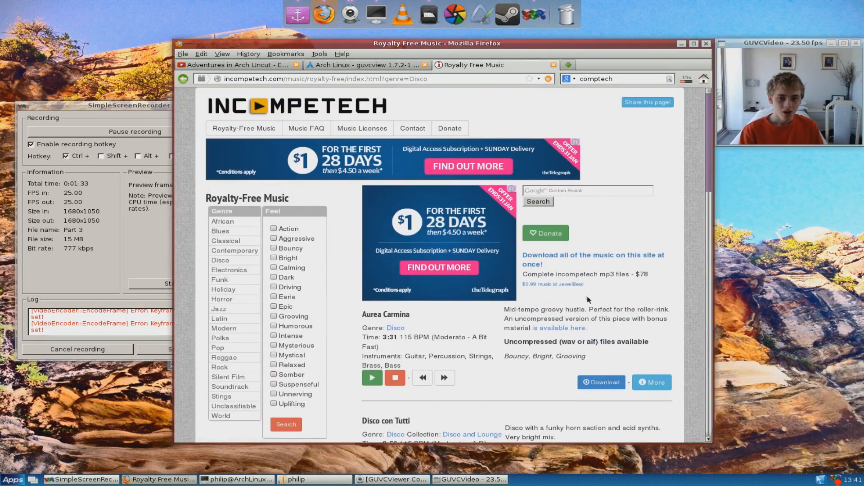
pyautogui.click(587, 190)
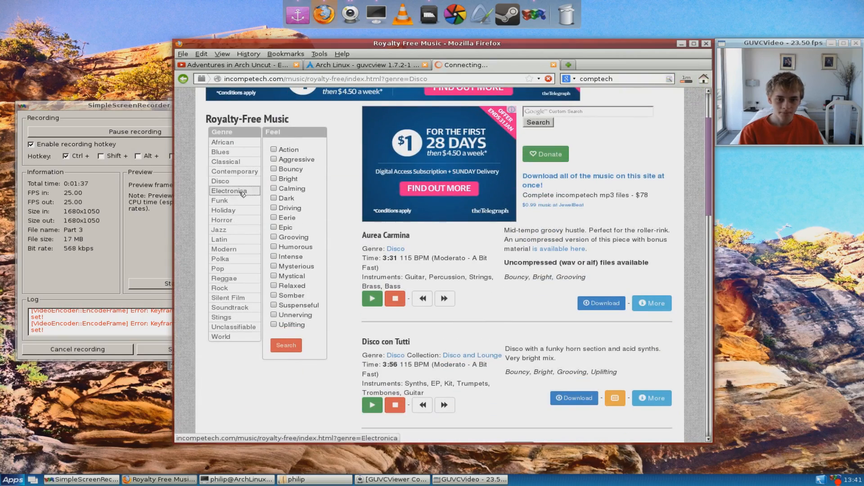
# - Switch the genre to Electronica and download Go Cart
pyautogui.click(229, 190)
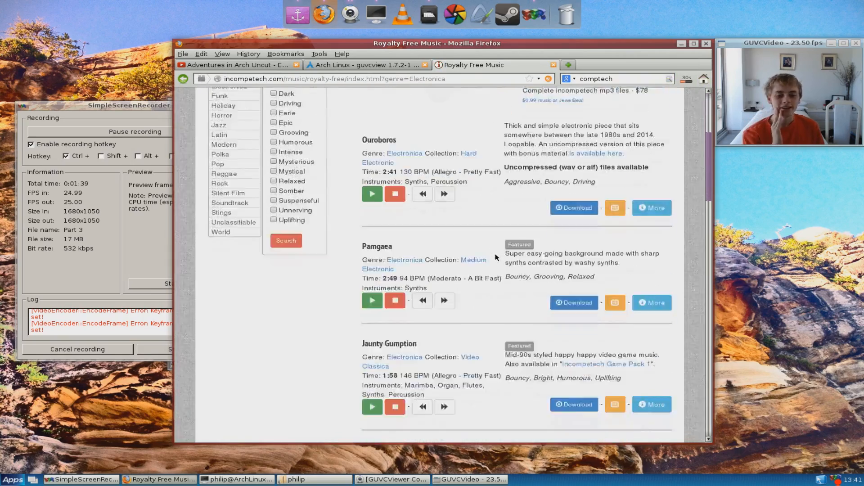
pyautogui.scroll(-3)
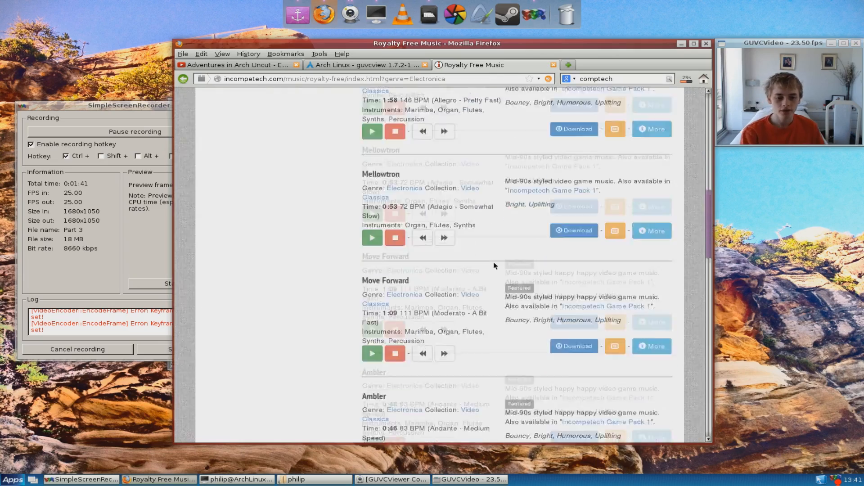
pyautogui.scroll(-3)
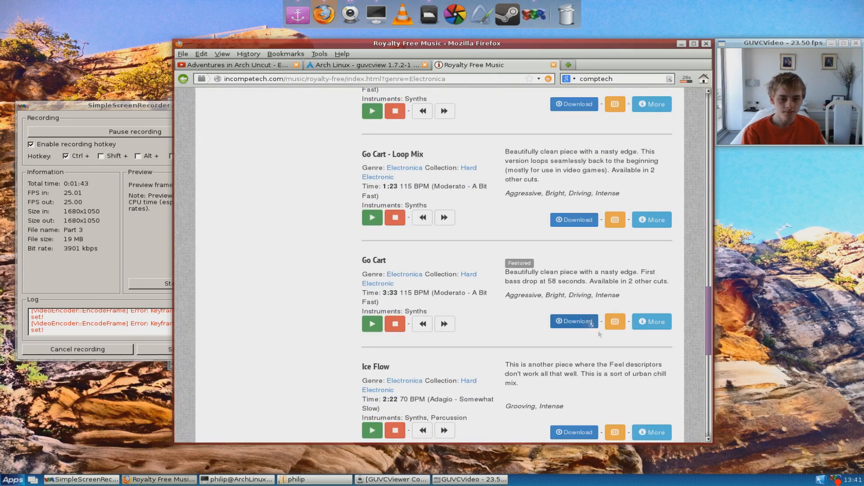
pyautogui.click(573, 321)
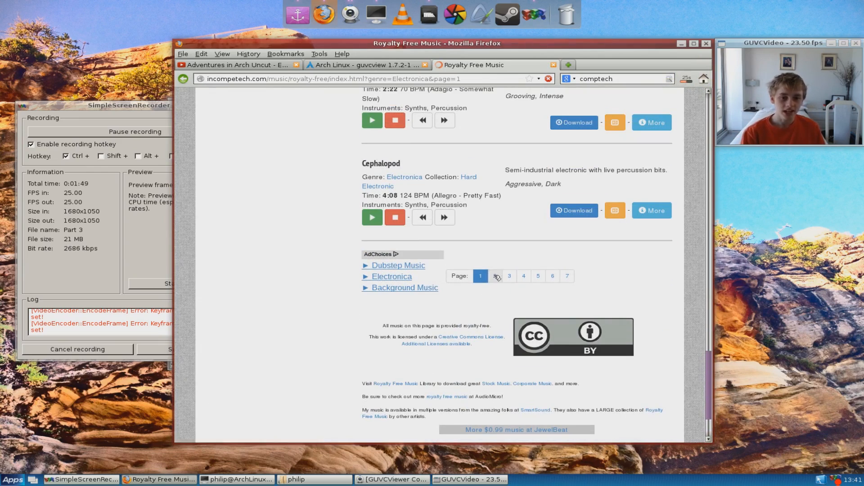
# - Page through the Electronica listing to its third page
pyautogui.click(495, 275)
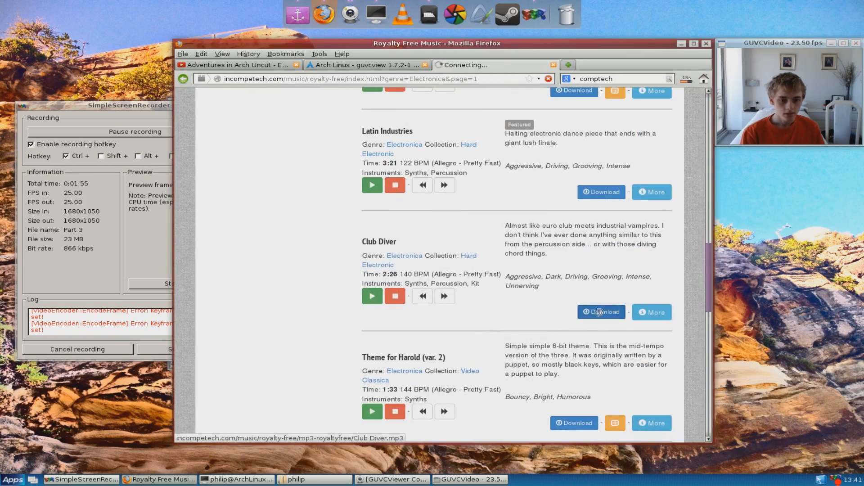
pyautogui.scroll(-3)
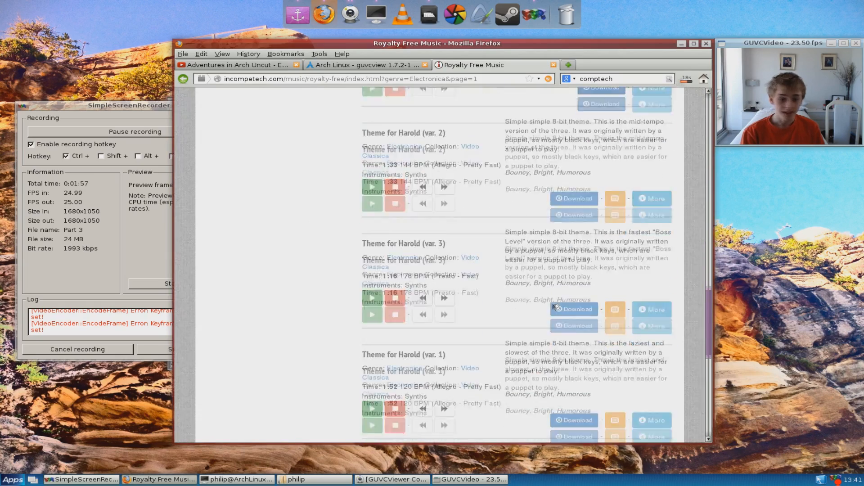
pyautogui.scroll(-3)
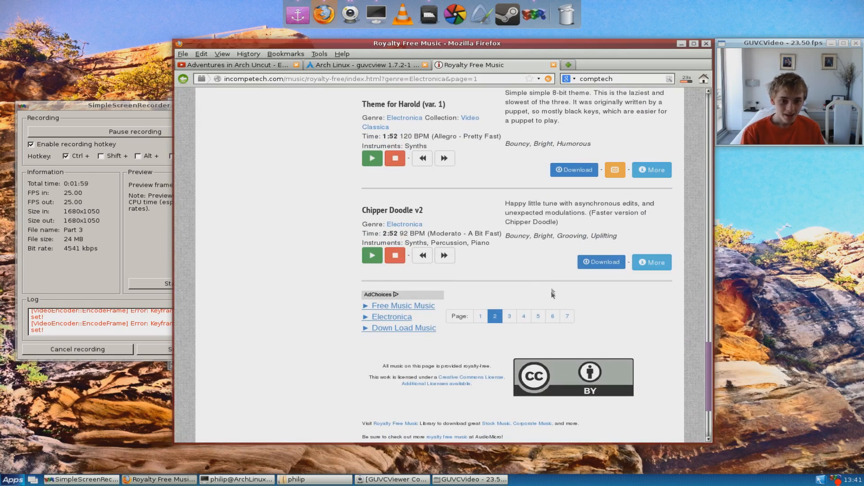
pyautogui.click(493, 316)
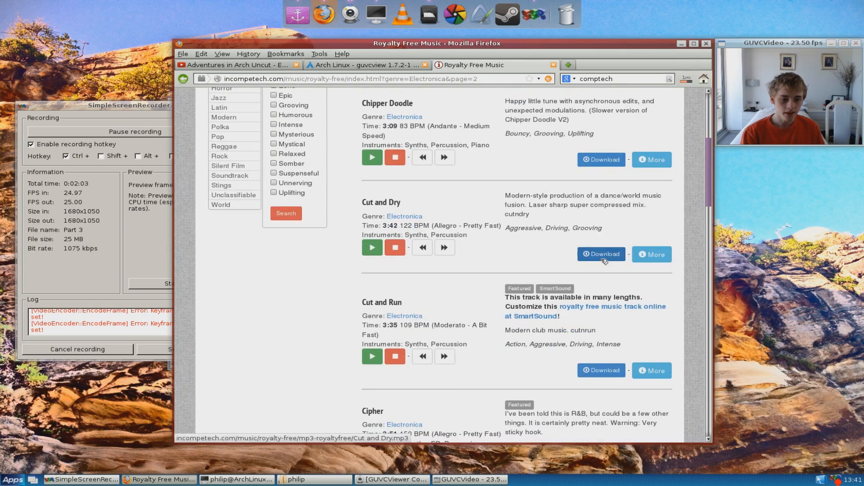
# - Download Electronica tracks Cut and Dry and Presenterator, saving Presenterator.mp3
pyautogui.click(600, 371)
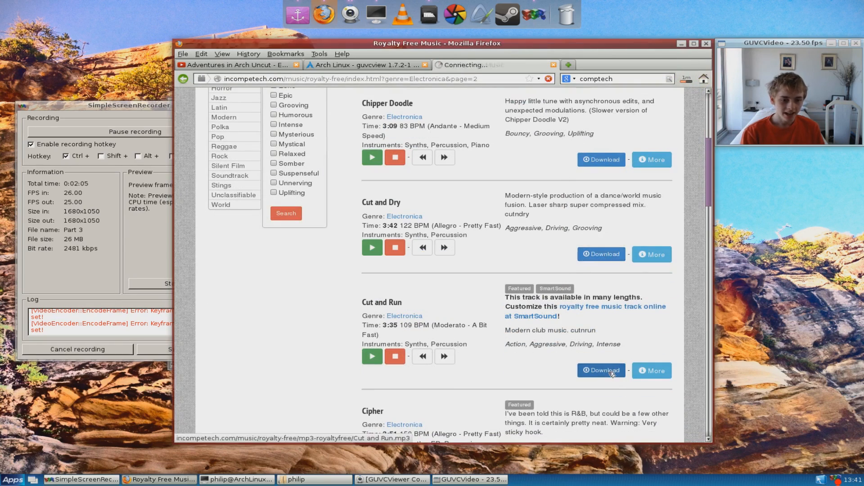
pyautogui.scroll(-3)
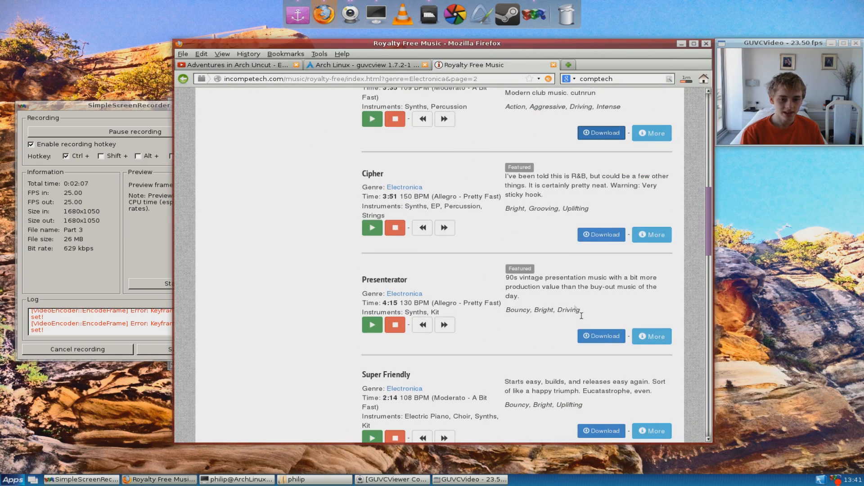
pyautogui.click(601, 336)
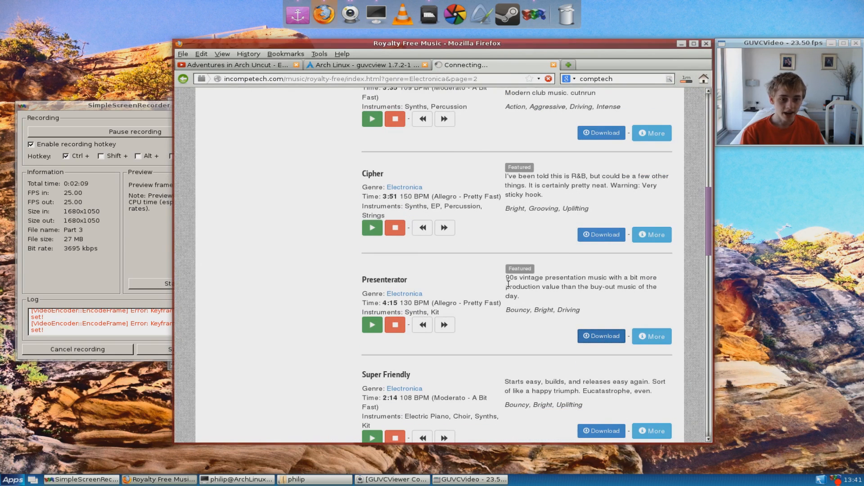
pyautogui.click(601, 336)
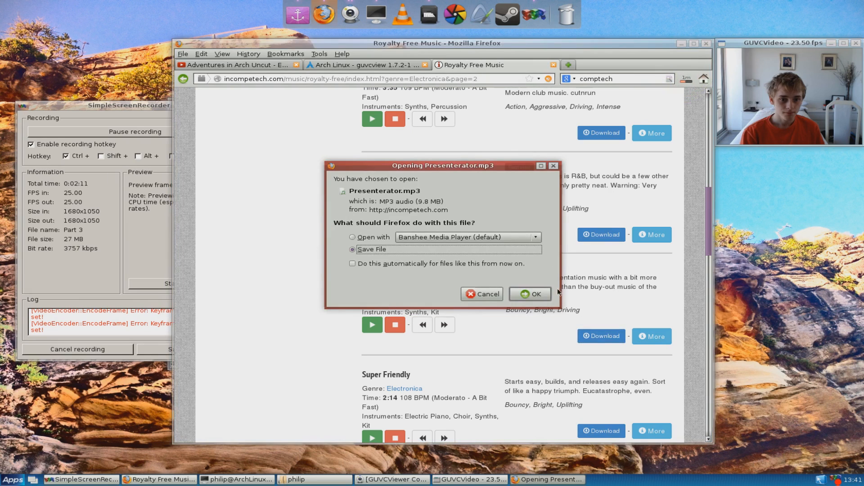
pyautogui.click(528, 293)
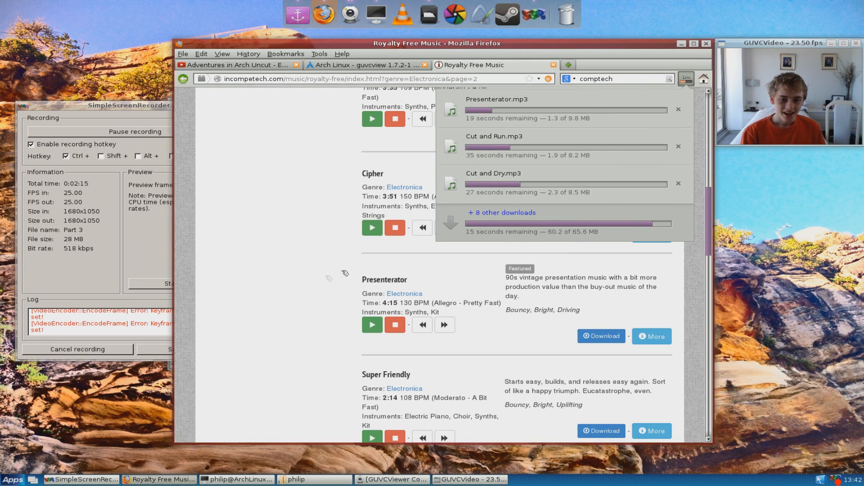
pyautogui.scroll(-3)
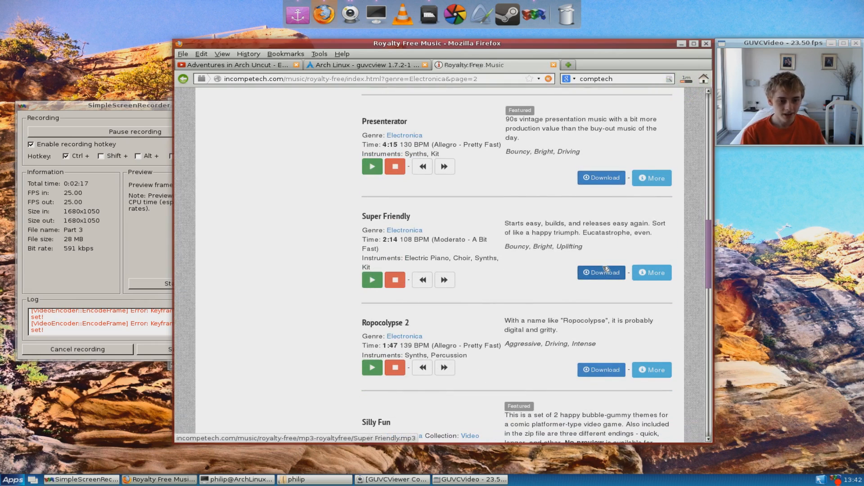
pyautogui.scroll(-3)
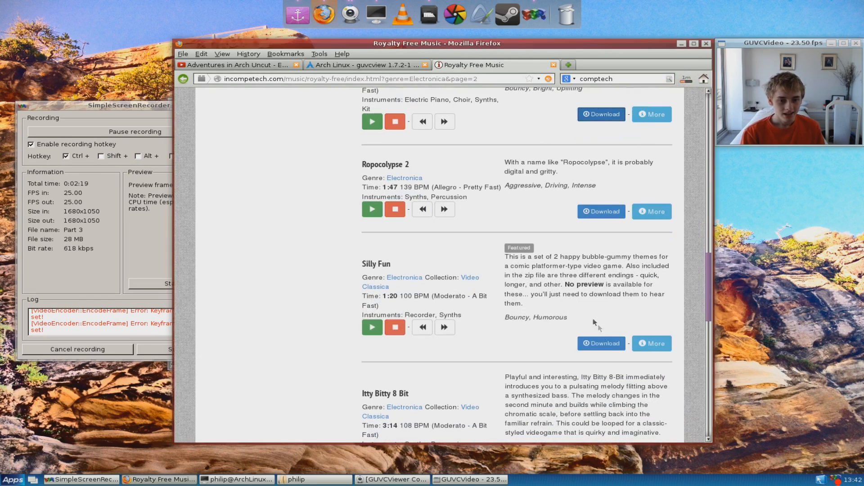
pyautogui.click(601, 343)
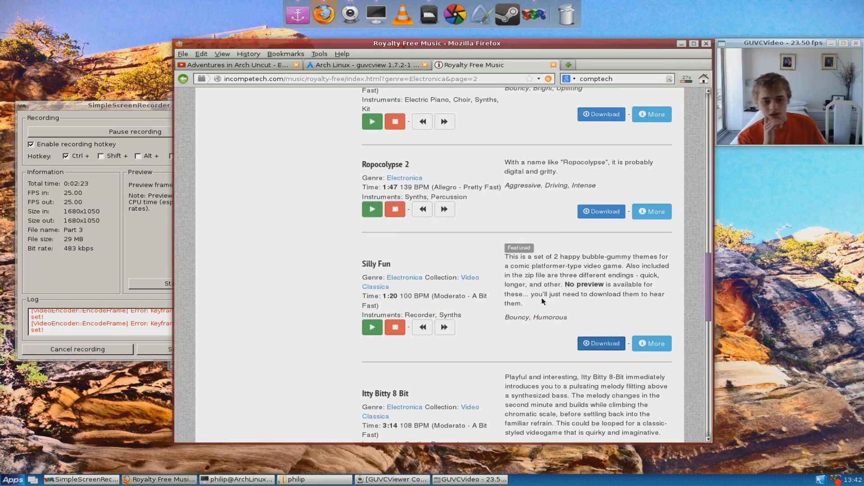
pyautogui.scroll(-3)
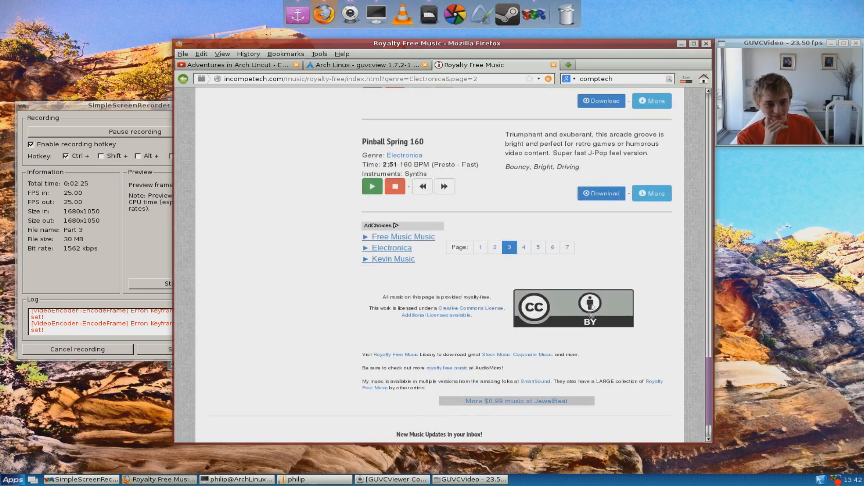
# - Page through Electronica listing pages 4, 5 and 6 to the final page
pyautogui.click(523, 247)
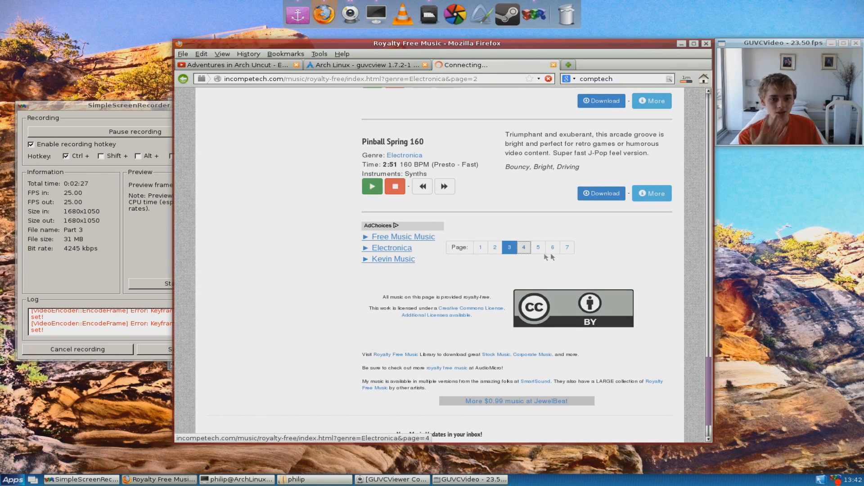
pyautogui.click(509, 248)
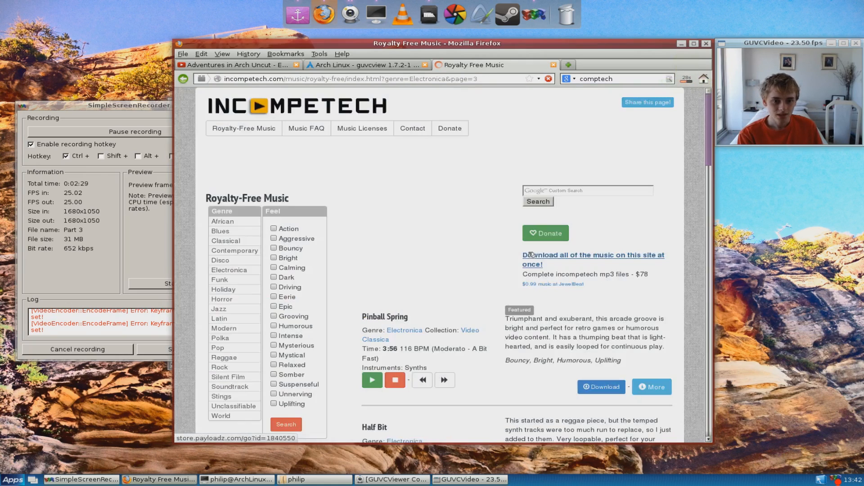
pyautogui.scroll(-3)
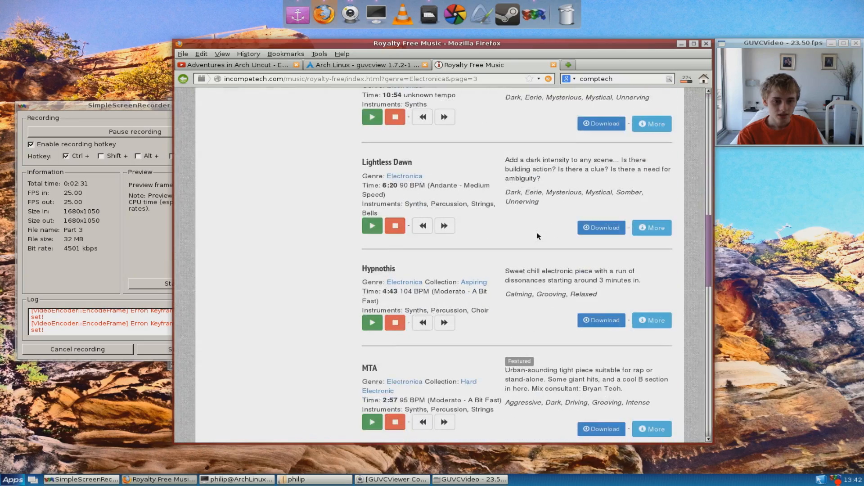
pyautogui.scroll(-3)
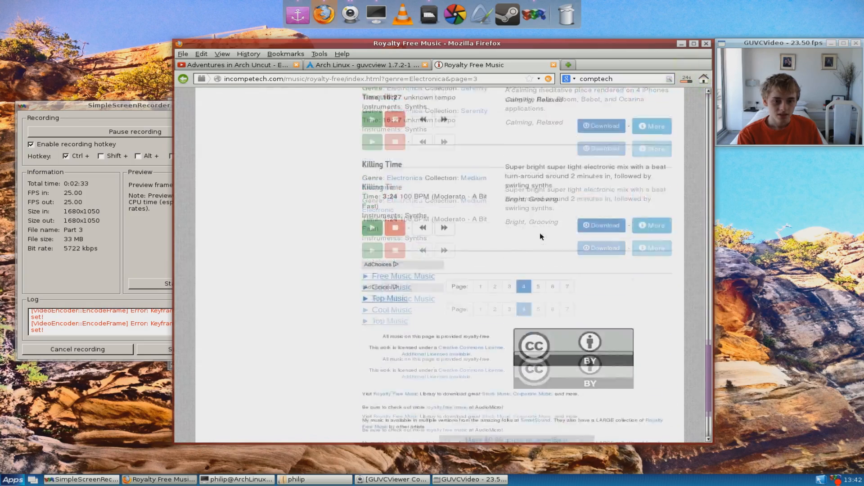
pyautogui.click(523, 286)
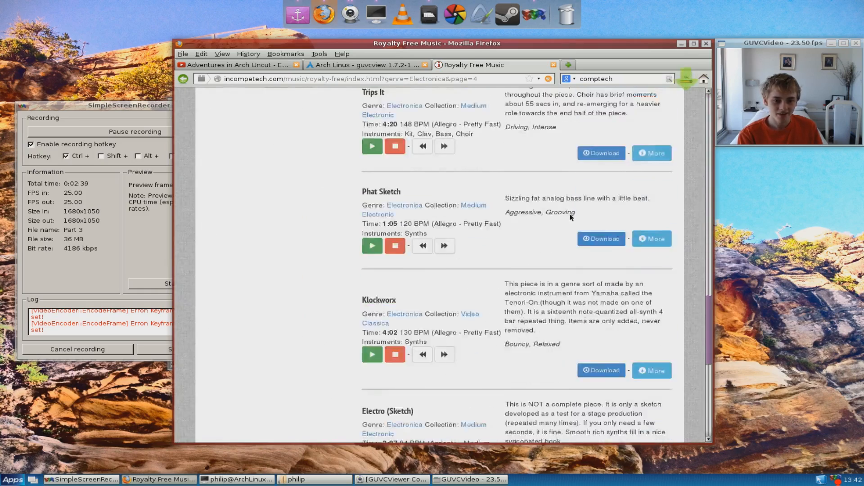
pyautogui.scroll(-3)
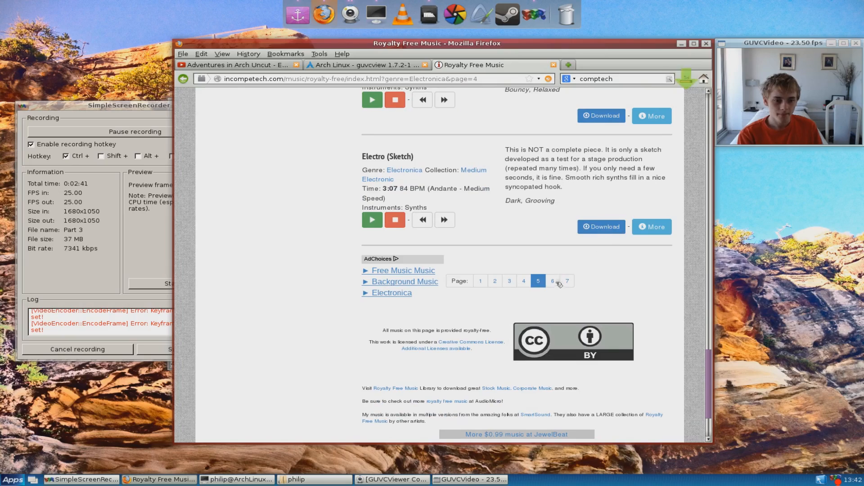
pyautogui.click(537, 281)
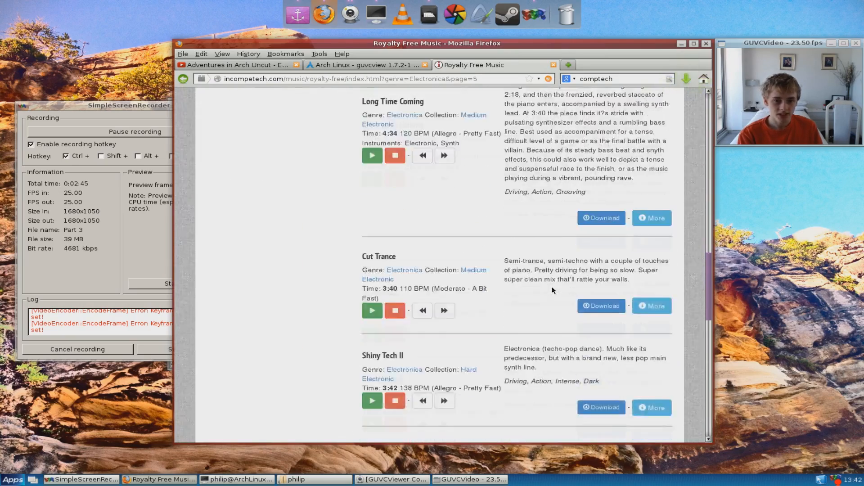
pyautogui.scroll(-3)
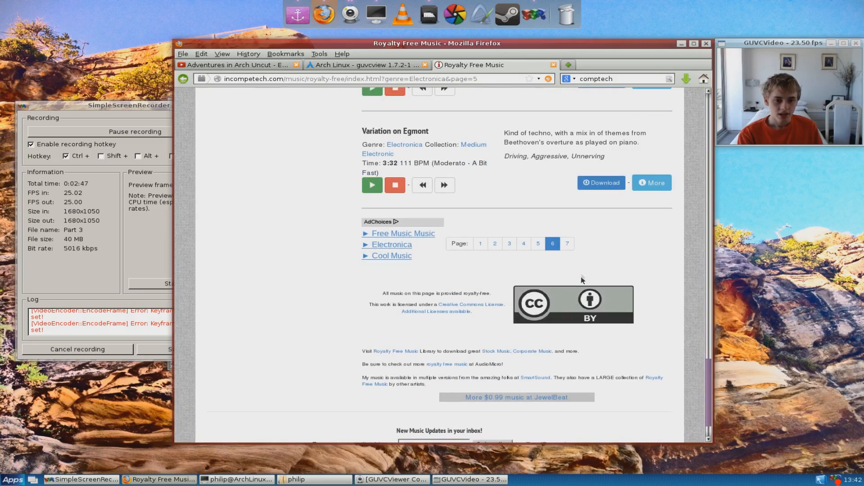
pyautogui.click(552, 244)
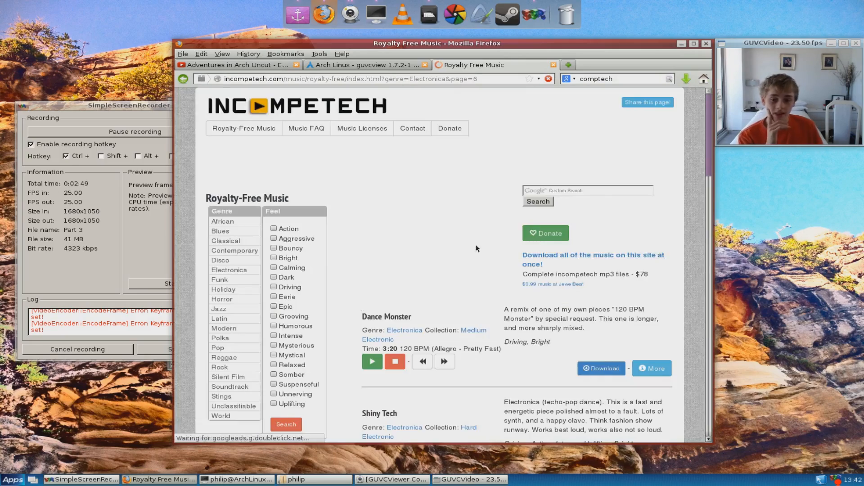
pyautogui.scroll(-3)
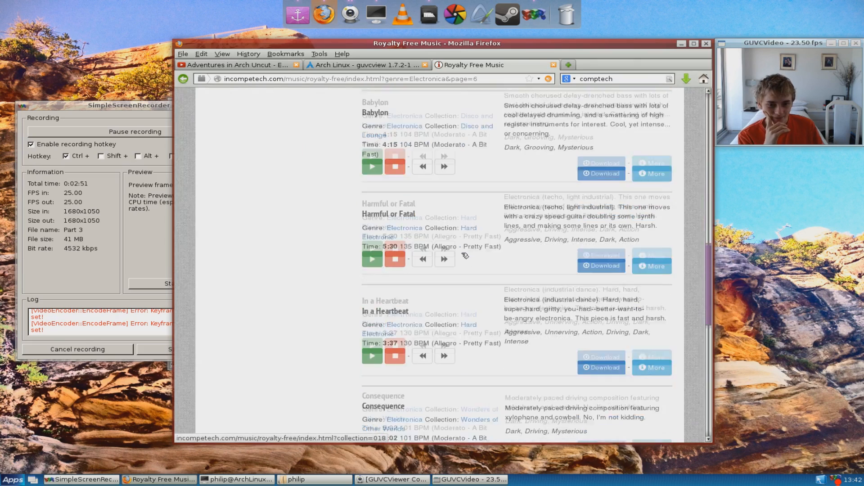
pyautogui.scroll(-3)
pyautogui.write('im')
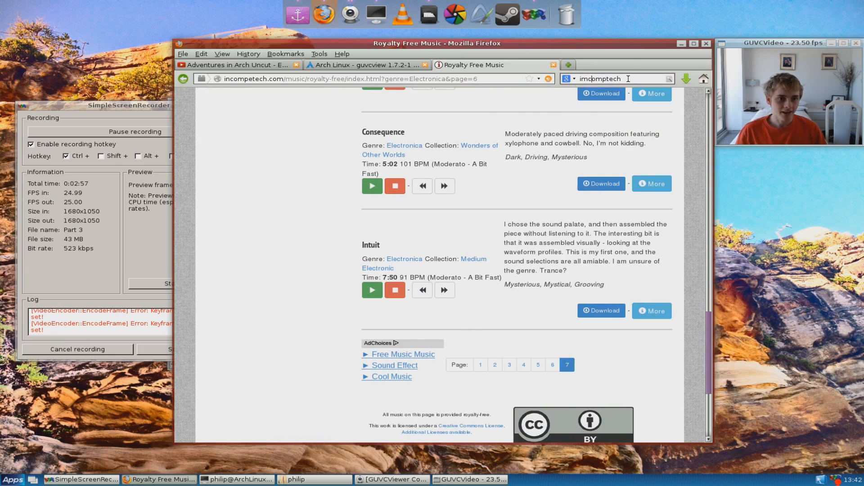
# - Search for 'brown' and open the Blown Away post on Incompetech
pyautogui.write('brown')
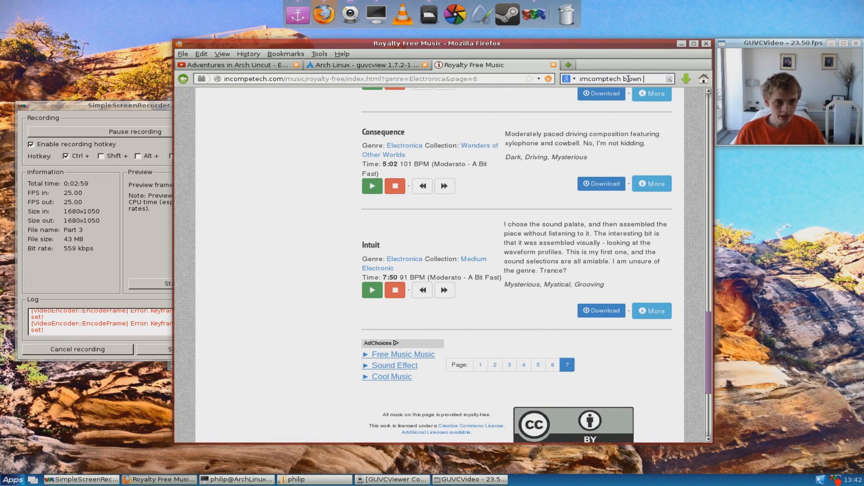
pyautogui.press('Return')
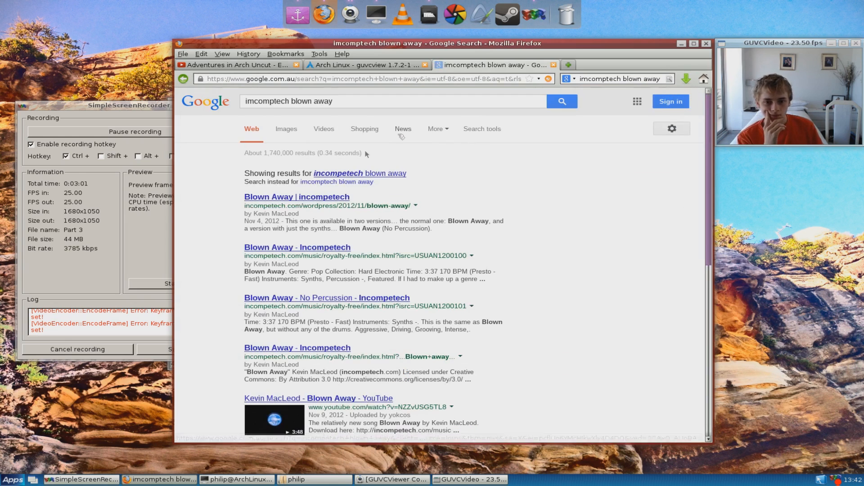
pyautogui.click(297, 197)
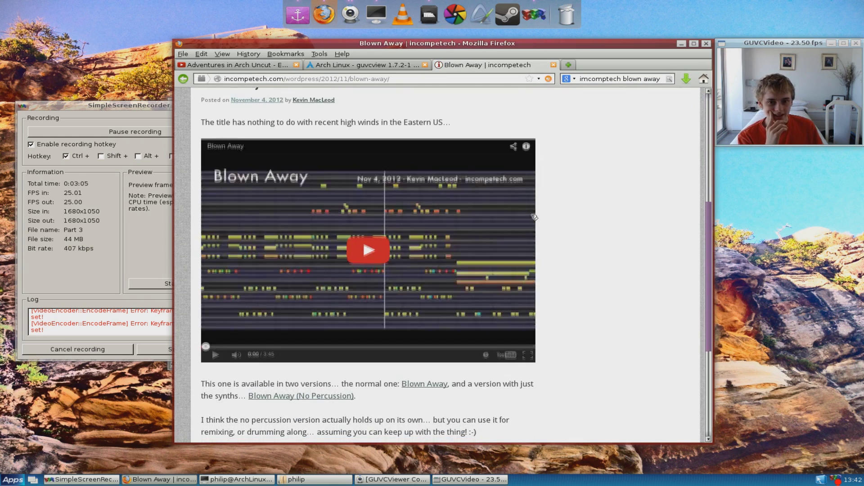
pyautogui.scroll(-3)
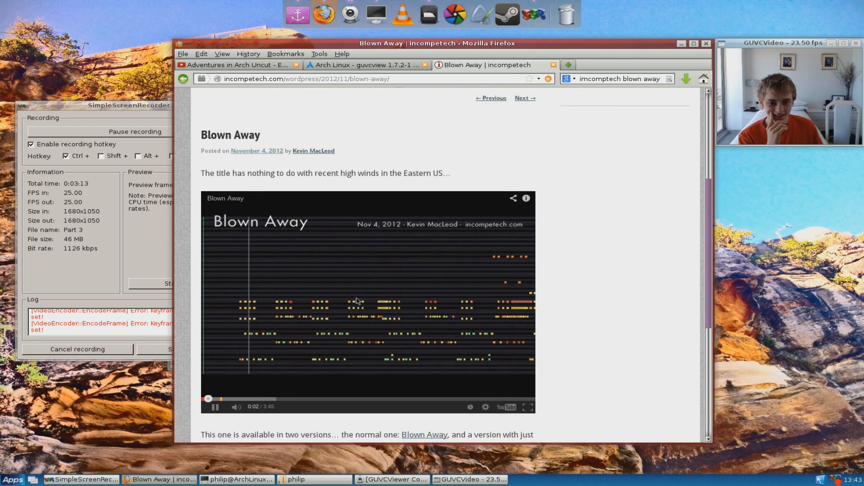
pyautogui.scroll(3)
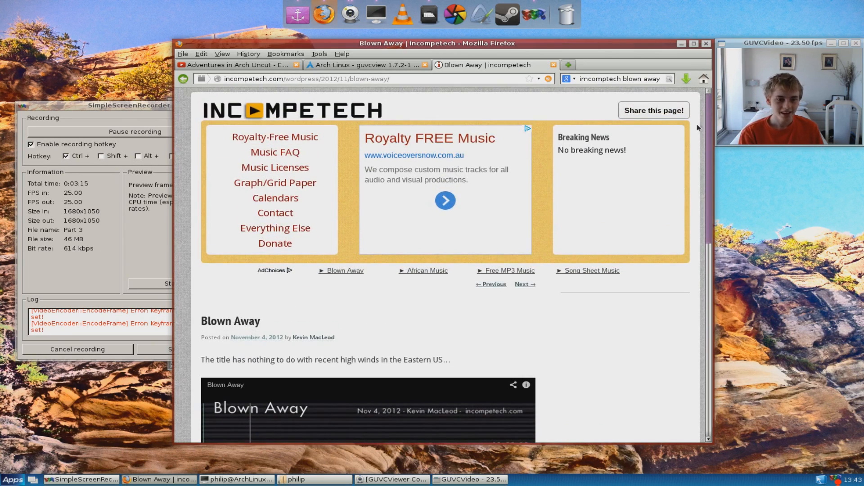
pyautogui.scroll(-3)
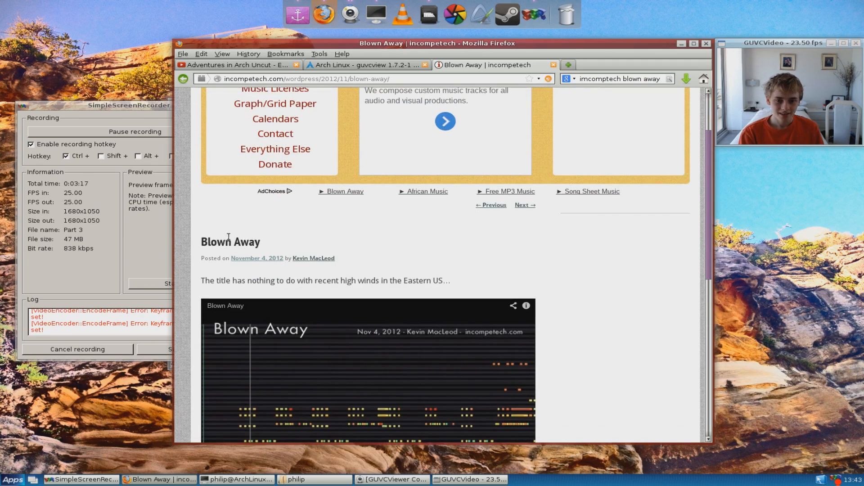
pyautogui.scroll(-3)
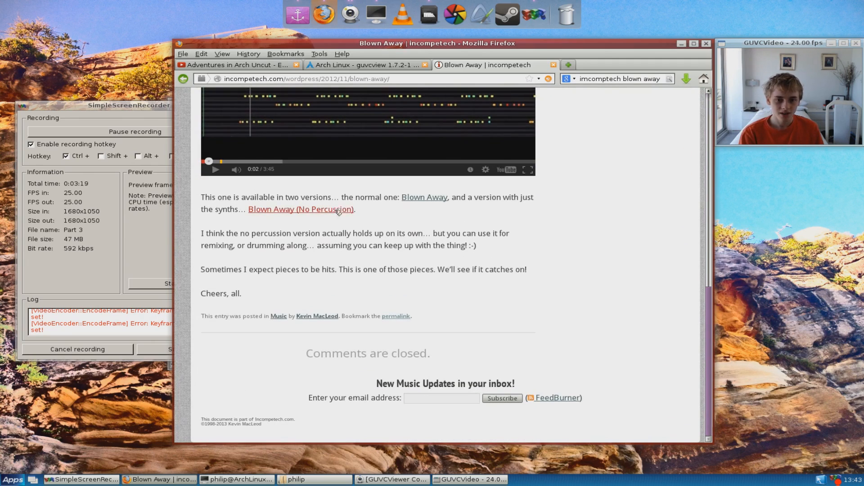
# - Open the normal Blown Away track page and download the track
pyautogui.click(301, 209)
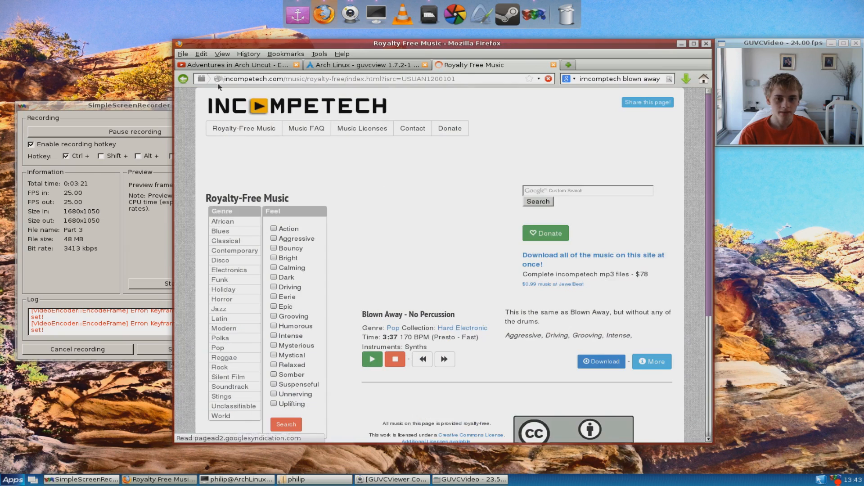
pyautogui.click(651, 362)
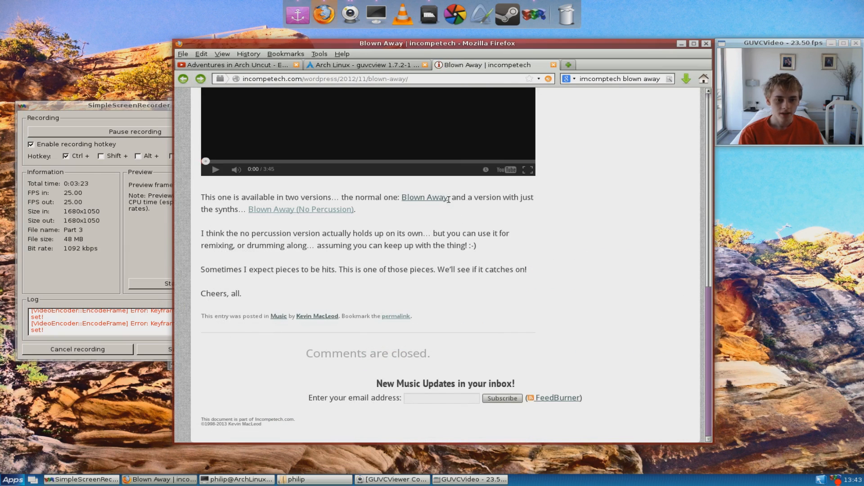
pyautogui.click(425, 197)
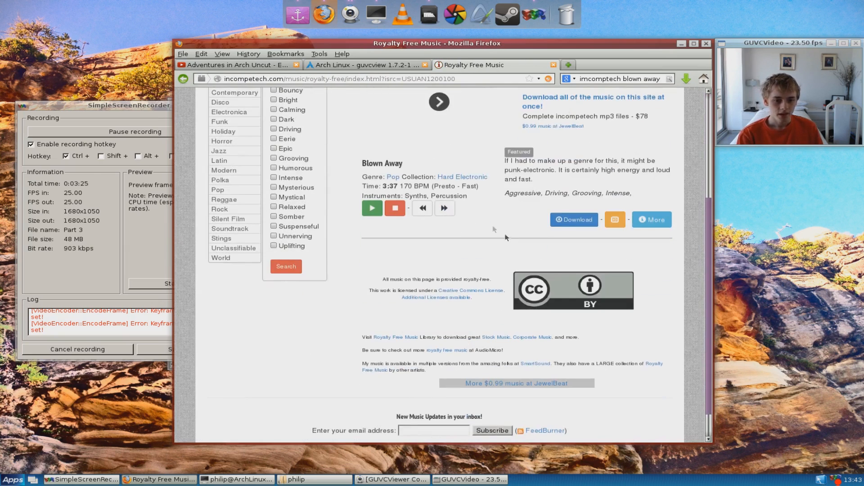
pyautogui.click(573, 219)
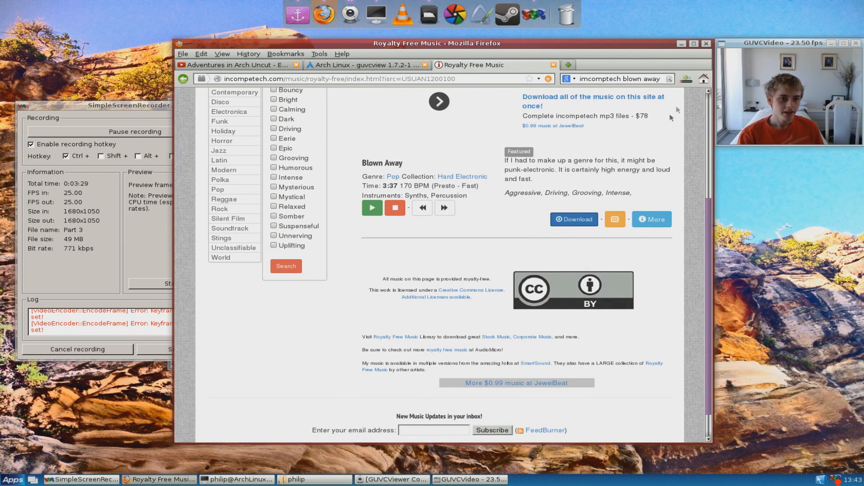
# - Show all Firefox downloads in the Library window from the Downloads button
pyautogui.click(573, 218)
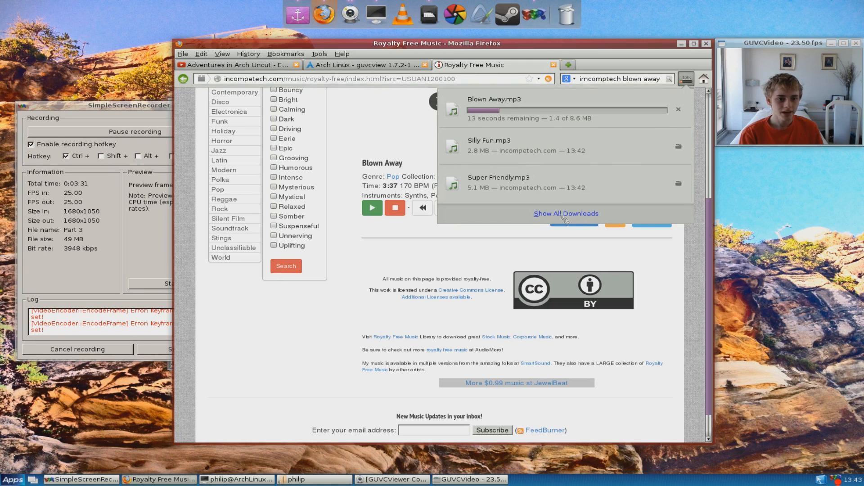
pyautogui.click(565, 214)
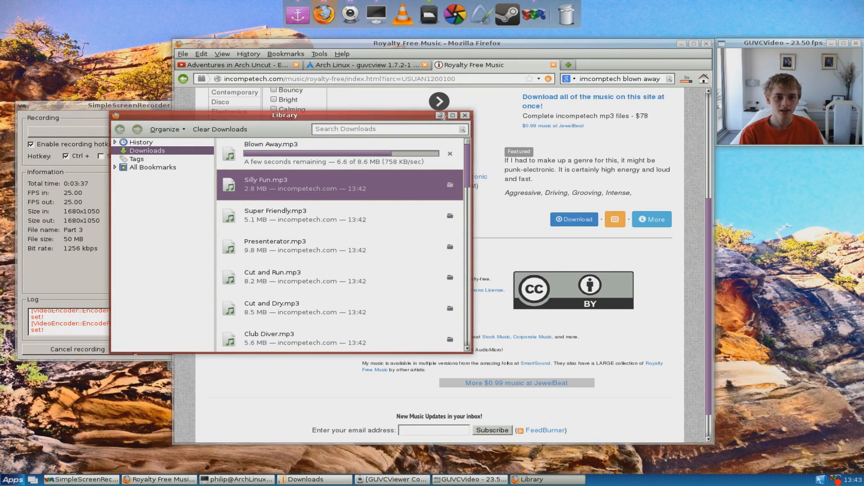
pyautogui.moveTo(431, 16)
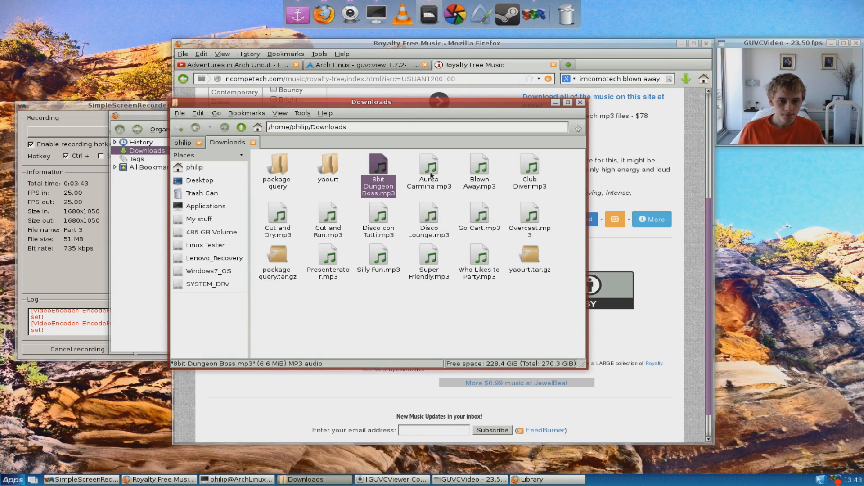
# - Select all the downloaded mp3s and open the Music folder in the home window
pyautogui.press('ctrl+a')
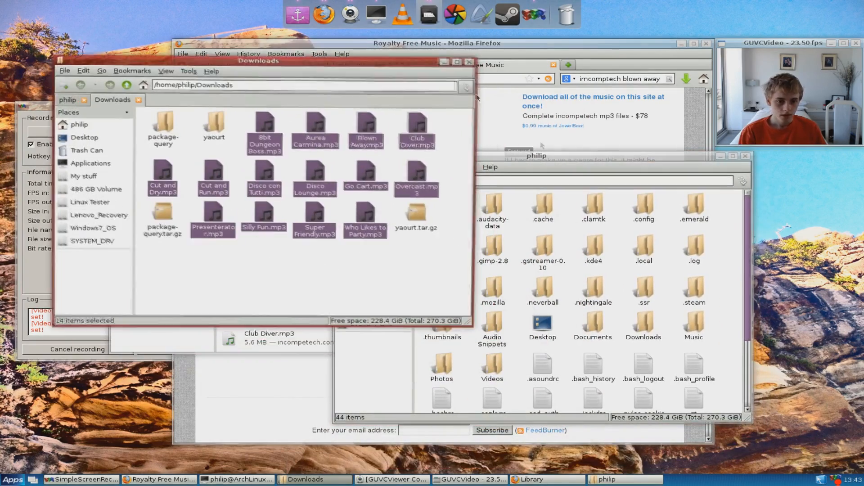
pyautogui.click(693, 325)
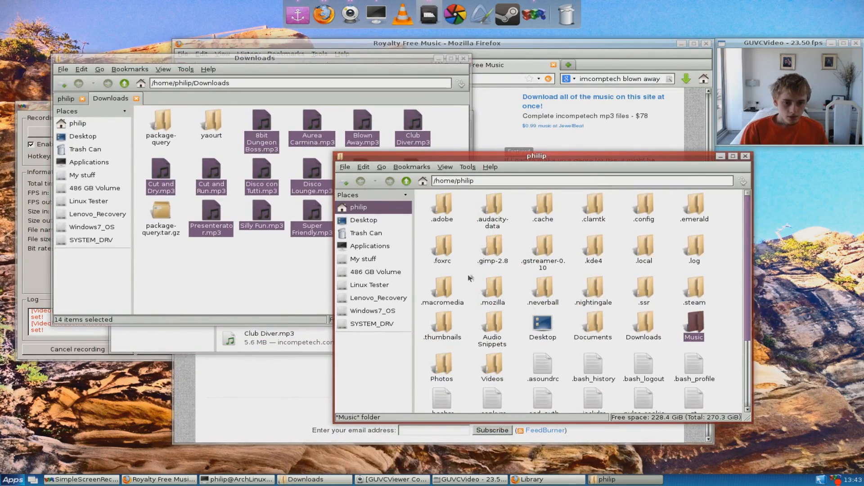
pyautogui.click(491, 368)
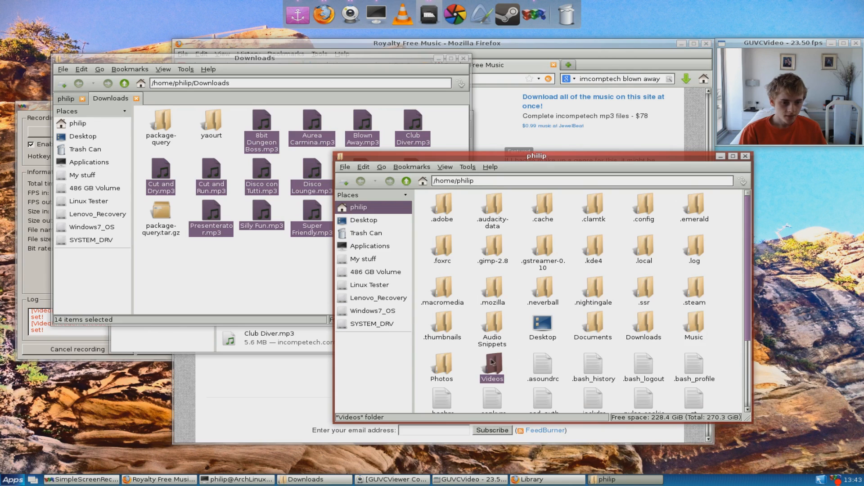
pyautogui.click(405, 180)
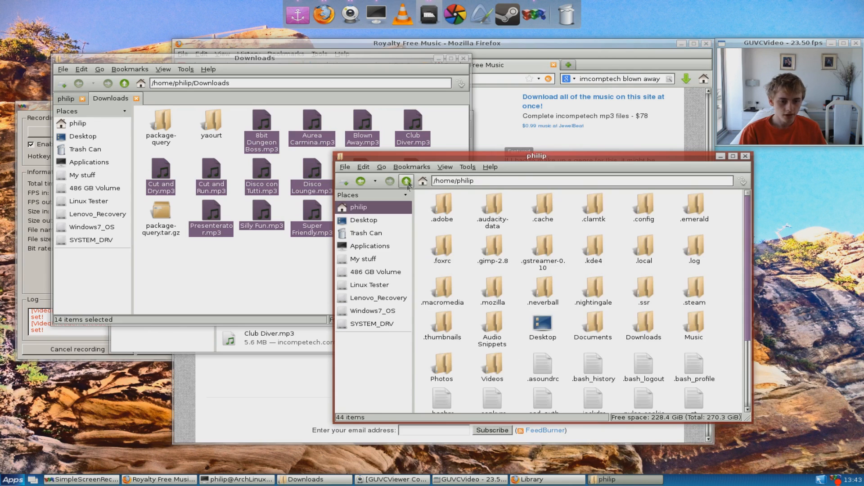
pyautogui.doubleClick(694, 324)
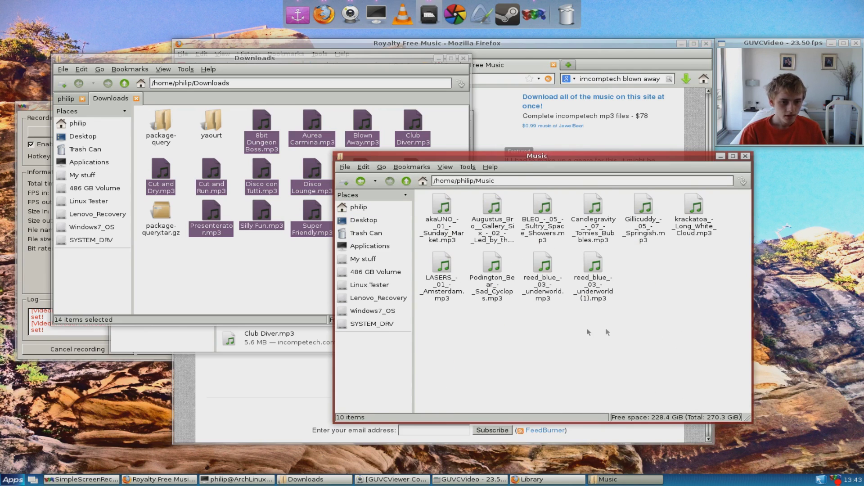
# - Create an 'Original Music' folder inside Music
pyautogui.rightClick(587, 332)
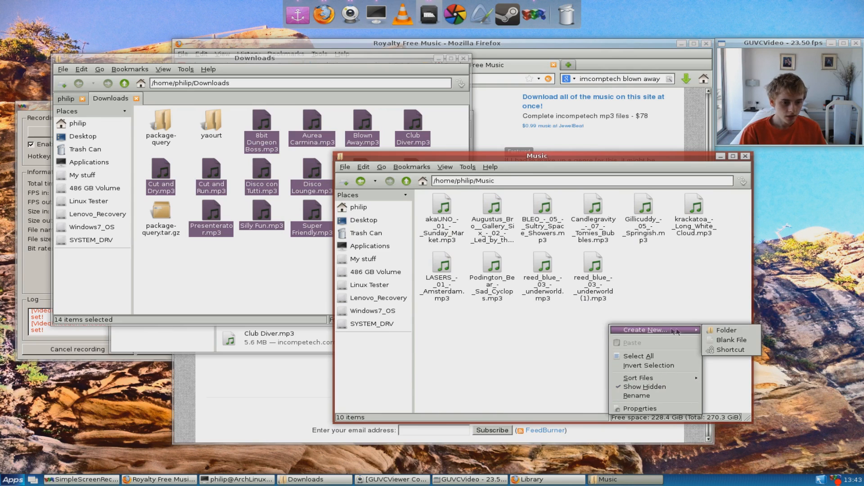
pyautogui.click(725, 329)
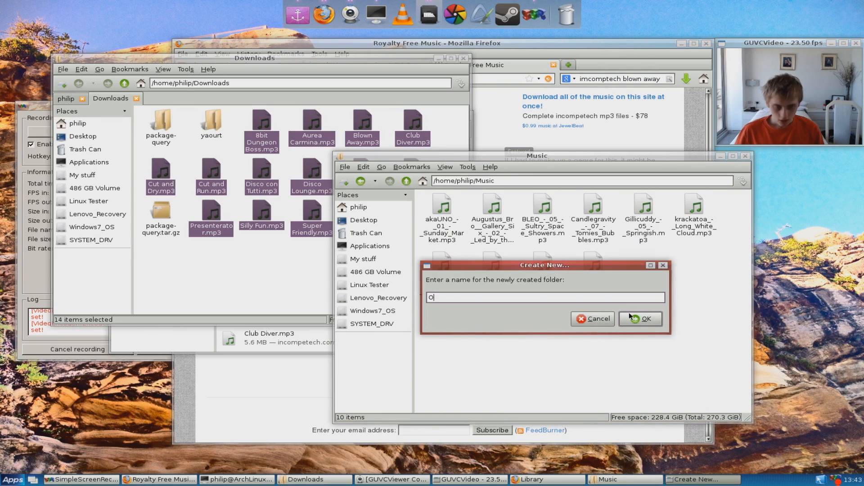
pyautogui.write('riginal')
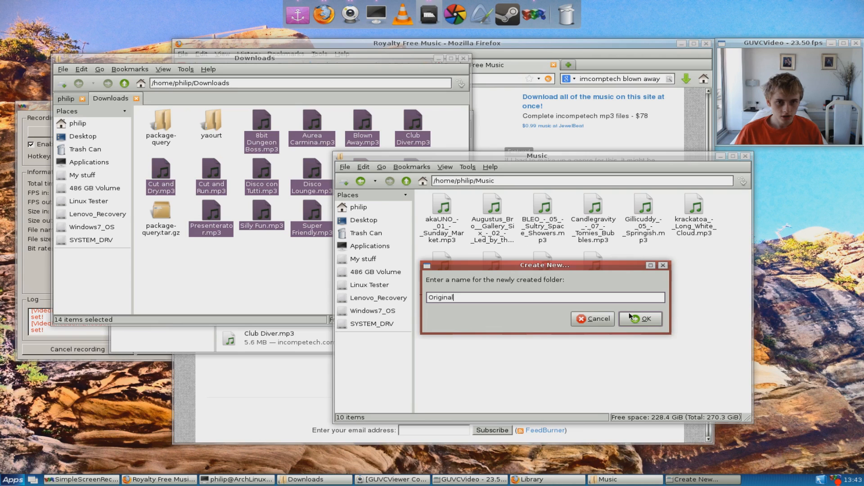
pyautogui.write('Music')
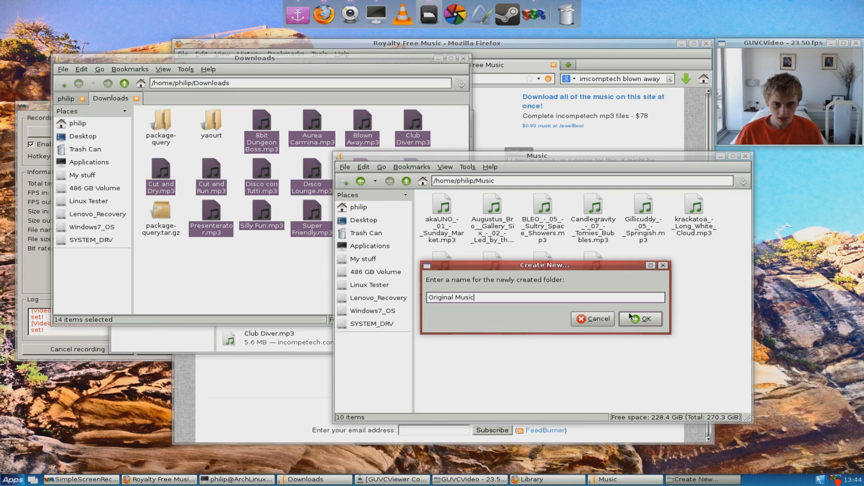
pyautogui.click(640, 318)
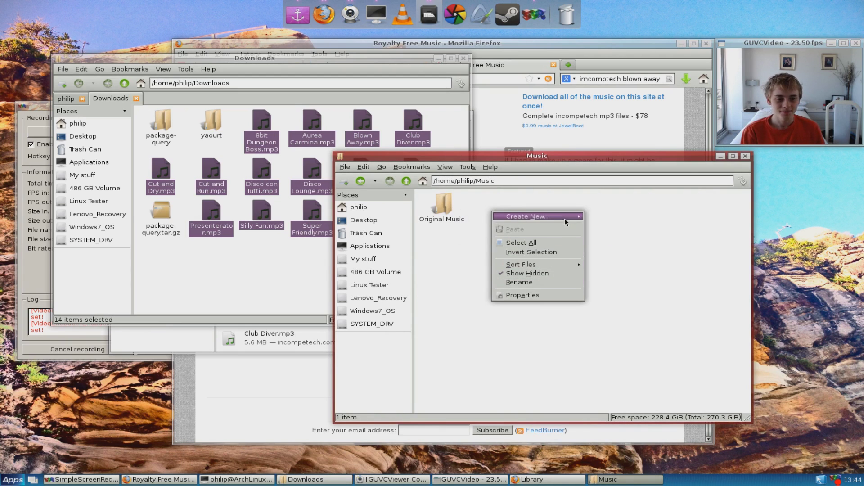
# - Create a '2nd Used Music' folder in Music and open Original Music
pyautogui.click(526, 216)
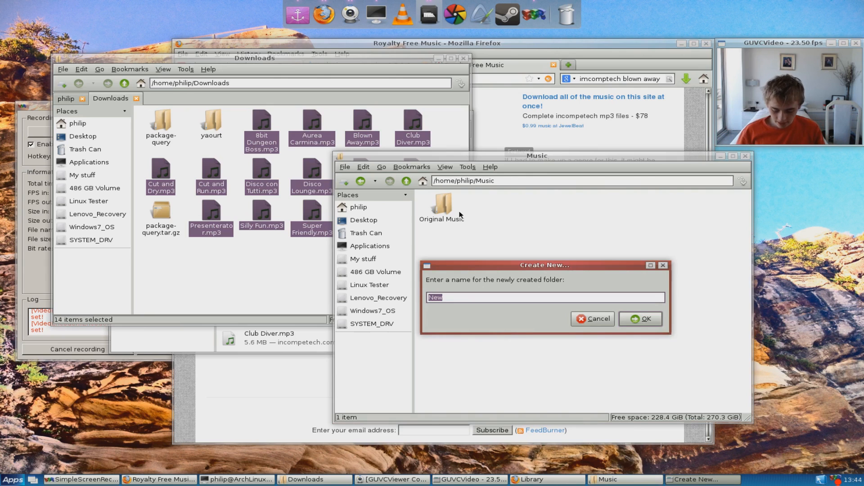
pyautogui.write('2nd')
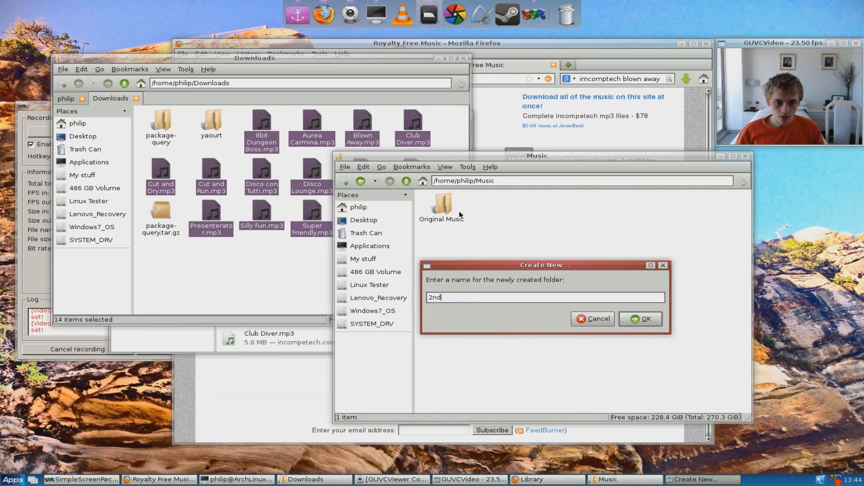
pyautogui.write('Used Mu')
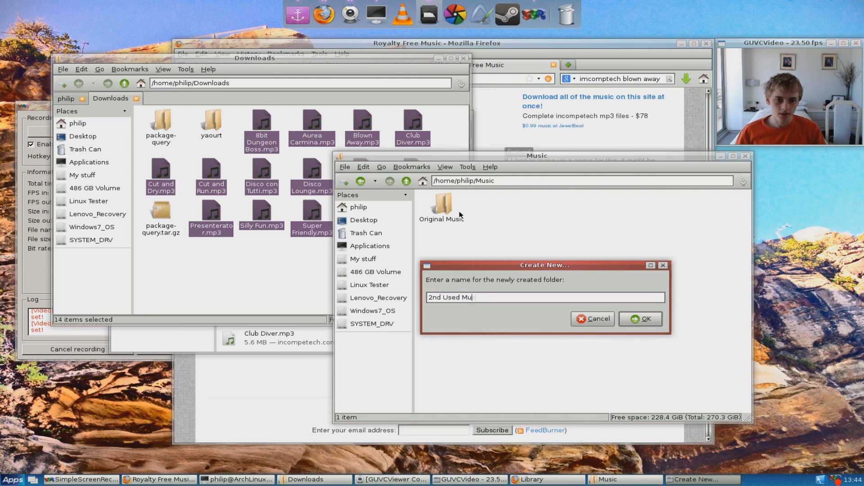
pyautogui.click(593, 319)
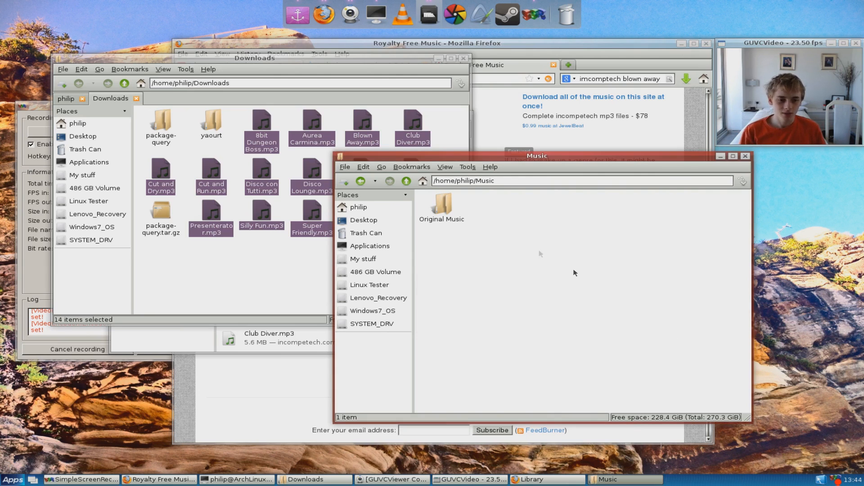
pyautogui.doubleClick(441, 203)
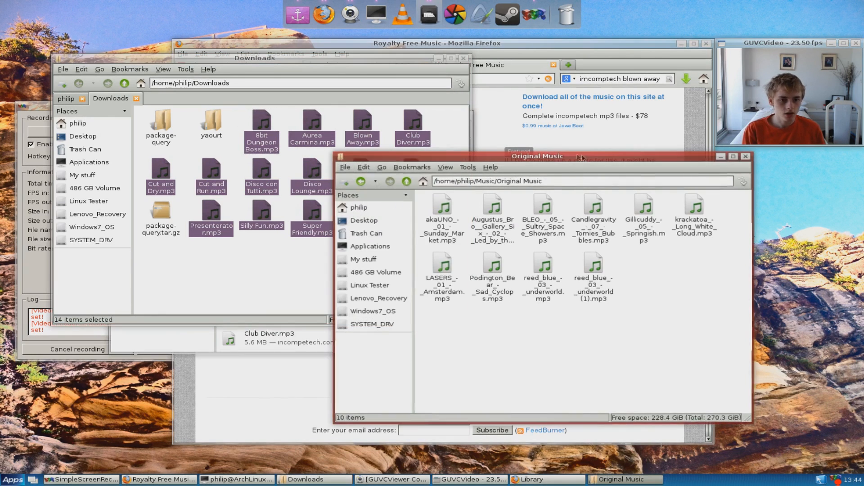
pyautogui.click(407, 181)
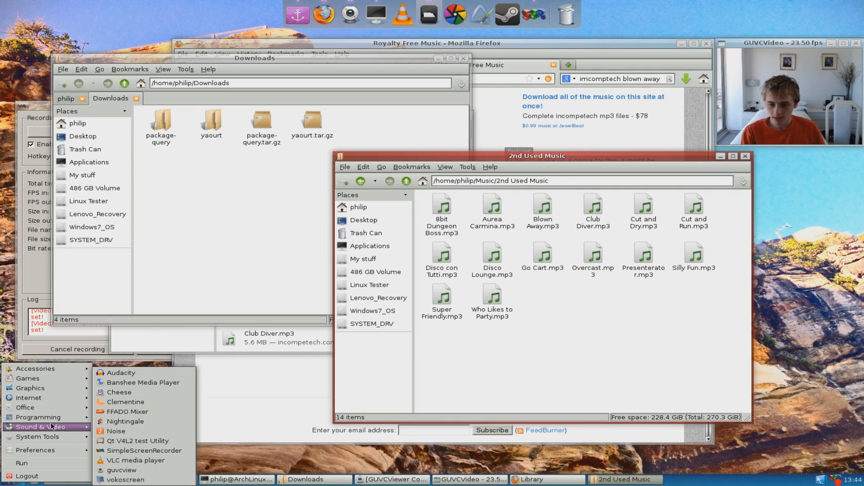
pyautogui.moveTo(124, 402)
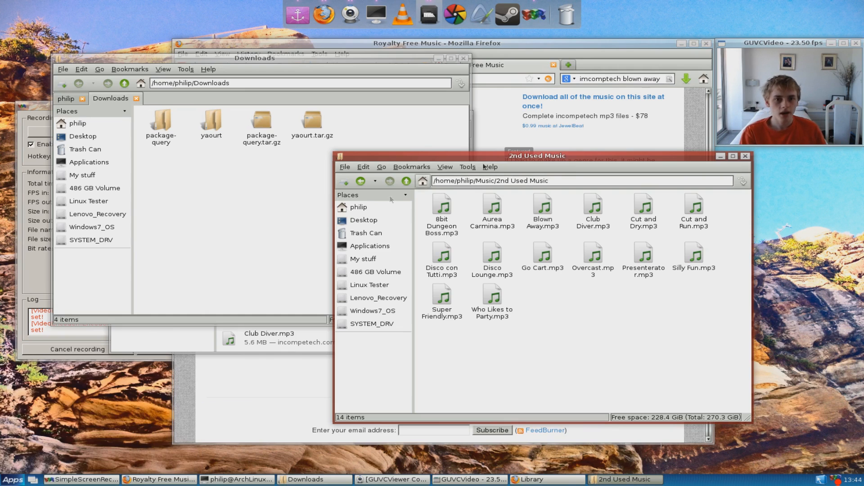
pyautogui.moveTo(438, 15)
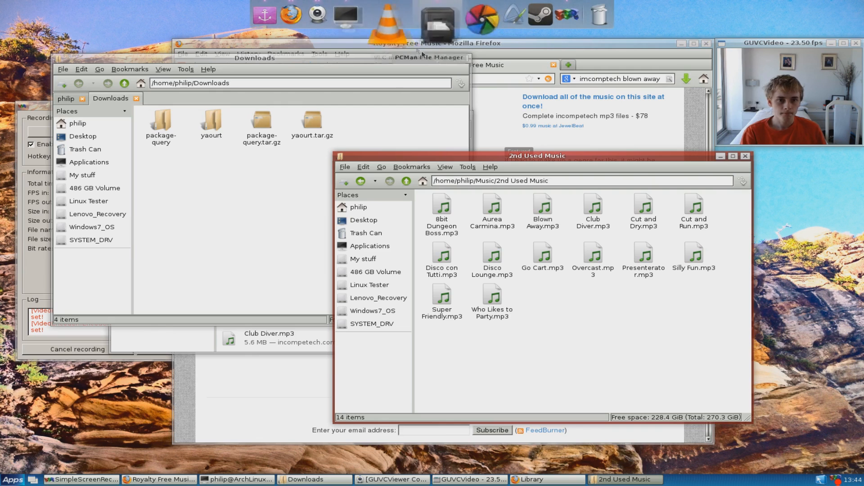
# - Launch the Clementine music player from the Apps menu
pyautogui.click(83, 479)
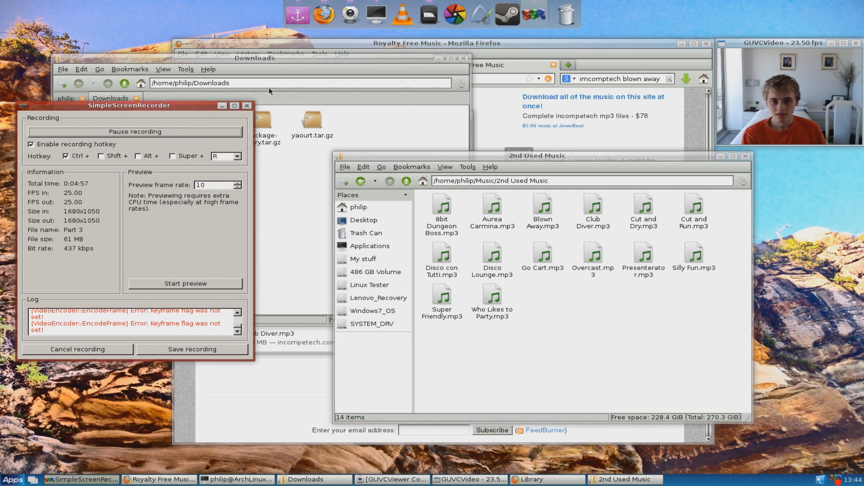
pyautogui.moveTo(501, 96)
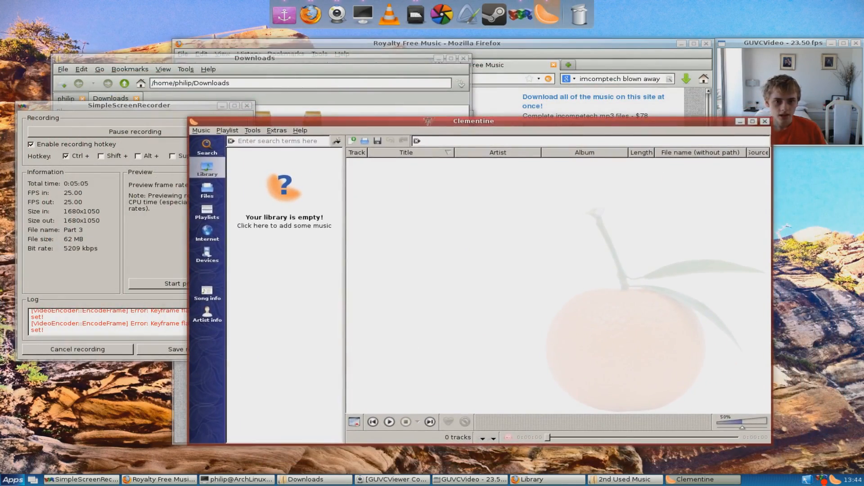
# - Add the /home/philip/Music/2nd Used Music folder to Clementine's playlist
pyautogui.rightClick(569, 65)
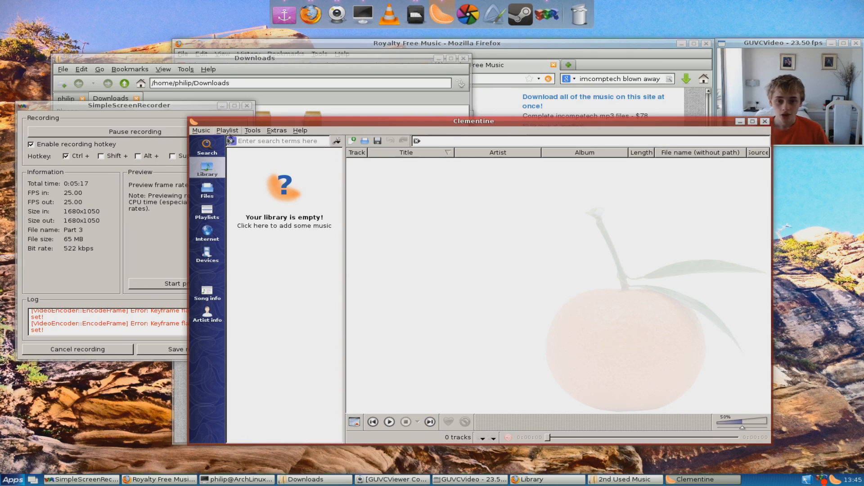
pyautogui.click(201, 130)
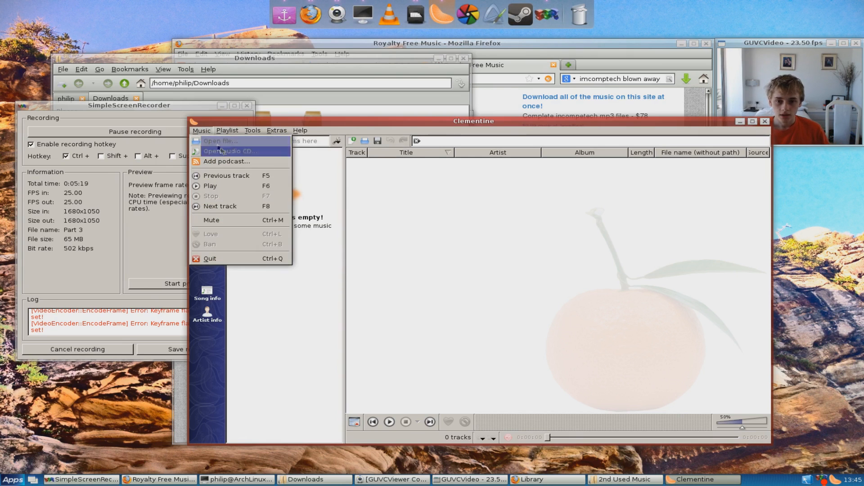
pyautogui.click(227, 130)
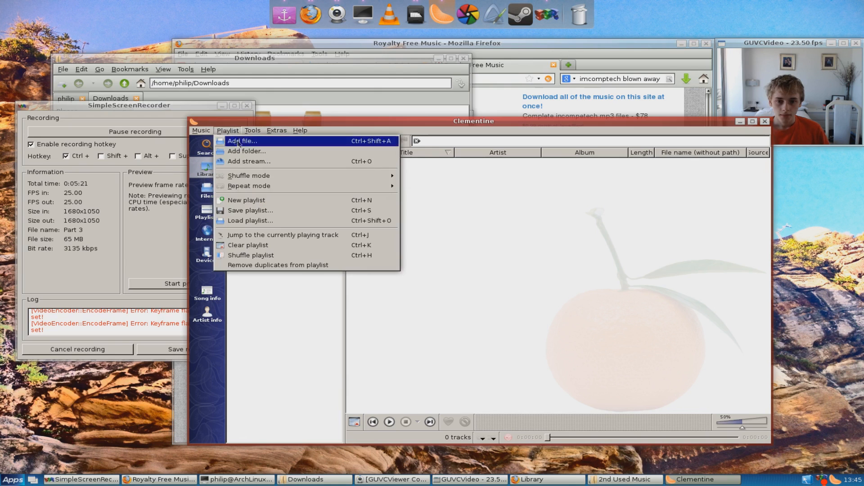
pyautogui.click(246, 152)
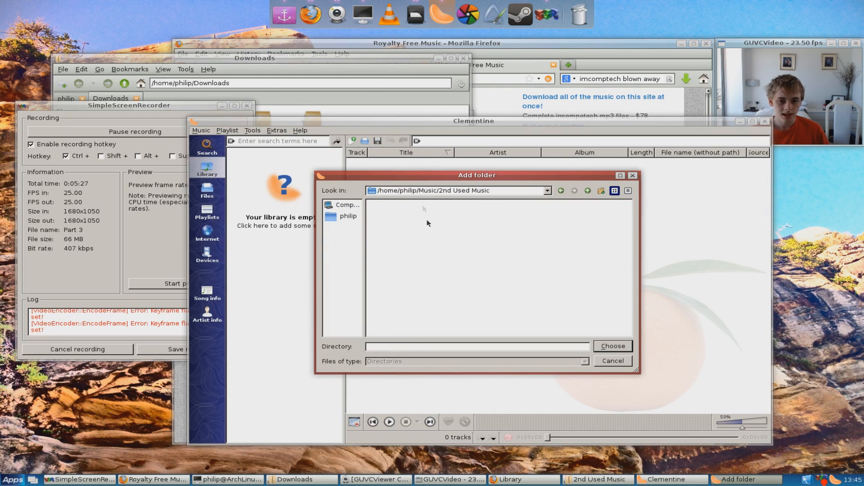
pyautogui.click(612, 346)
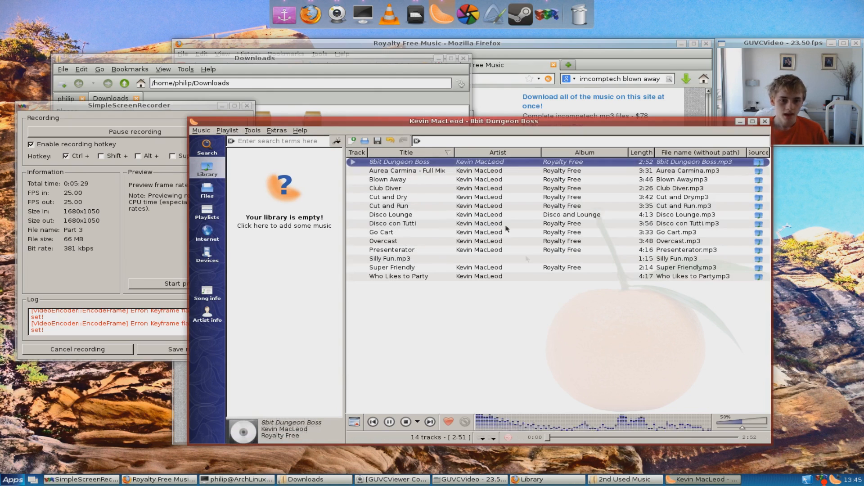
# - Play 'Blown Away' from the playlist and move the player window aside
pyautogui.click(388, 179)
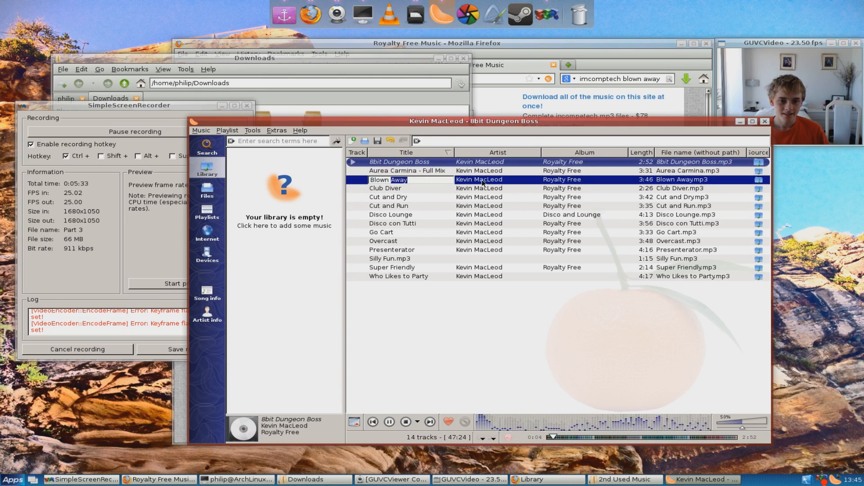
pyautogui.doubleClick(388, 179)
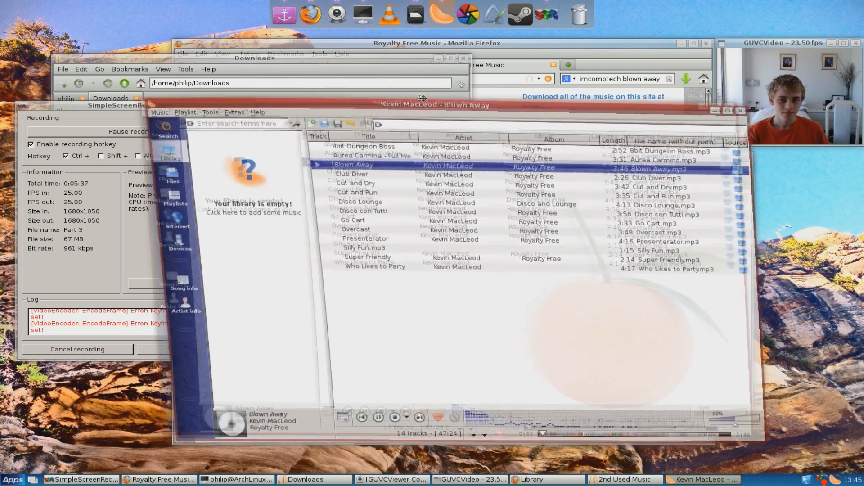
pyautogui.moveTo(424, 104); pyautogui.dragTo(410, 96)
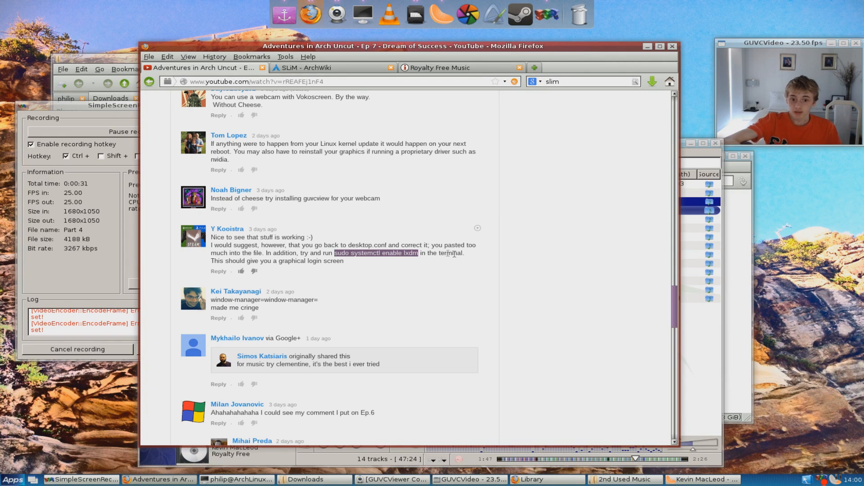
# - Copy the 'sudo systemctl enable lxdm' command from the YouTube comment
pyautogui.rightClick(377, 259)
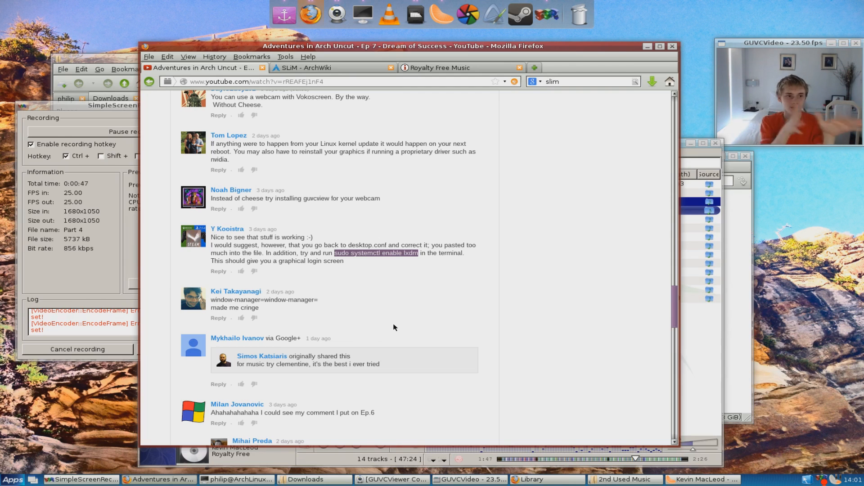
pyautogui.moveTo(390, 272)
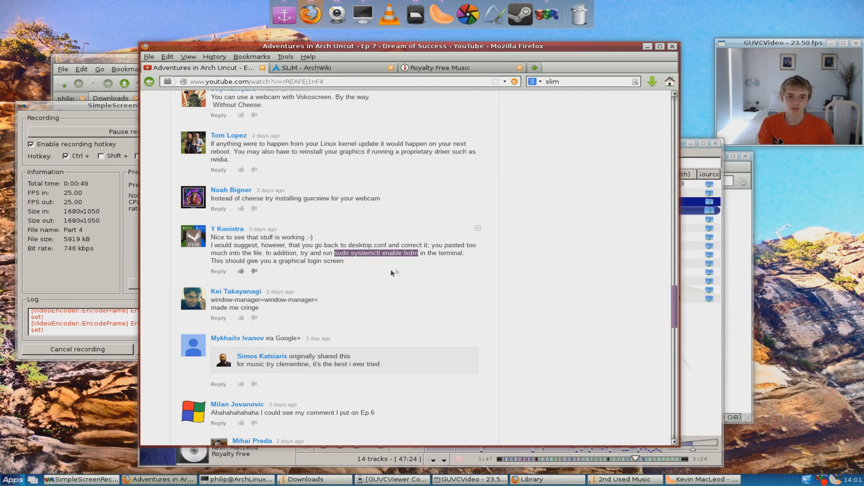
pyautogui.rightClick(397, 257)
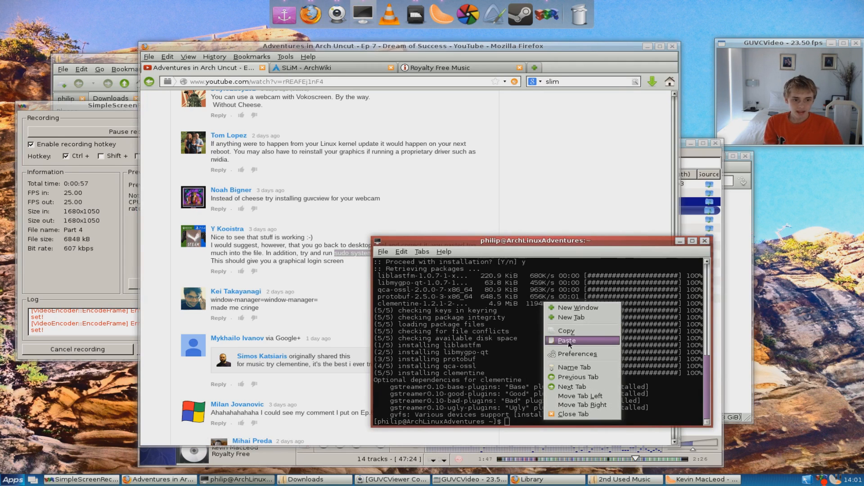
# - Paste 'sudo systemctl enable lxdm' into LXTerminal and run it
pyautogui.click(565, 340)
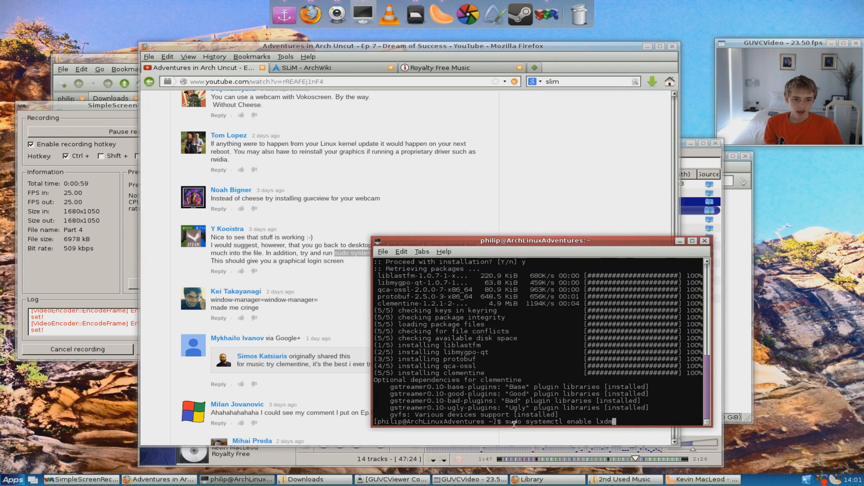
pyautogui.moveTo(622, 422)
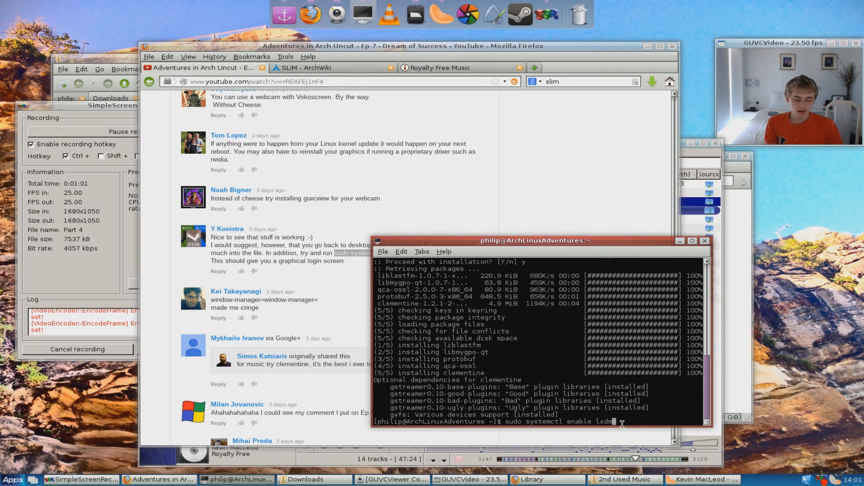
pyautogui.press('Return')
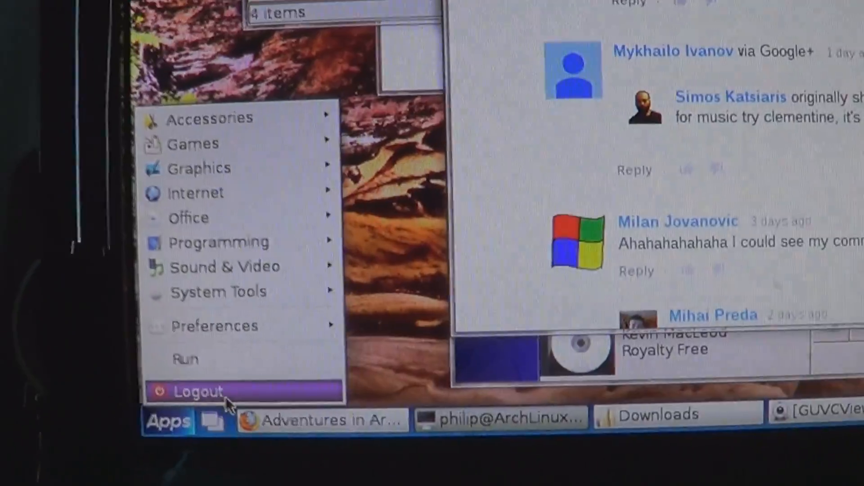
# - Log out of the LXDE desktop session from the Apps menu
pyautogui.click(197, 392)
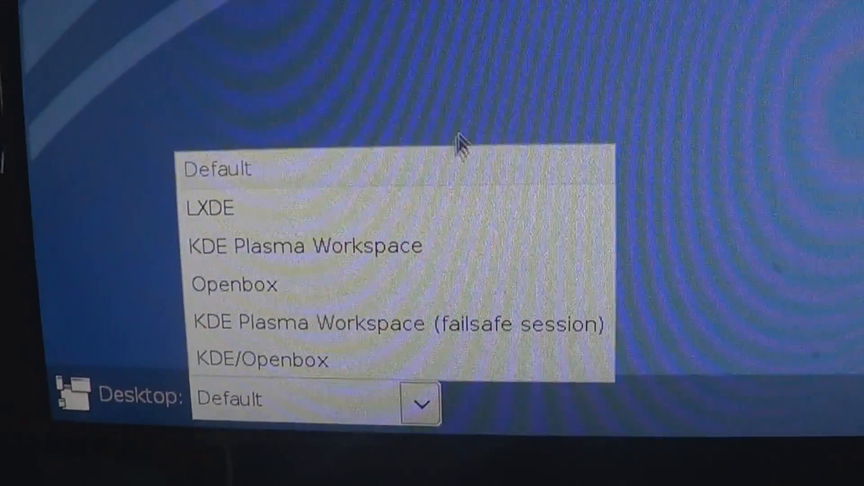
pyautogui.moveTo(438, 216)
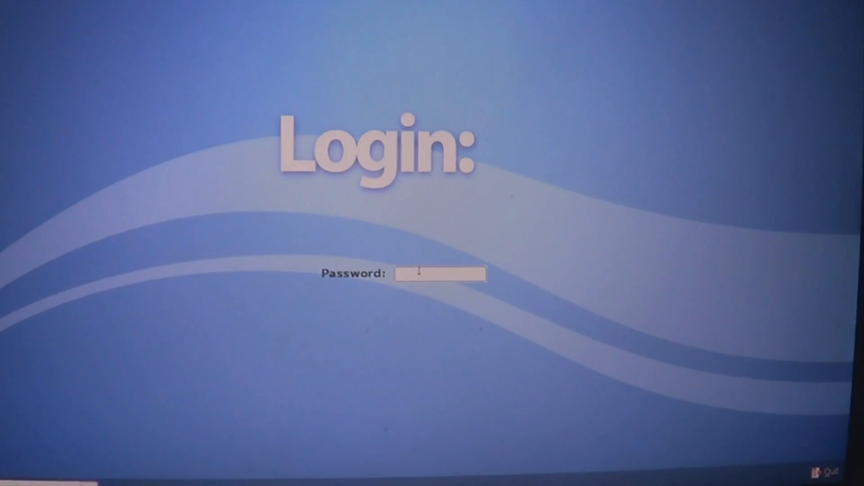
# - Enter the password at the LXDM login screen to sign back in
pyautogui.write('***')
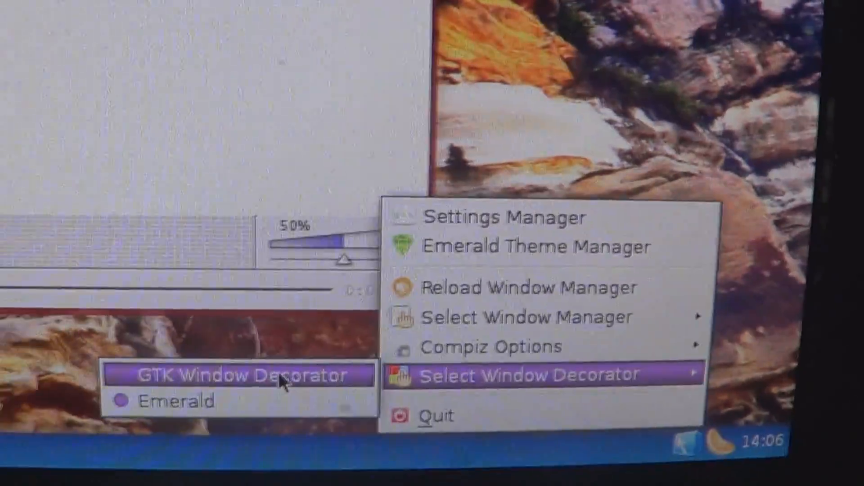
# - Switch to the GTK Window Decorator and select Presenterator in Clementine's playlist
pyautogui.click(234, 375)
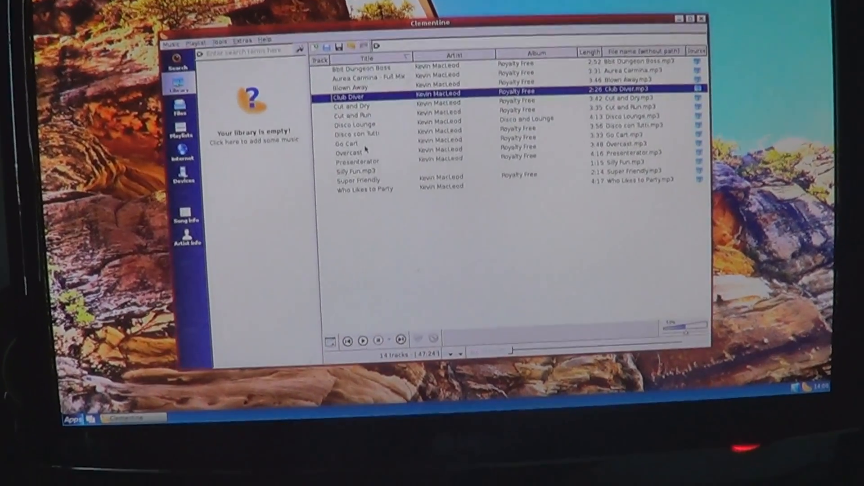
pyautogui.click(357, 149)
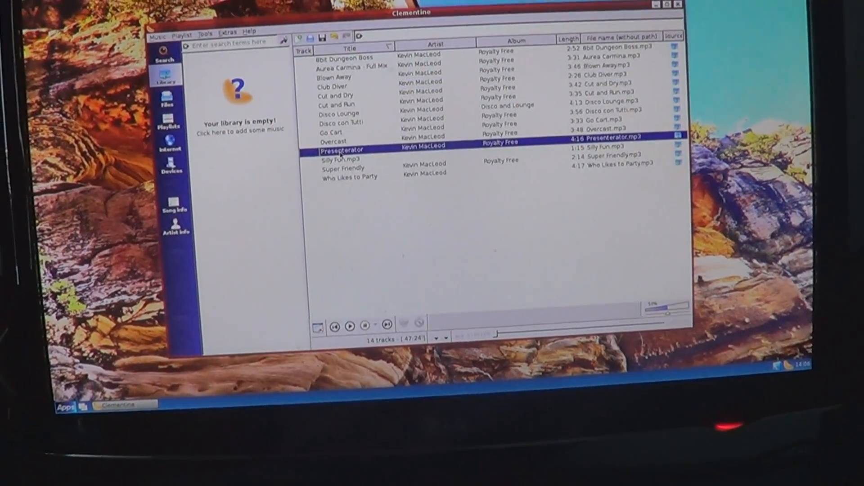